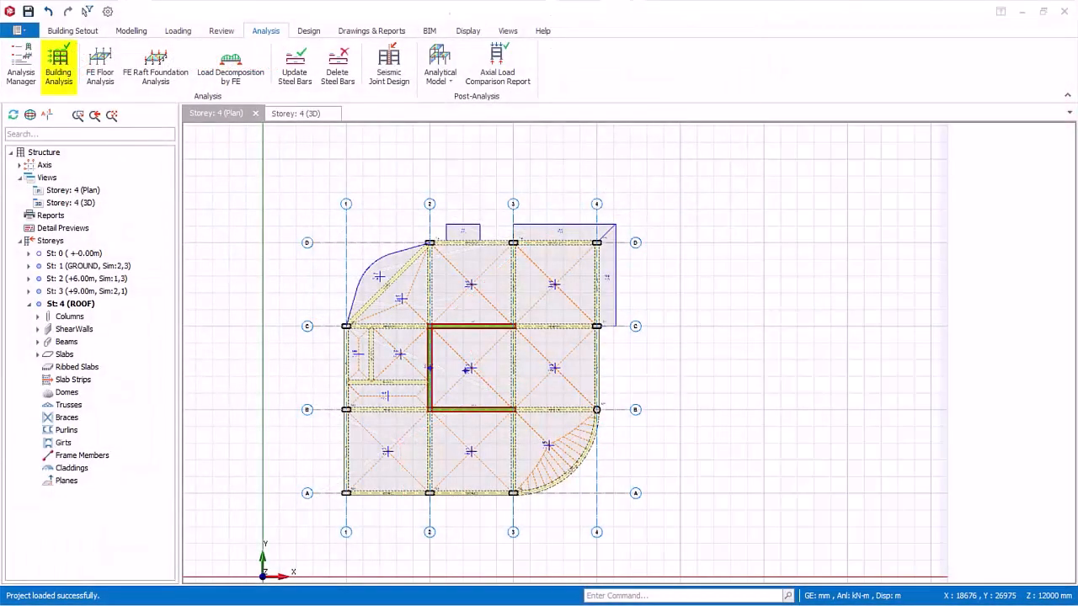
# Step: Open the Analysis Results report from Building Analysis post-analysis options, listing storeys 0–4
pyautogui.click(58, 67)
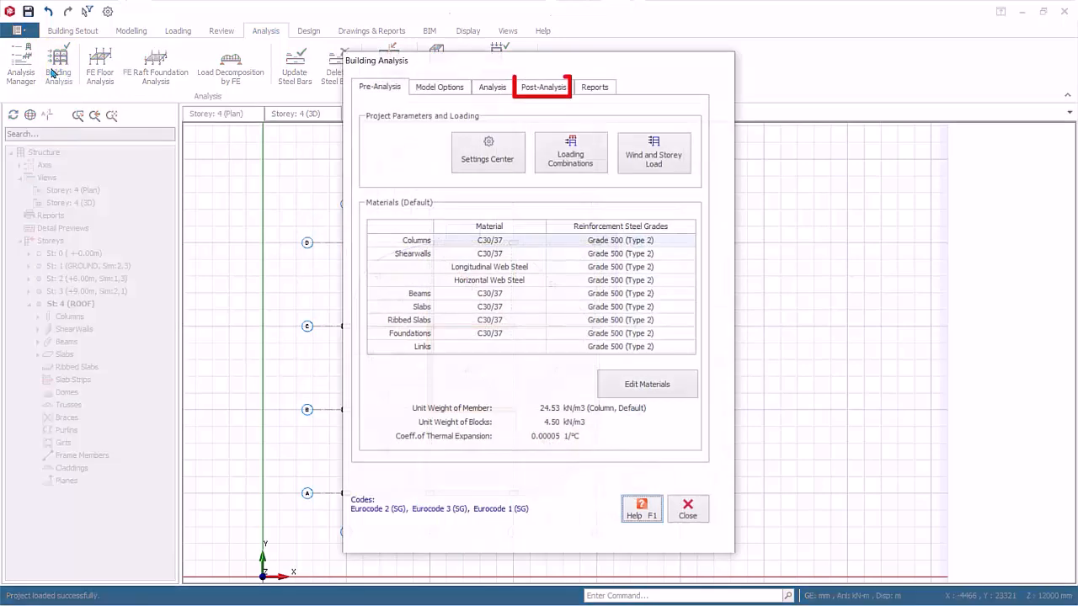
pyautogui.click(543, 85)
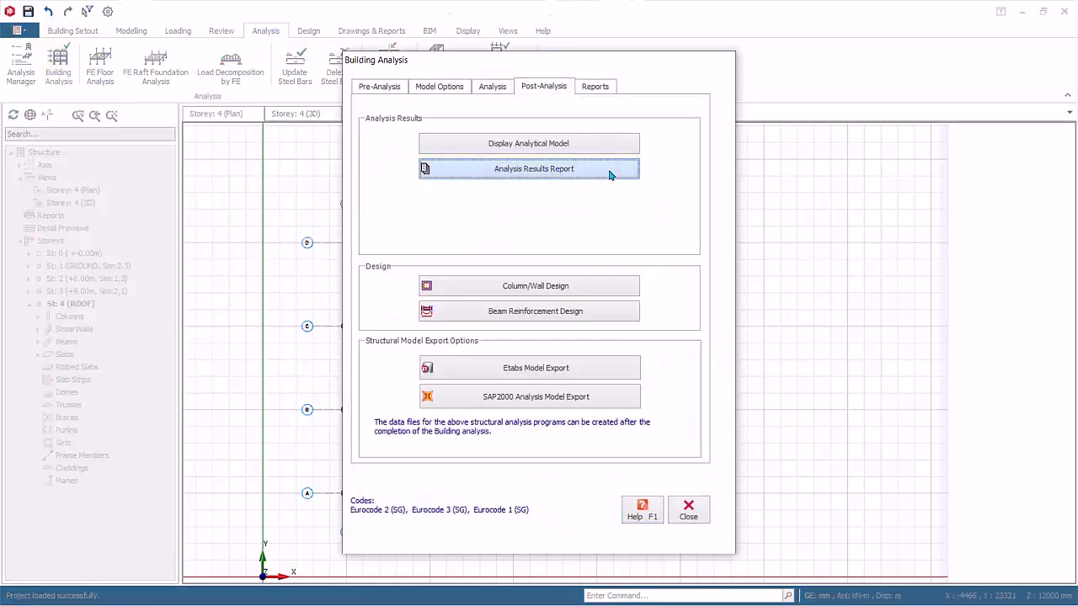
pyautogui.click(528, 168)
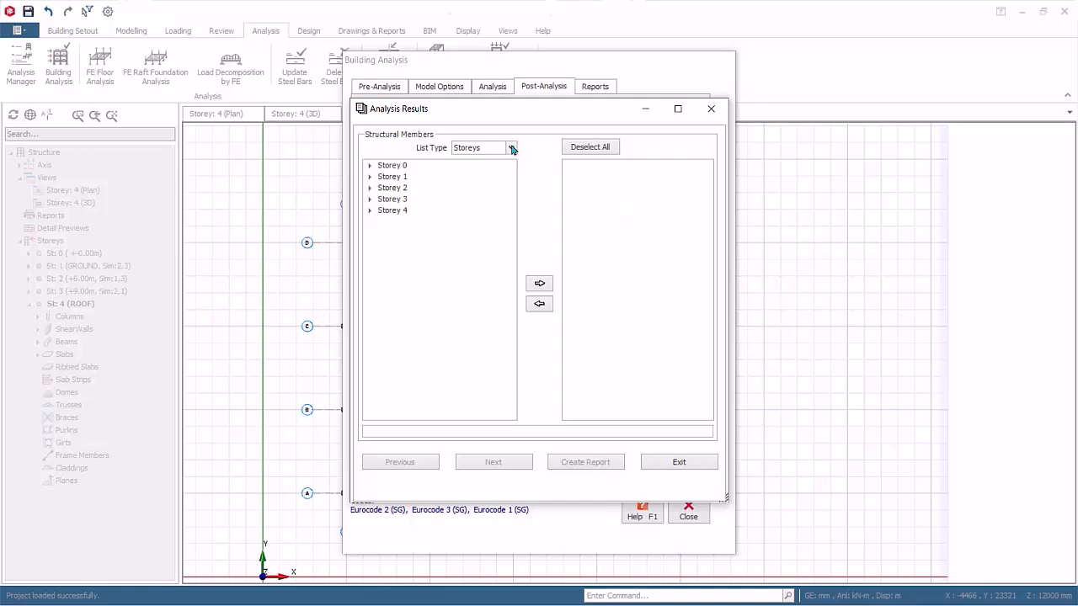
# Step: Set the member list type back to Storeys and expand Storey 1
pyautogui.click(511, 147)
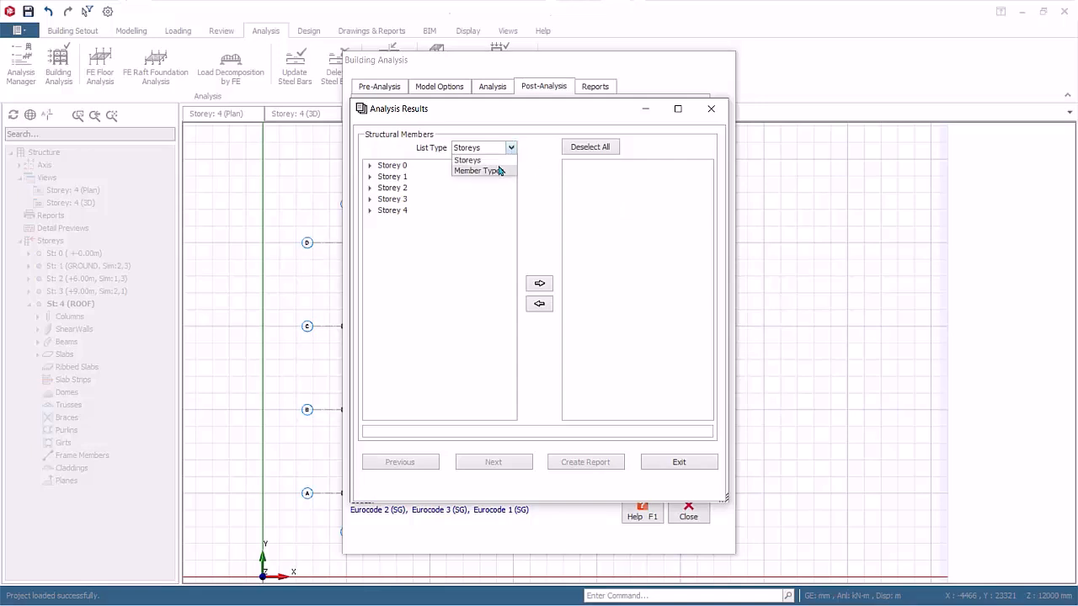
pyautogui.click(480, 171)
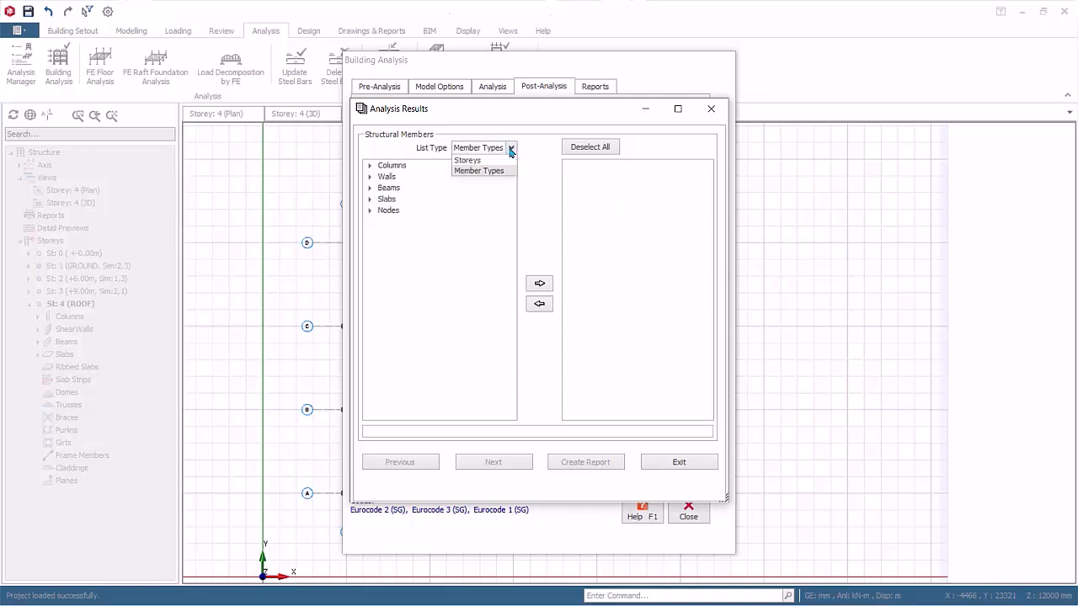
pyautogui.click(467, 160)
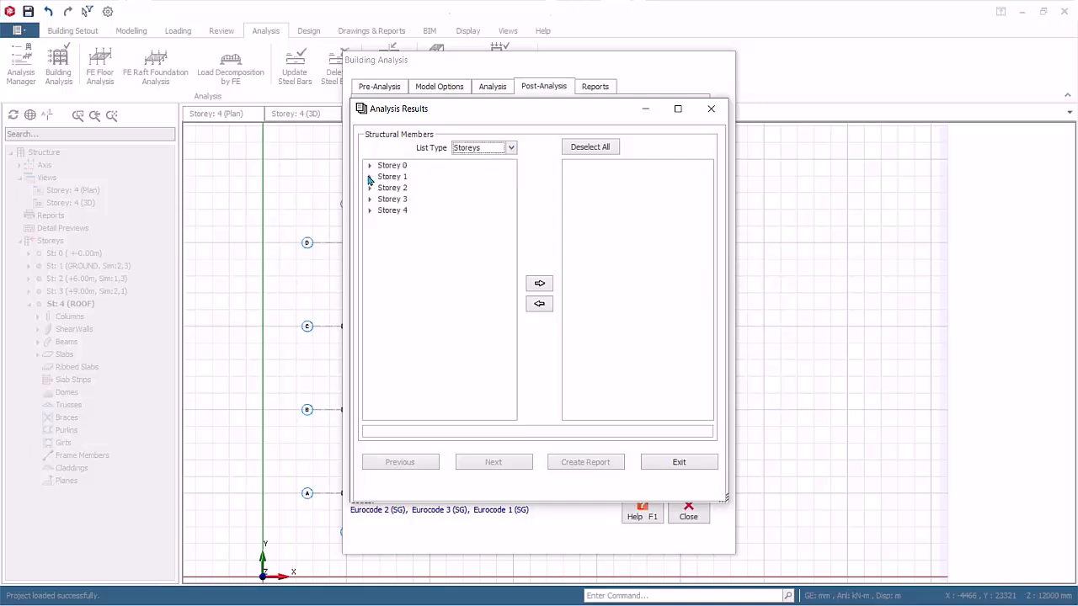
pyautogui.click(370, 176)
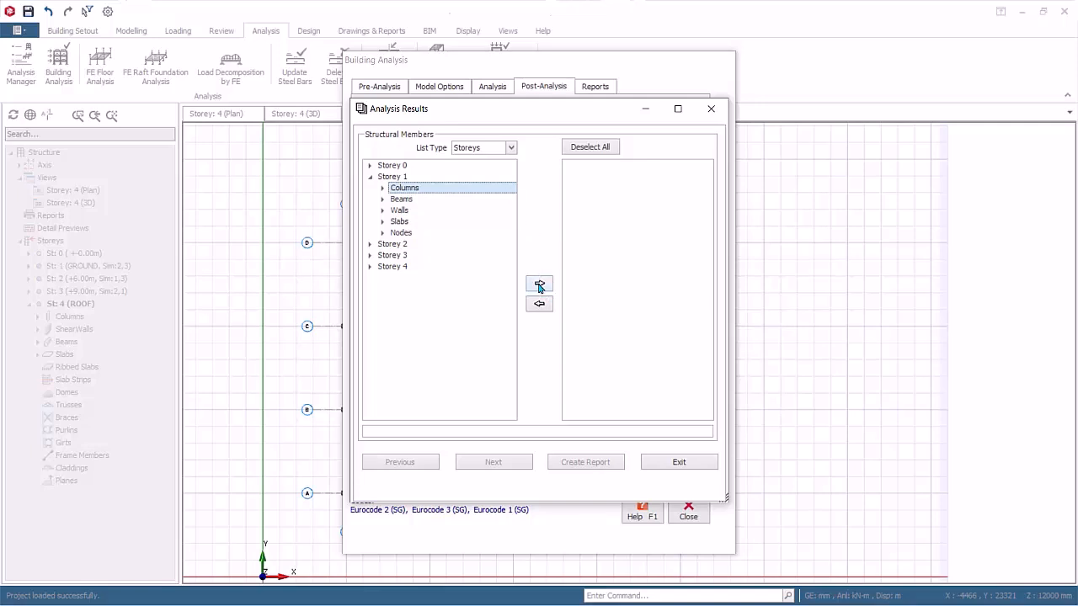
# Step: Add Storey 1 columns GC1–GC10 and walls, then remove wall GW3
pyautogui.click(539, 285)
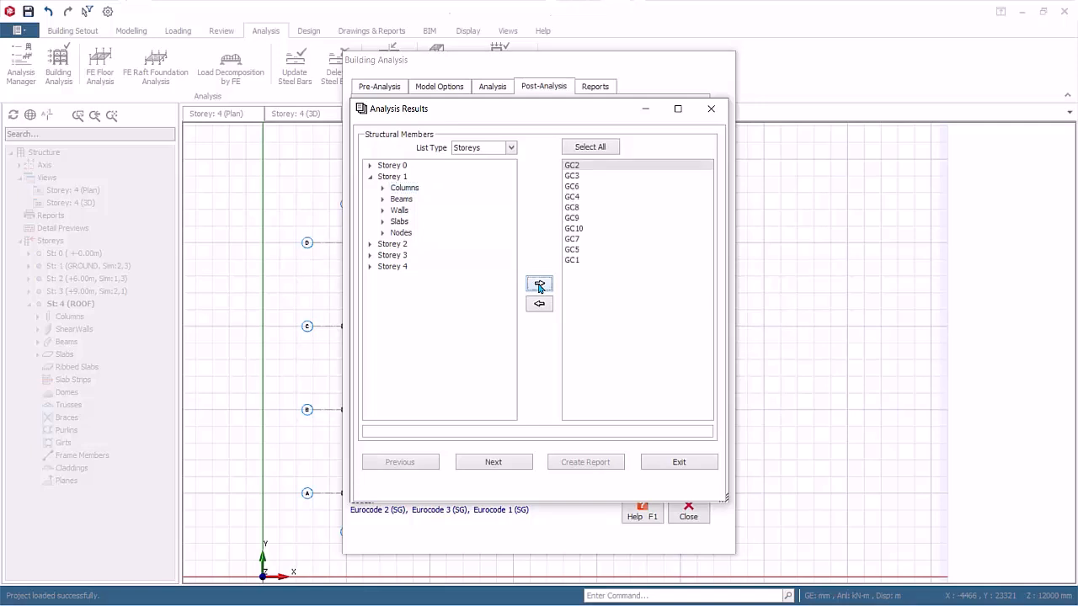
pyautogui.click(399, 210)
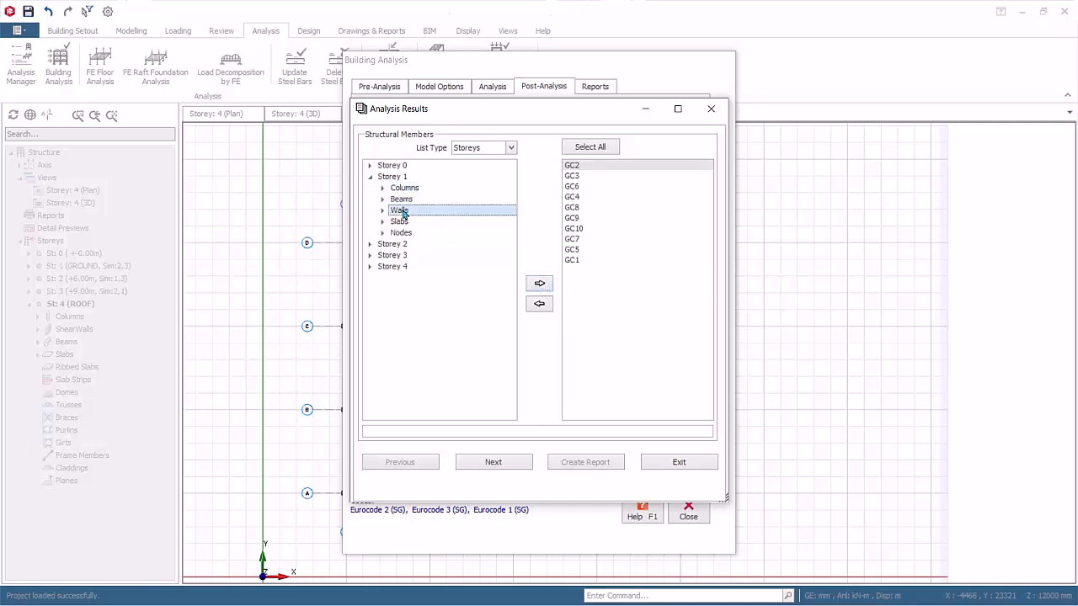
pyautogui.click(539, 283)
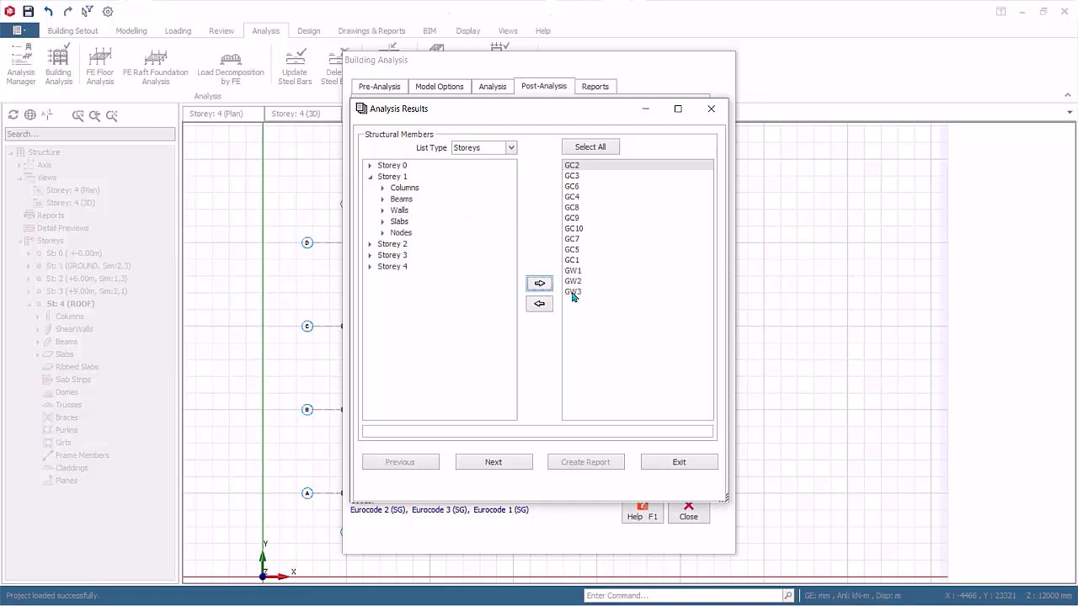
pyautogui.click(573, 292)
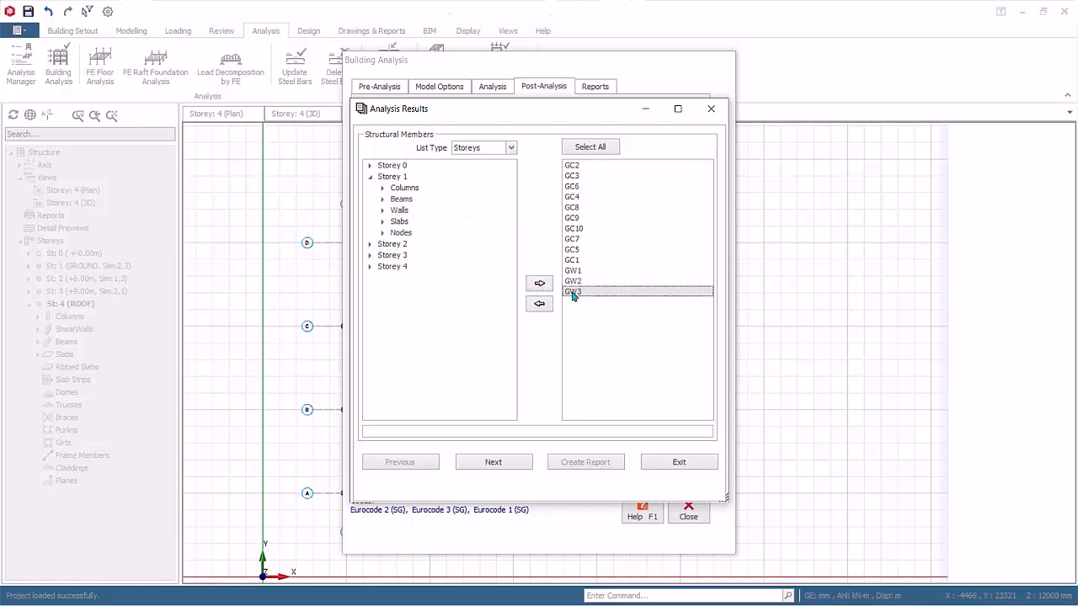
pyautogui.click(540, 304)
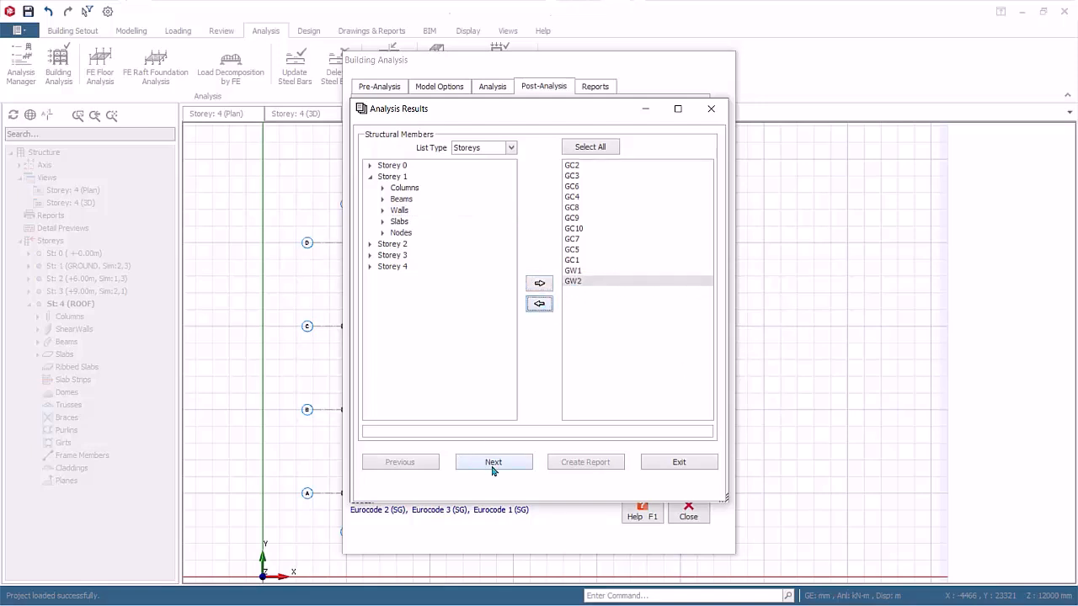
# Step: Keep Structural Members as the element type and advance to the load and force results page
pyautogui.click(493, 462)
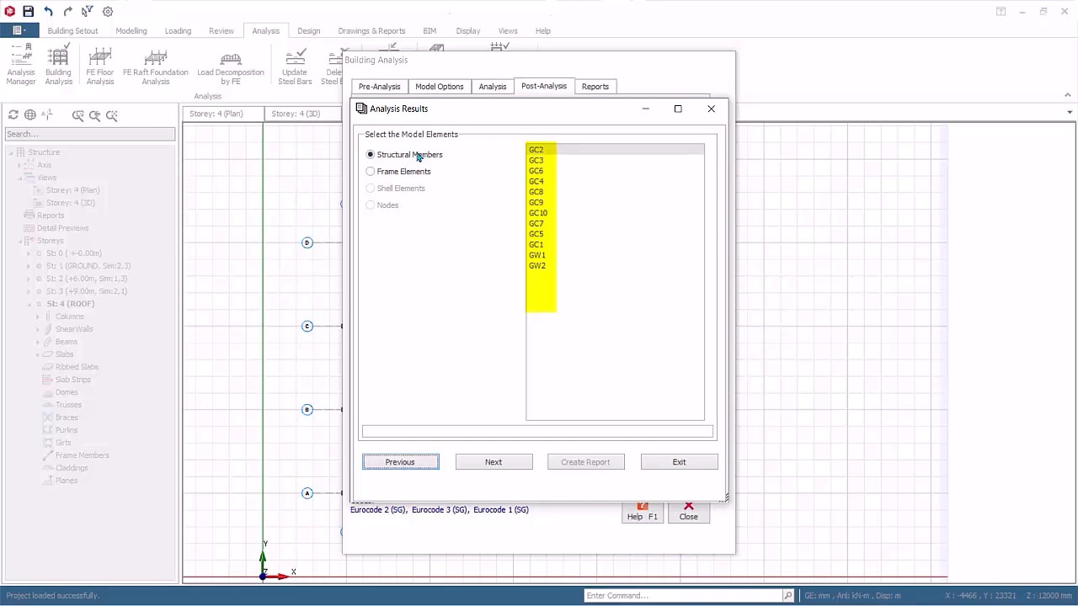
pyautogui.click(370, 171)
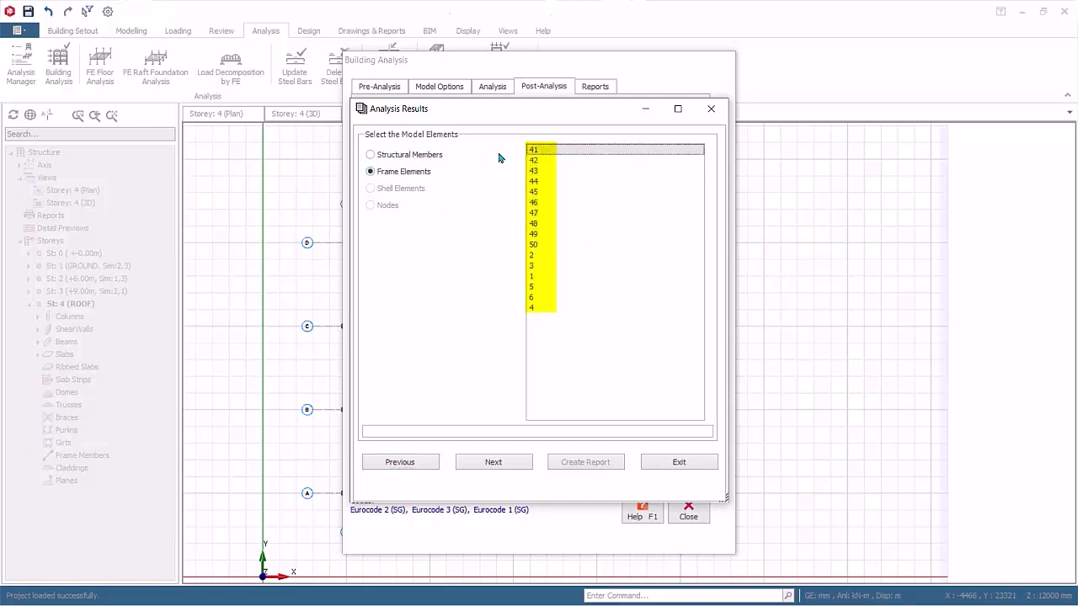
pyautogui.click(370, 154)
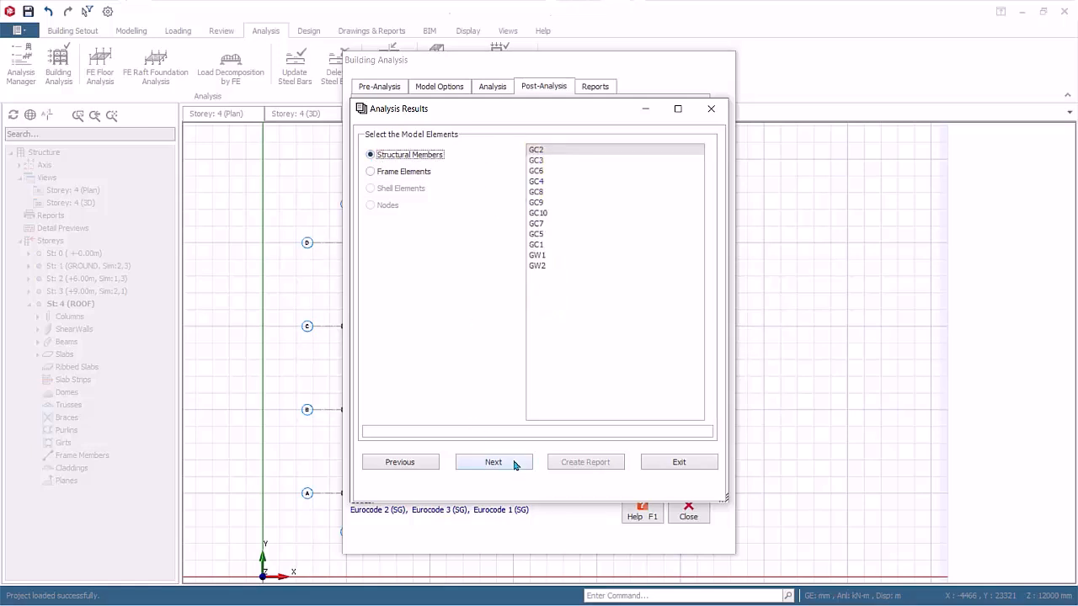
pyautogui.click(493, 462)
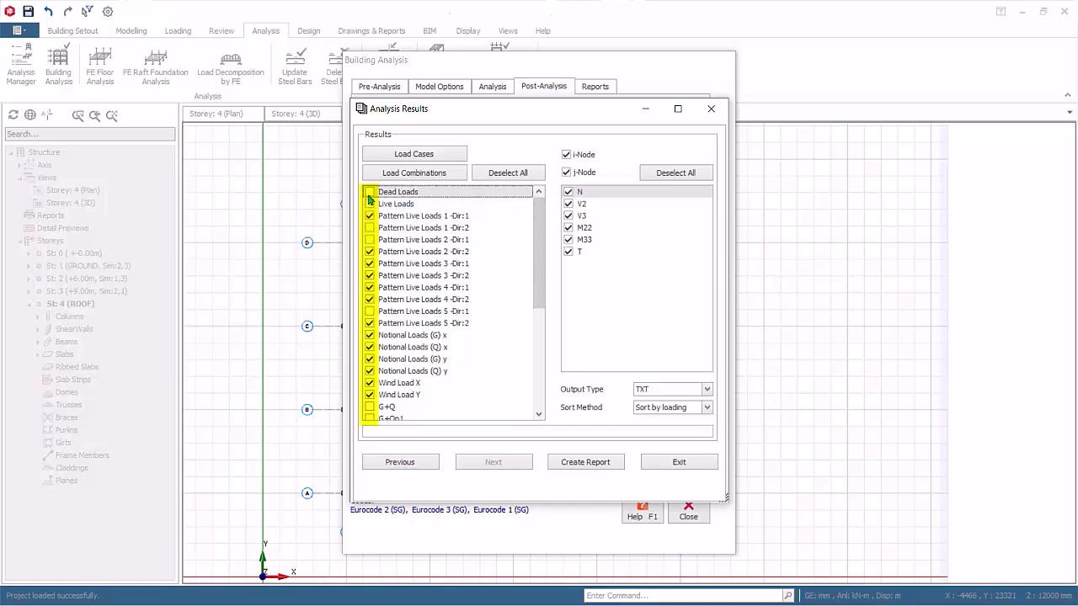
# Step: Select all load combinations with i/j-node forces N–T and create a TXT report
pyautogui.click(413, 153)
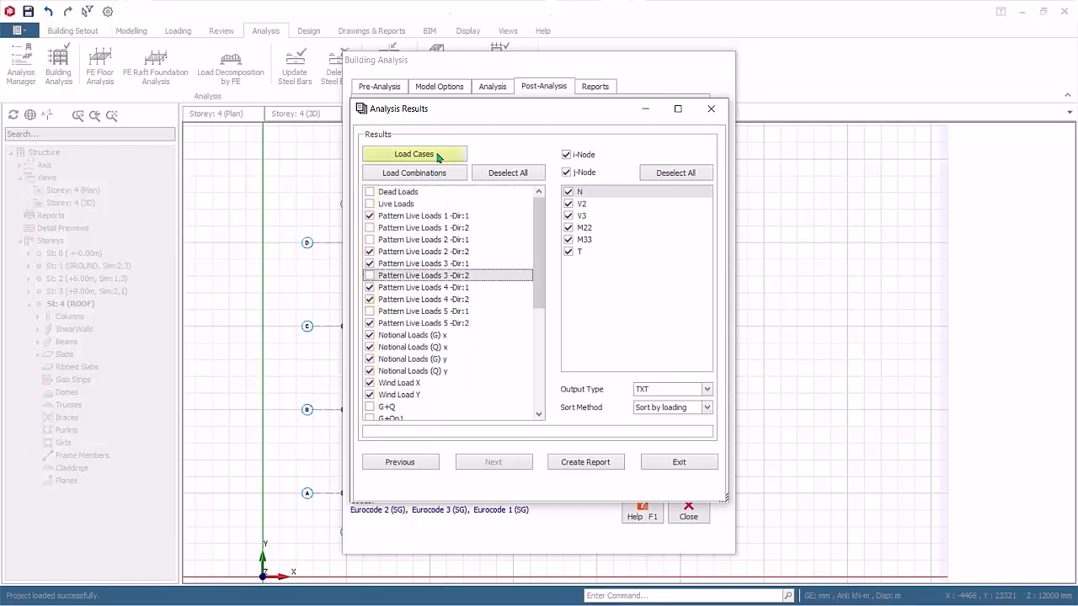
pyautogui.click(414, 154)
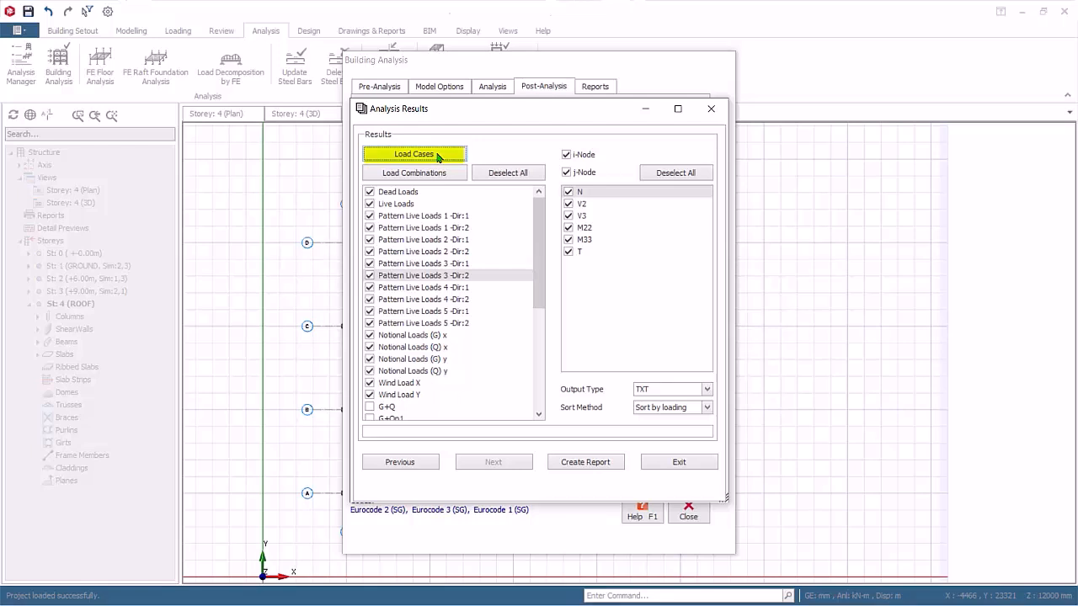
pyautogui.click(414, 173)
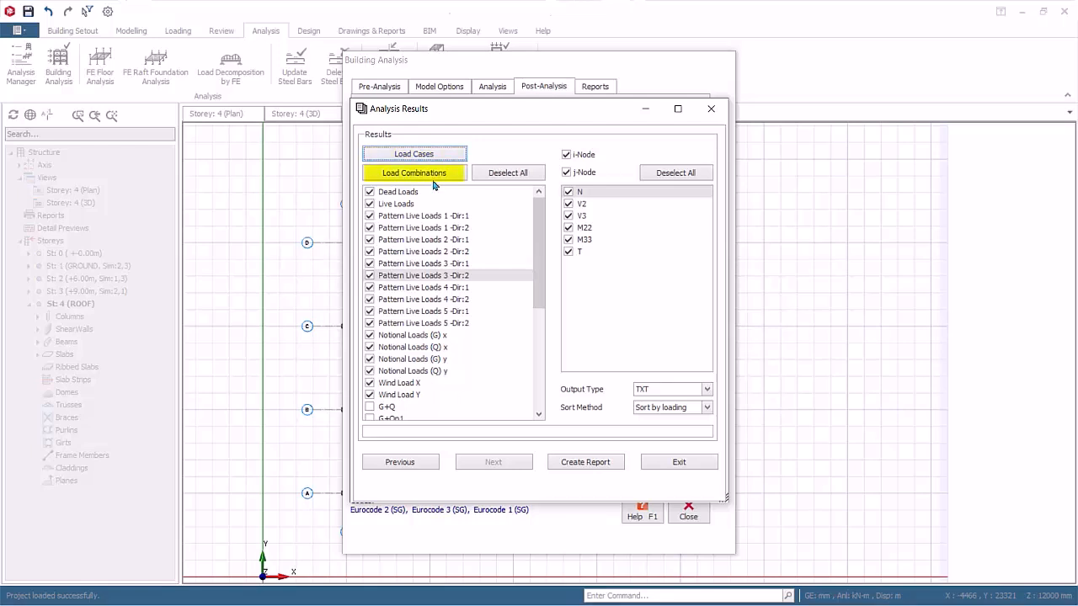
pyautogui.click(414, 172)
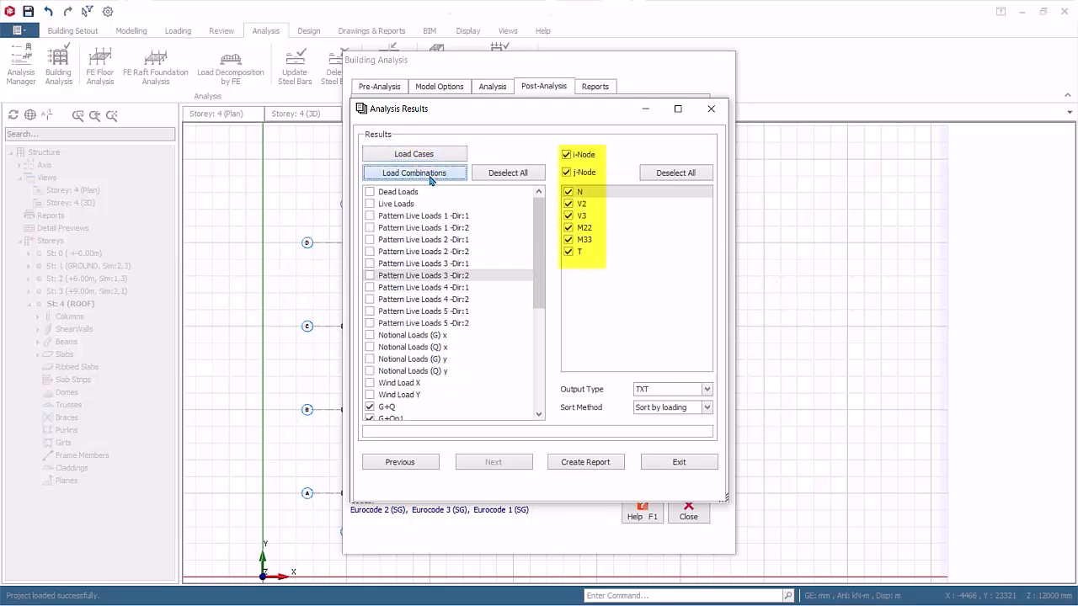
pyautogui.click(413, 172)
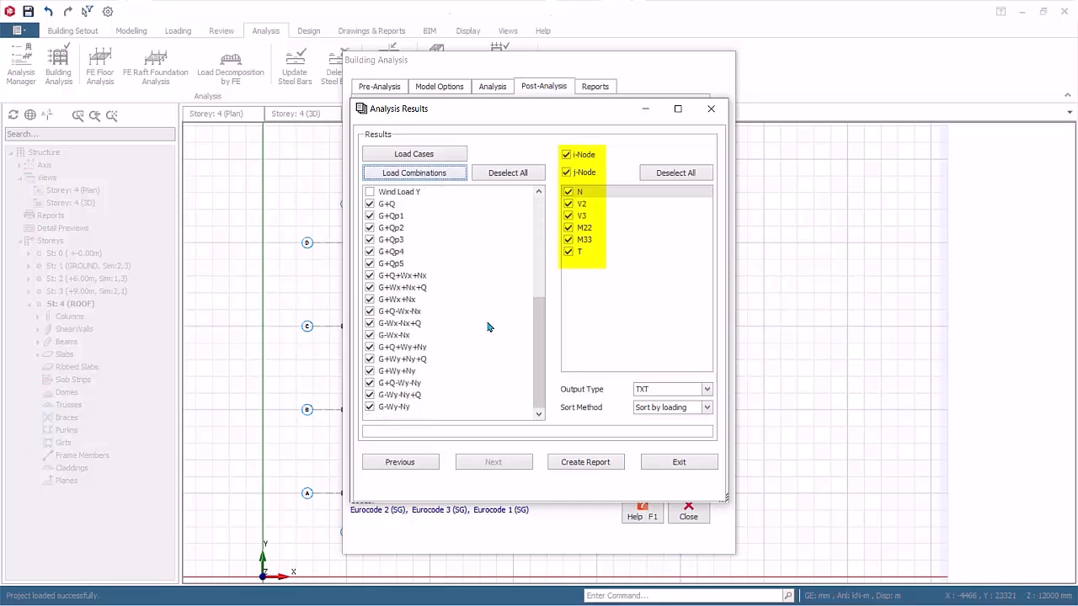
pyautogui.click(707, 389)
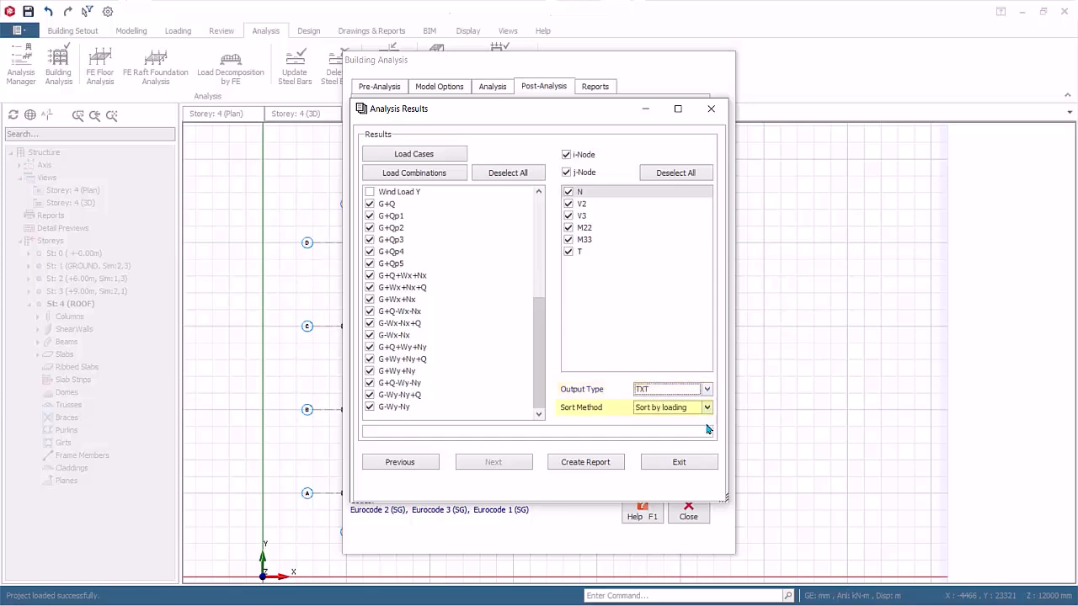
pyautogui.click(706, 407)
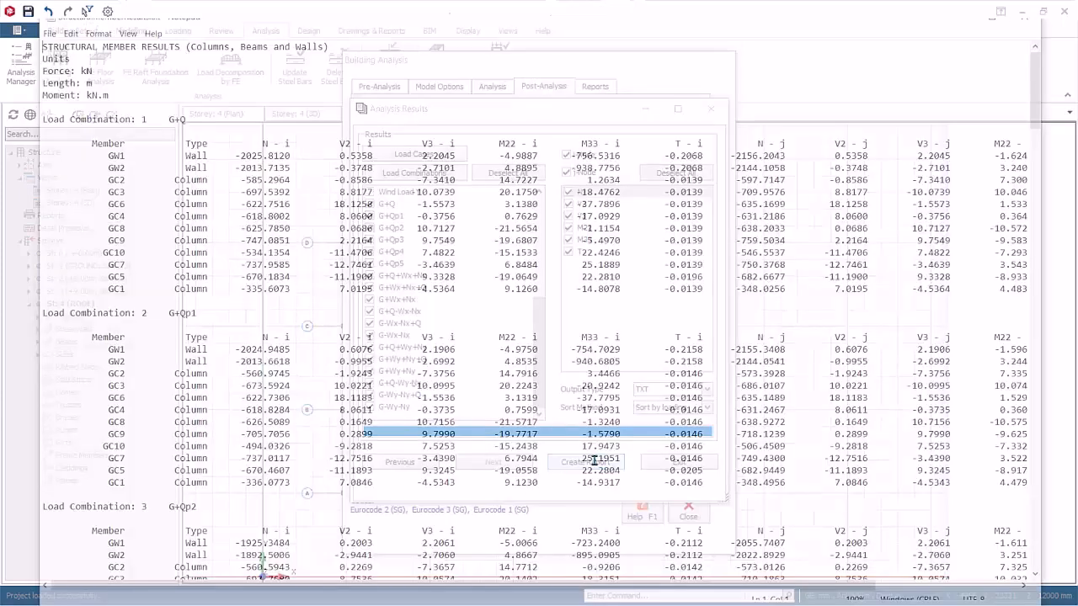
# Step: Bring the Notepad member forces report for G+Q, G+Qp1 and G+Qp2 into focus
pyautogui.click(687, 517)
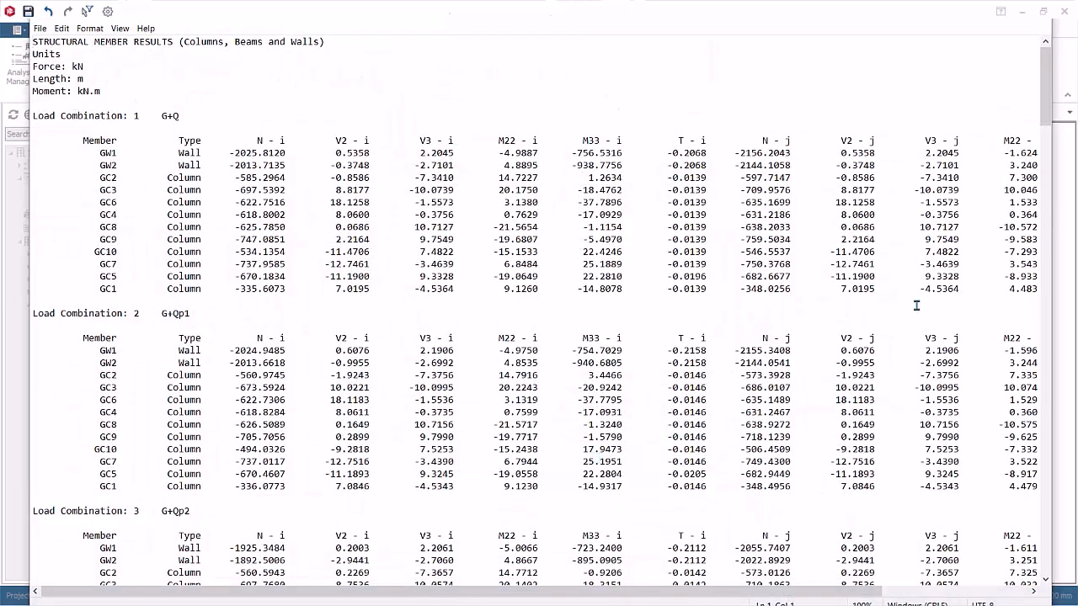
pyautogui.moveTo(955, 65)
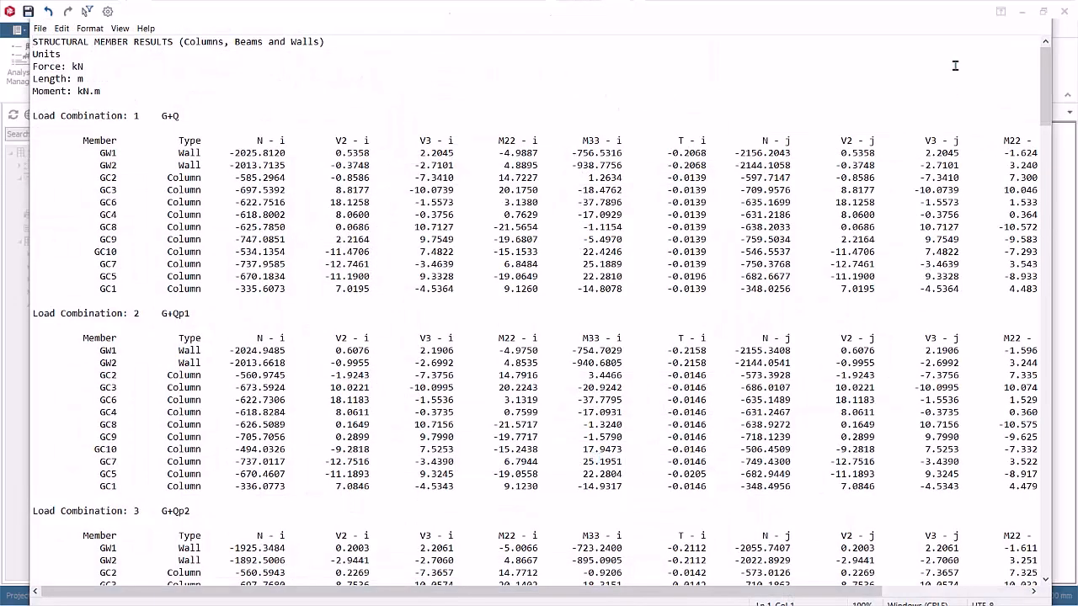
pyautogui.moveTo(1045, 17)
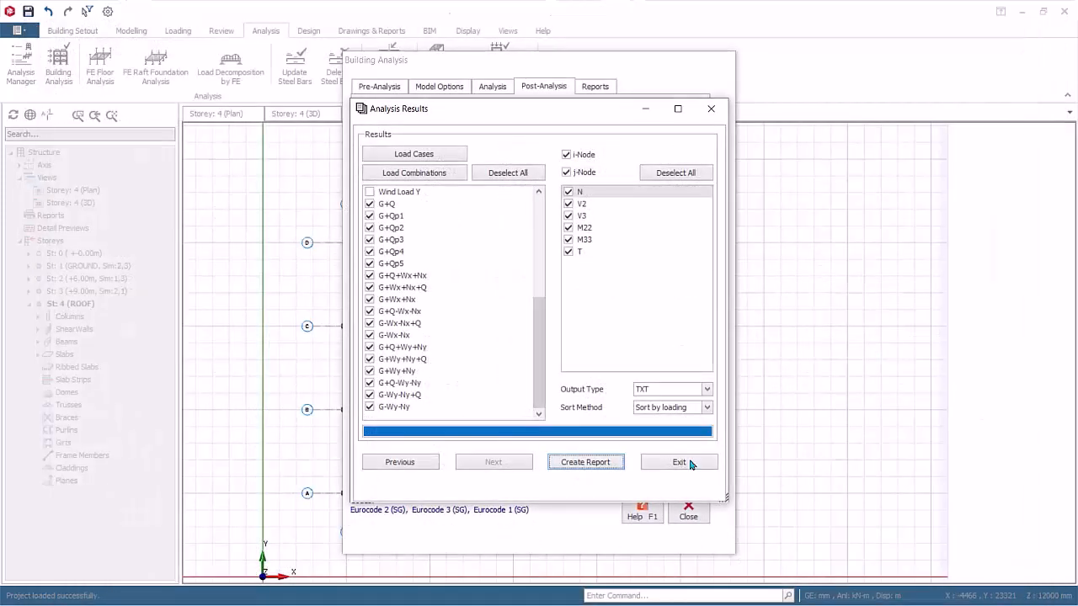
# Step: Return to the Building Analysis Post-Analysis page with its results, design and export options
pyautogui.click(679, 462)
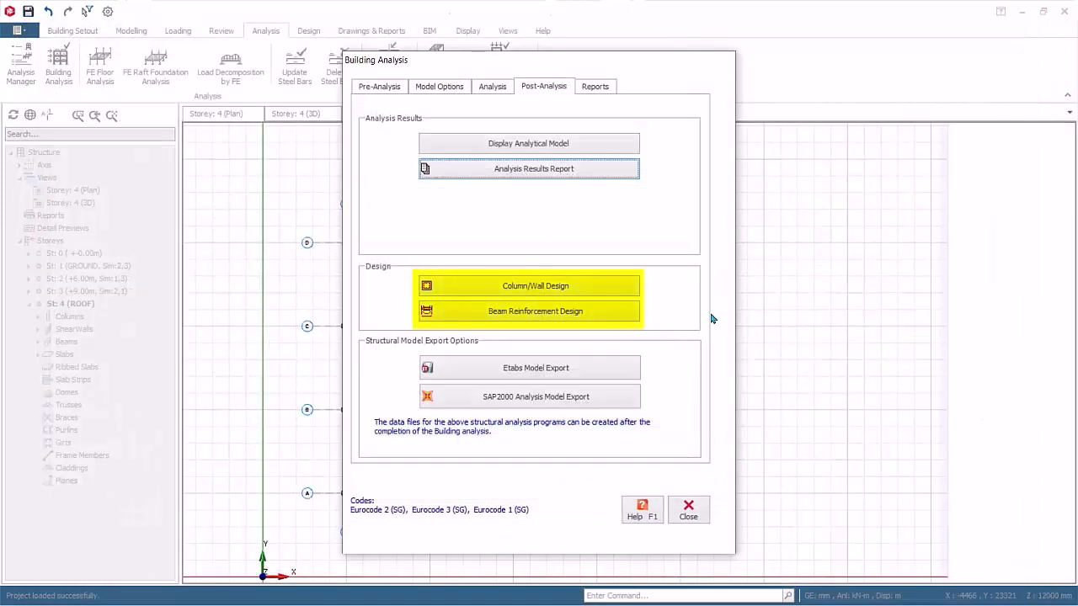
pyautogui.moveTo(752, 301)
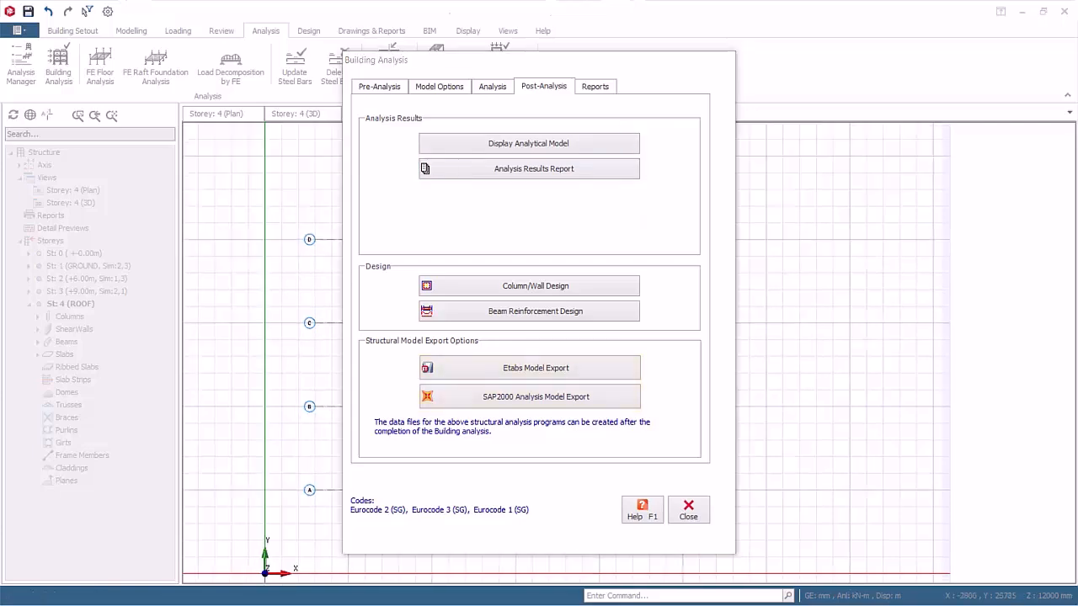
# Step: Close Building Analysis and show the Reports list under Drawings & Reports
pyautogui.click(688, 510)
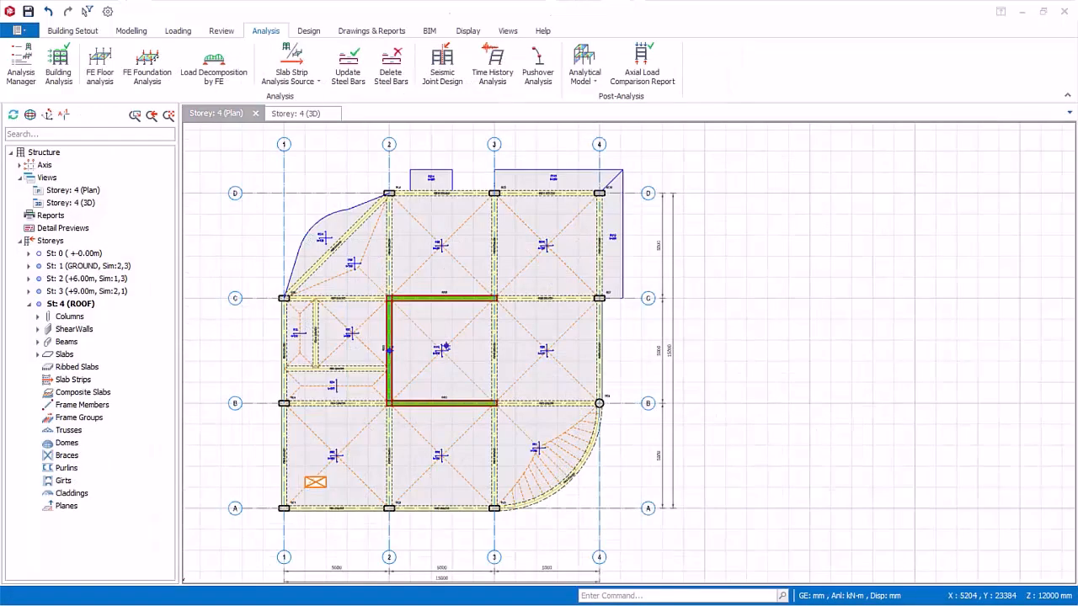
pyautogui.click(372, 30)
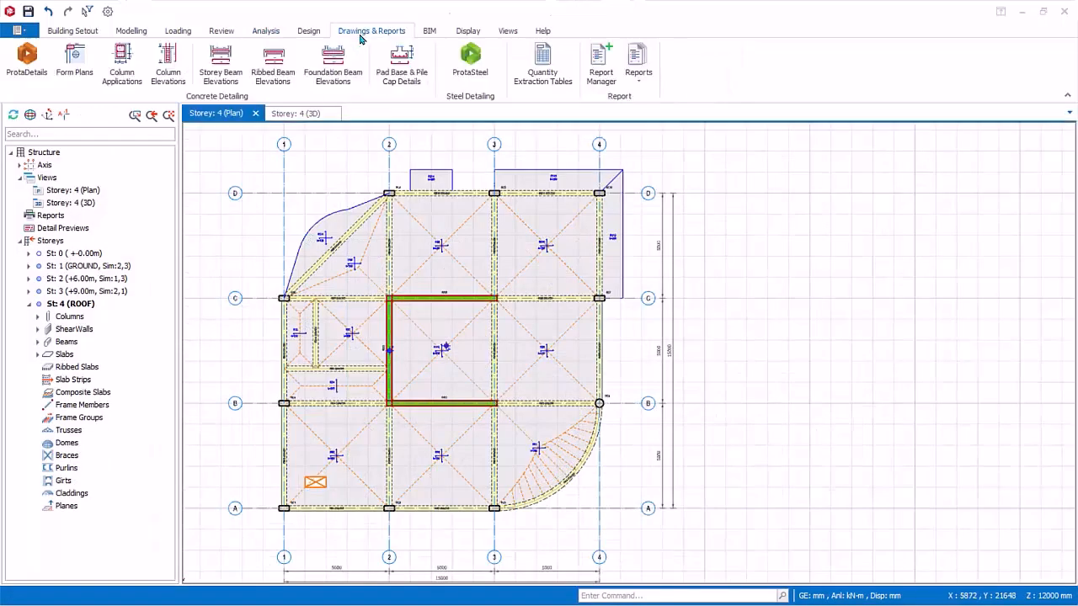
pyautogui.click(637, 63)
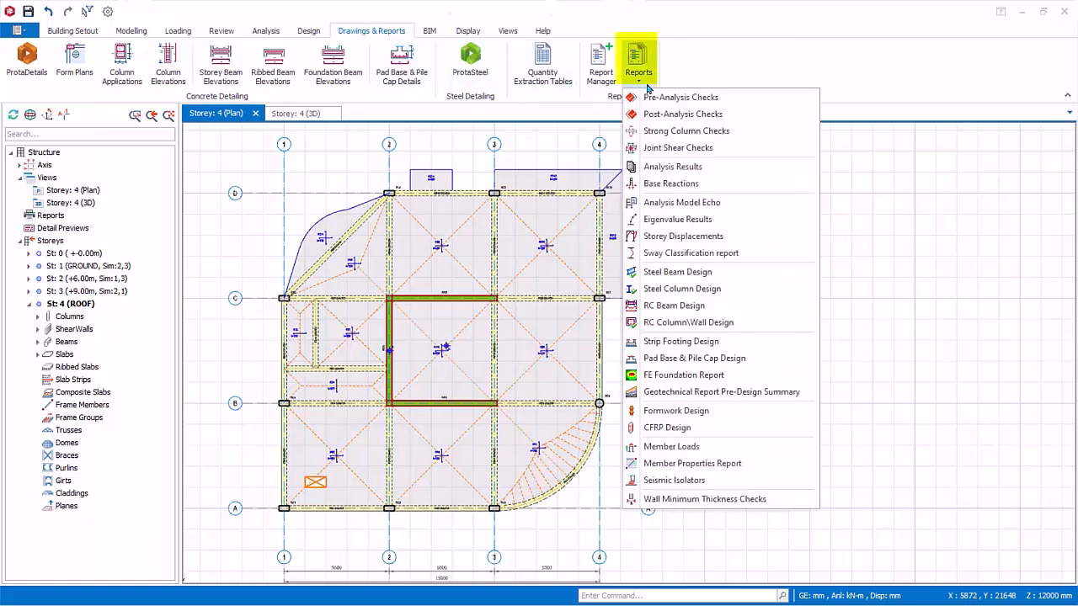
pyautogui.moveTo(681, 97)
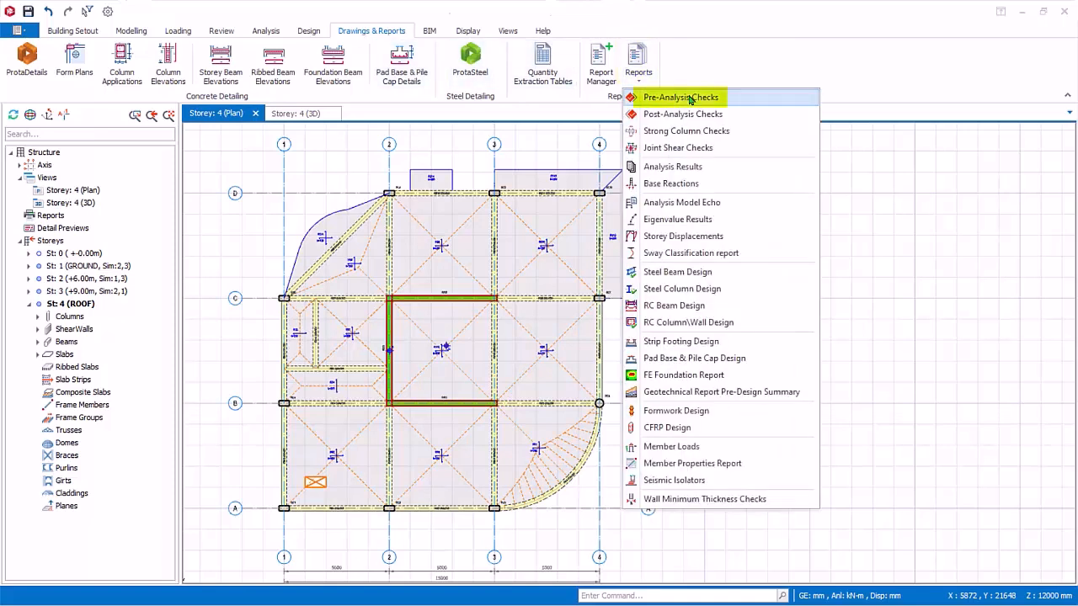
# Step: Generate the Pre-analysis Checks report and scroll down to its rigidity center tables
pyautogui.click(680, 97)
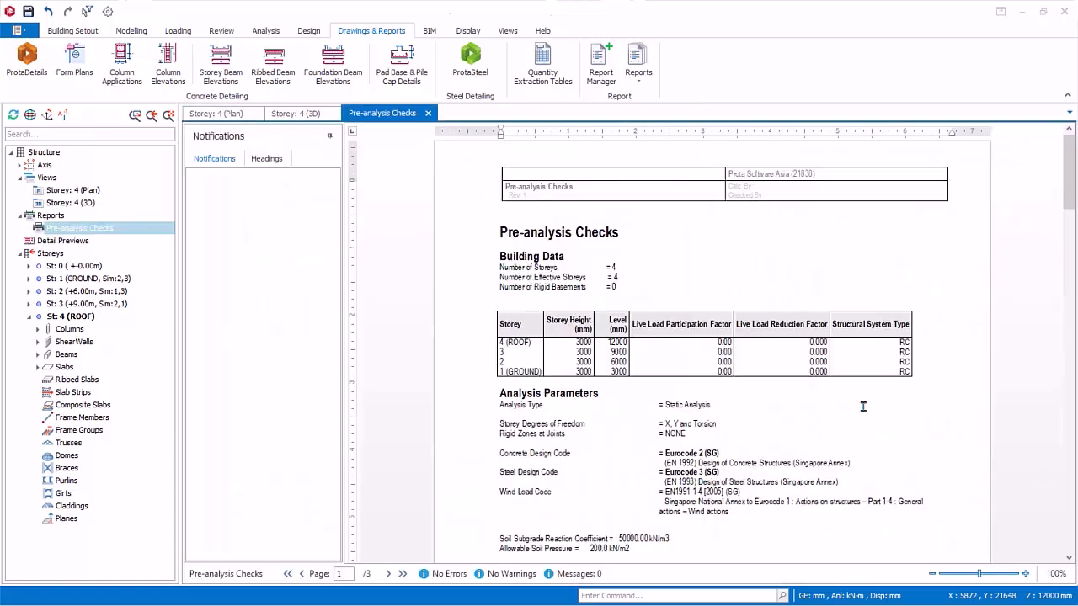
pyautogui.moveTo(894, 423)
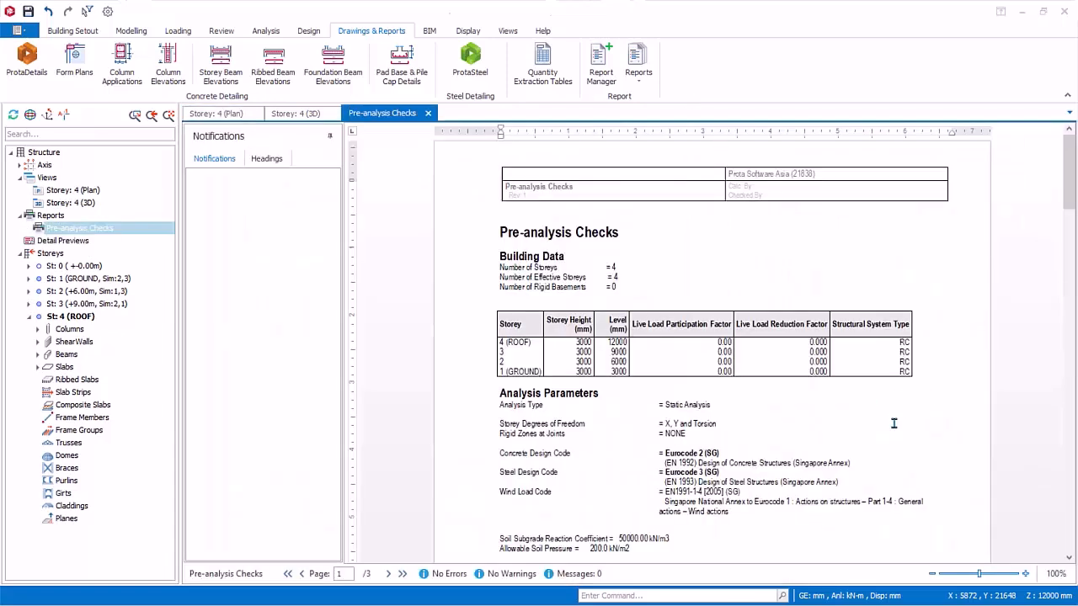
pyautogui.scroll(-3)
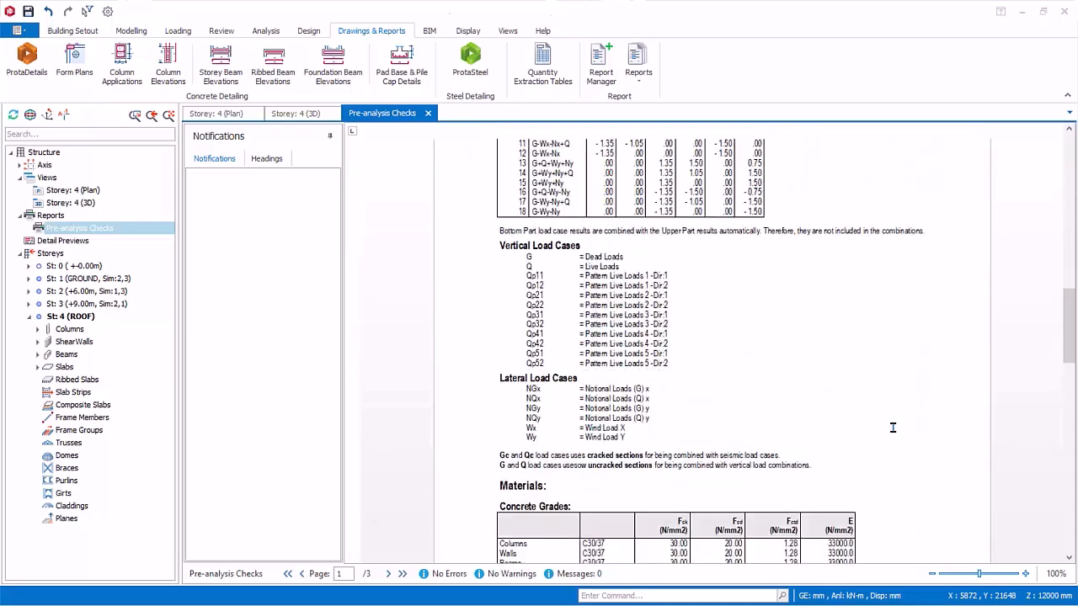
pyautogui.scroll(-3)
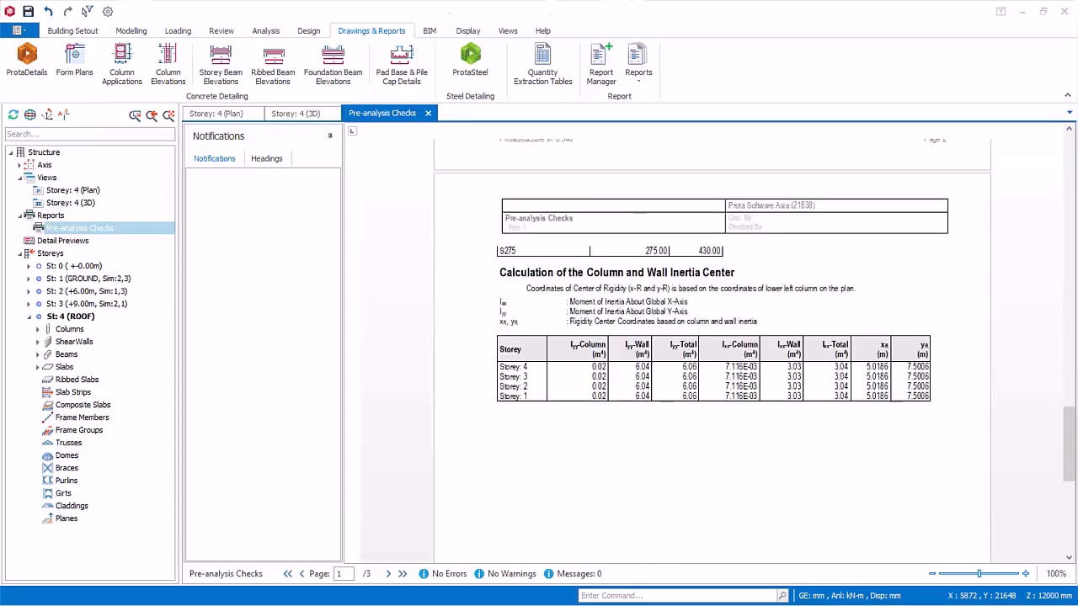
pyautogui.click(638, 63)
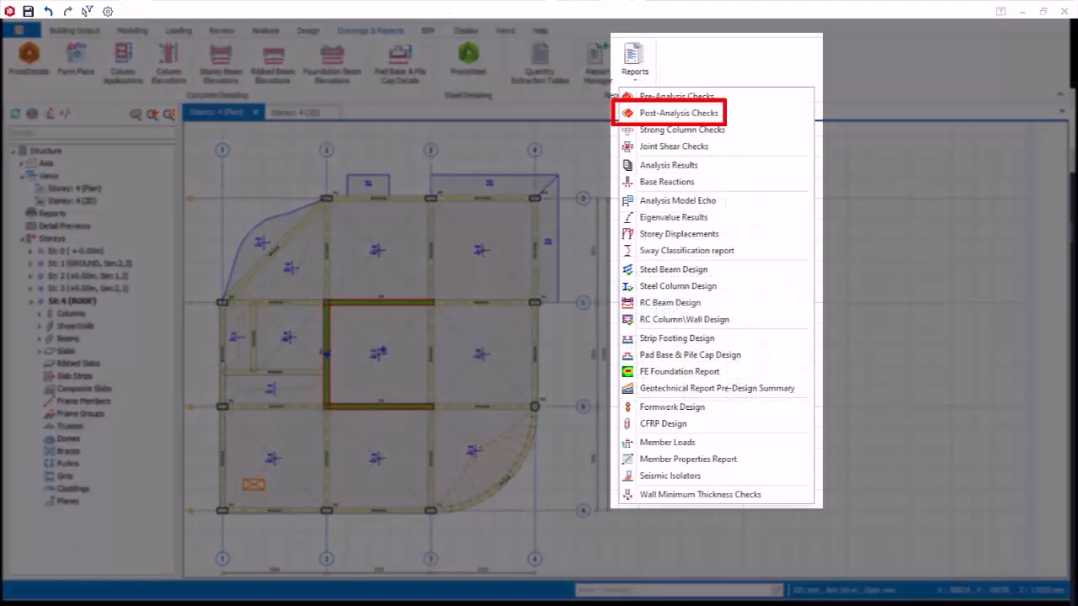
# Step: Generate the Post-Analysis Checks report and scroll through drift, mass and gravity-center tables
pyautogui.click(679, 113)
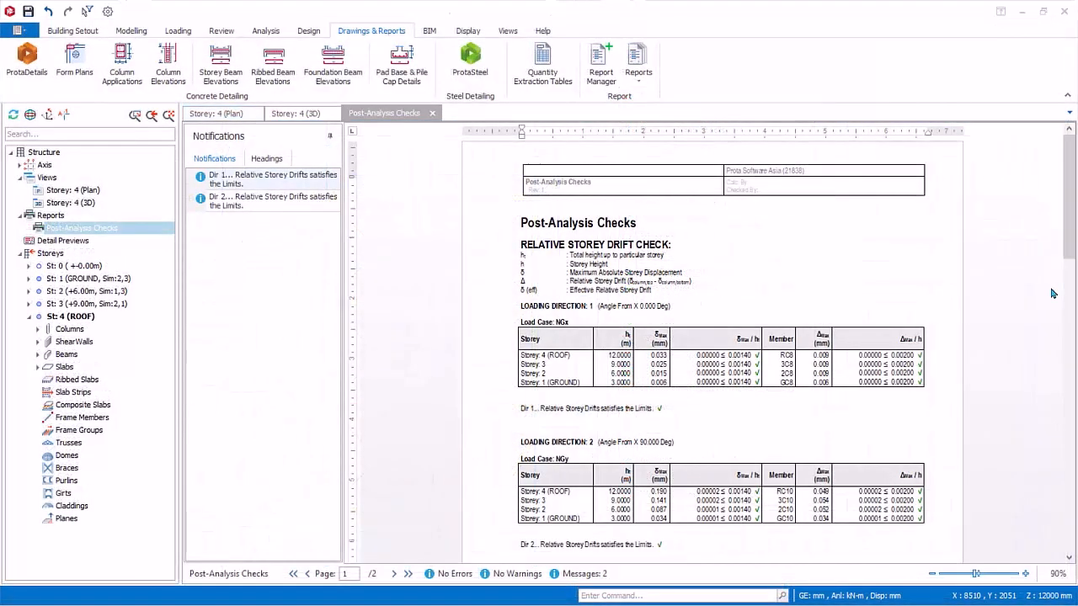
pyautogui.scroll(-3)
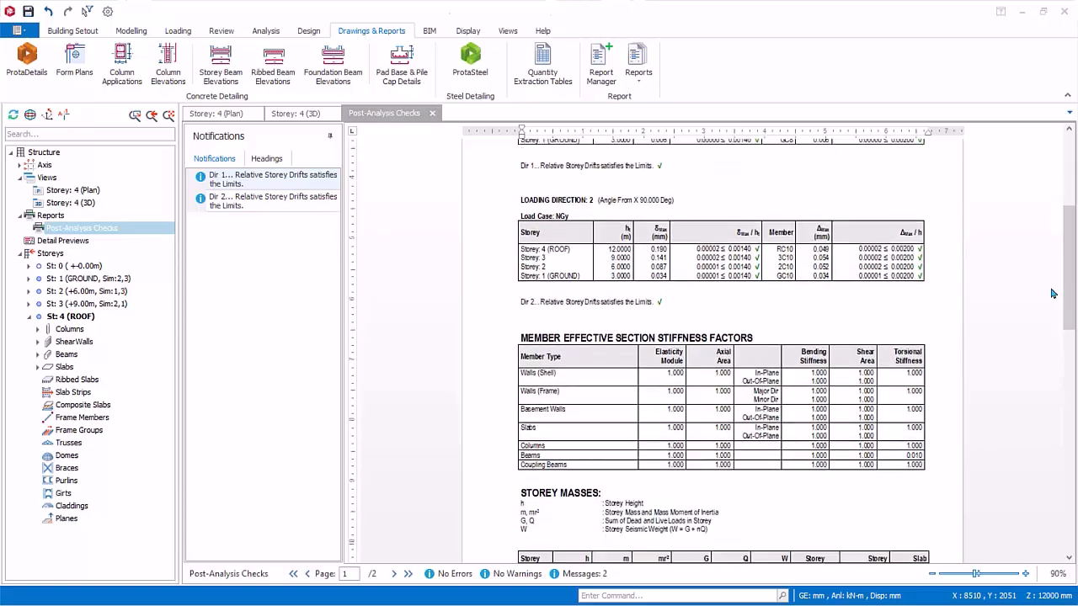
pyautogui.scroll(-3)
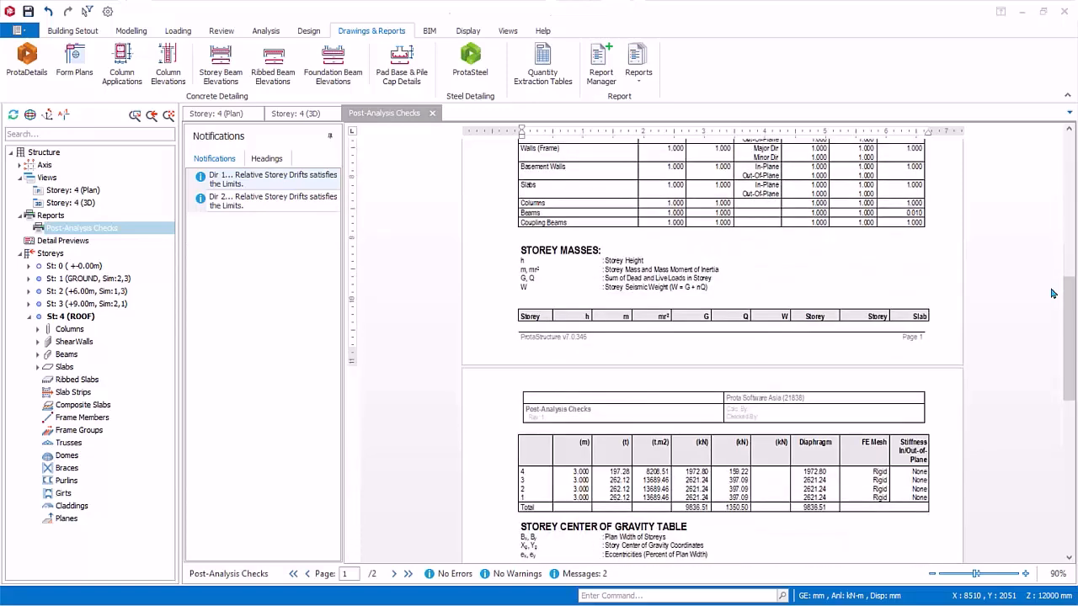
pyautogui.scroll(-3)
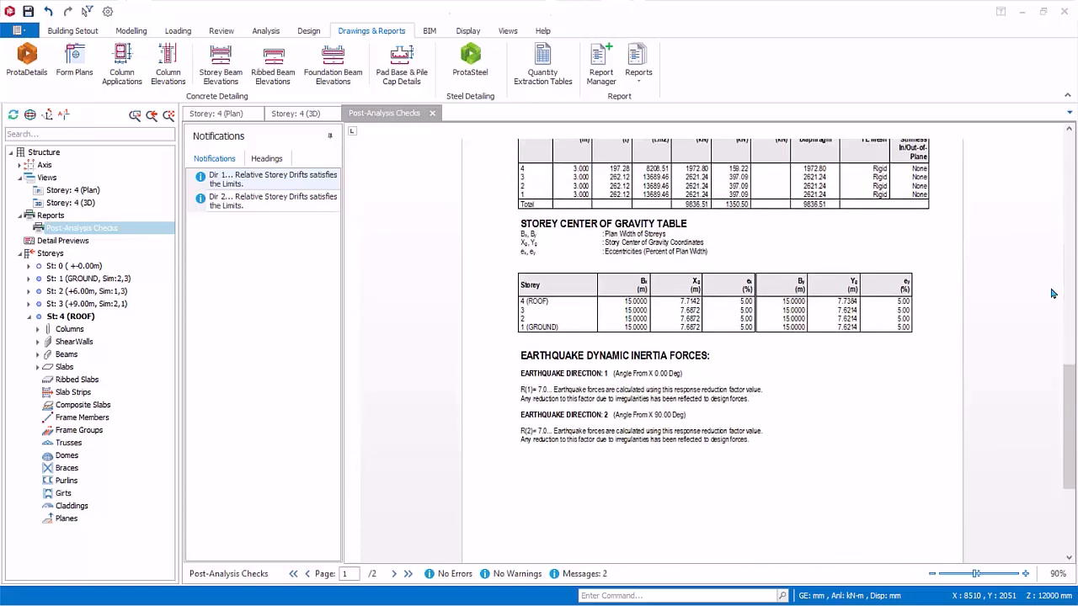
pyautogui.click(638, 64)
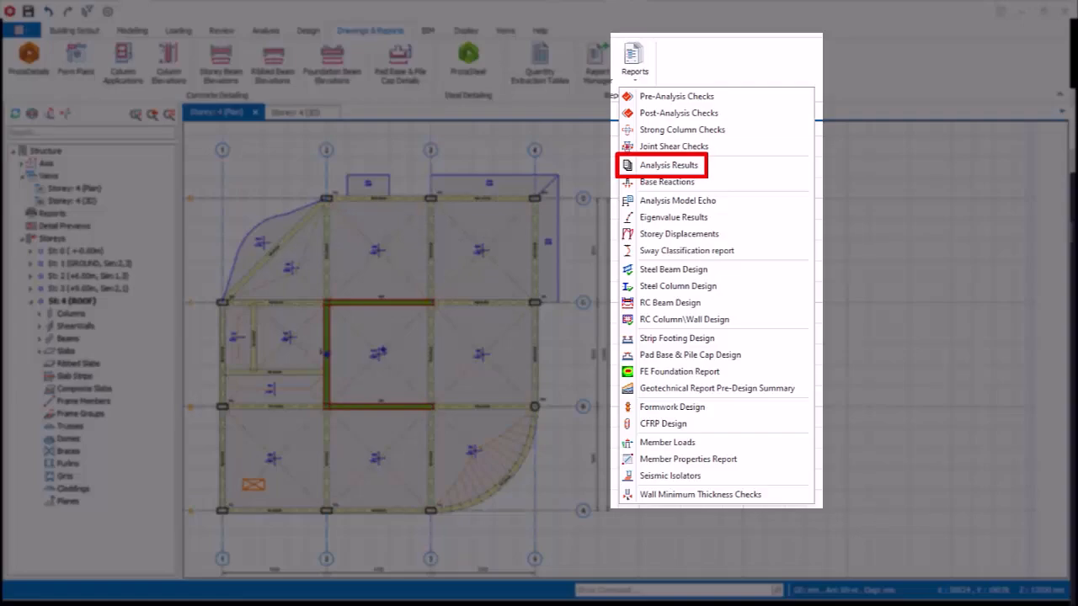
pyautogui.moveTo(666, 181)
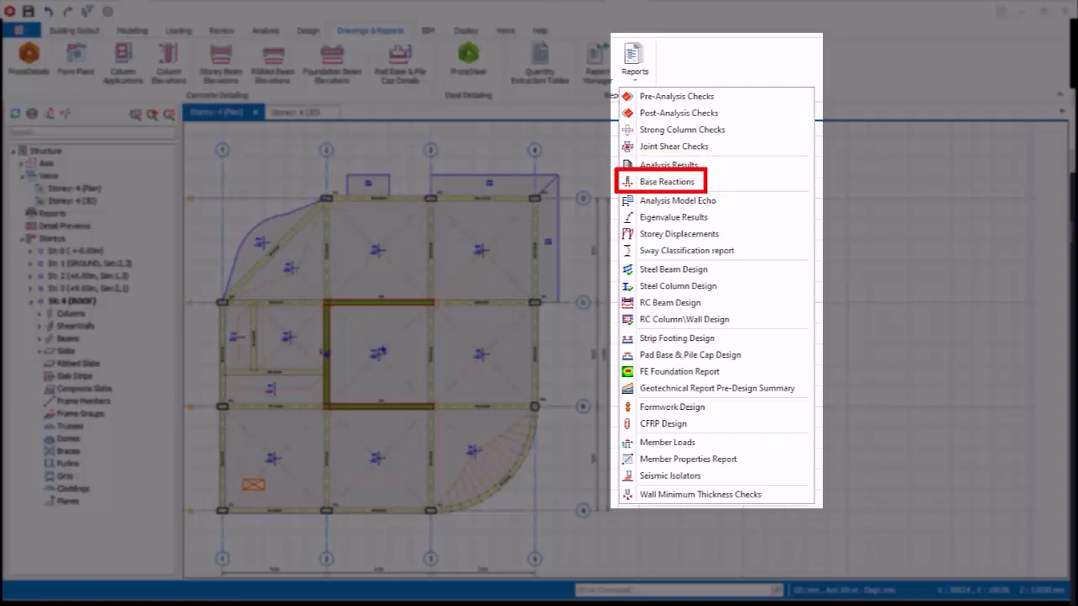
# Step: Create a TXT Base Reactions report for envelope cases with all reaction columns
pyautogui.click(666, 181)
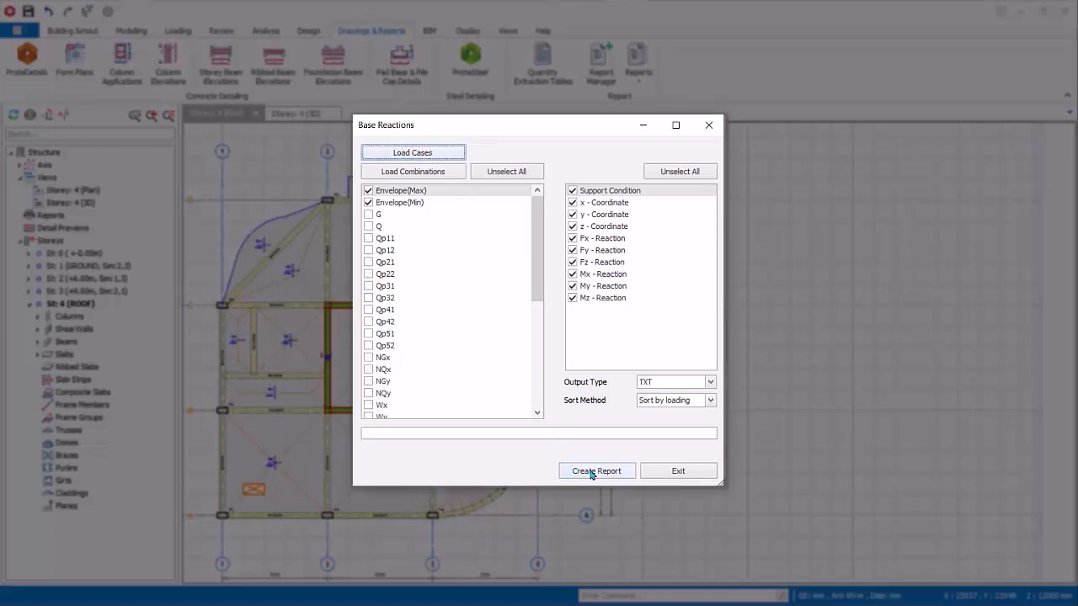
pyautogui.click(596, 471)
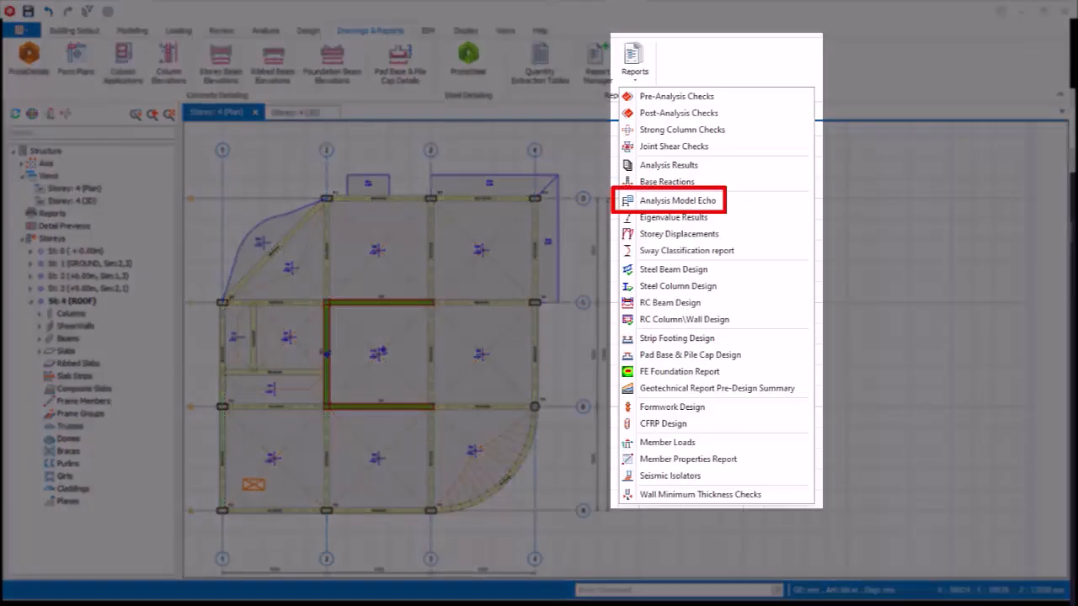
# Step: Generate Storey Displacements, then Sway Classification, confirming every storey is Non-Sway in both directions
pyautogui.click(677, 200)
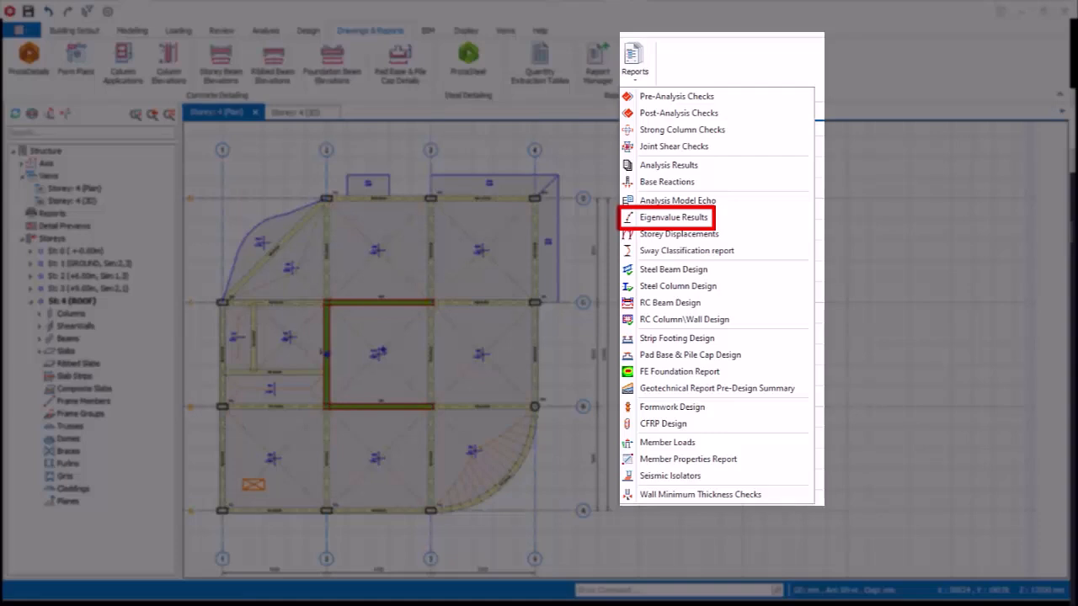
pyautogui.moveTo(678, 233)
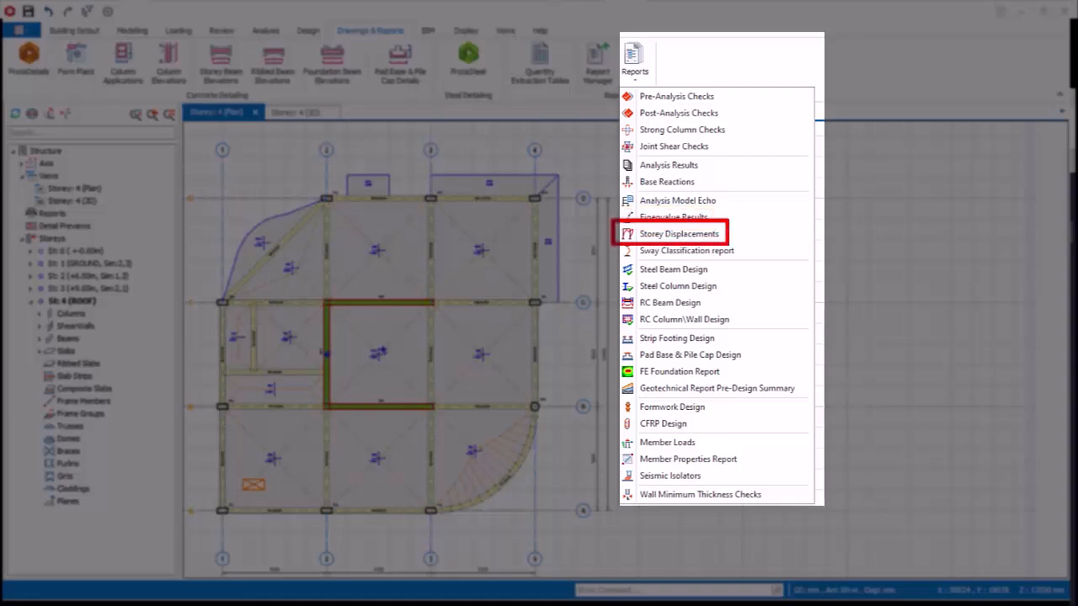
pyautogui.click(679, 233)
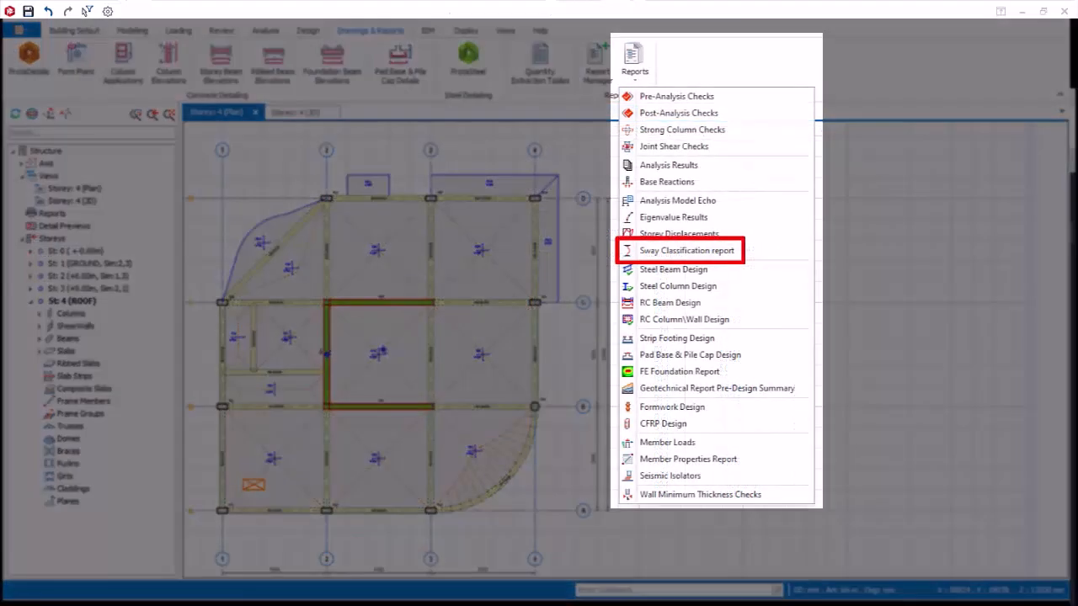
pyautogui.click(685, 250)
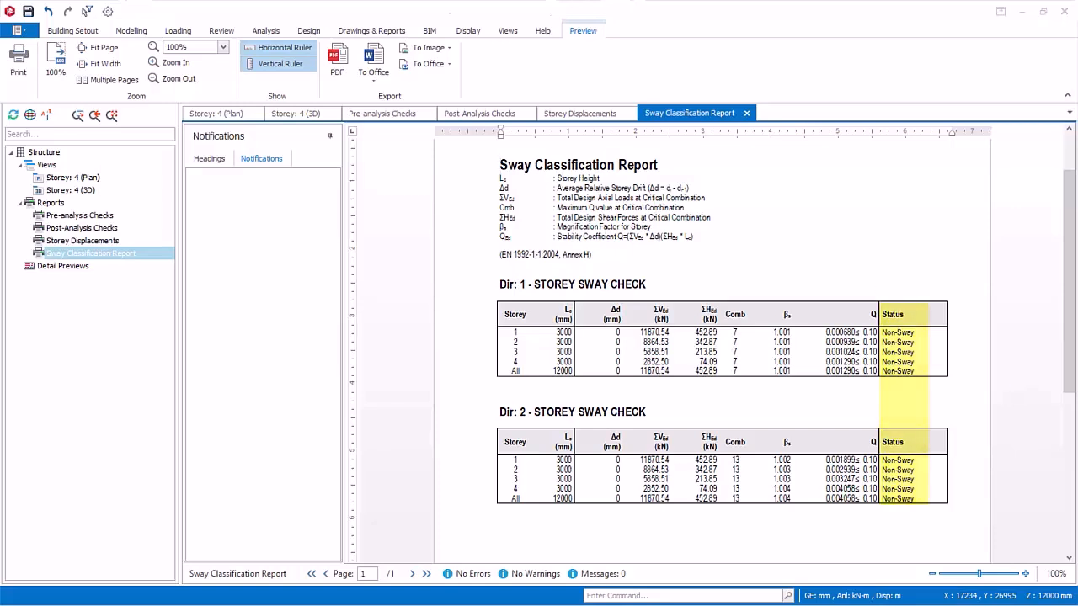
pyautogui.moveTo(107, 11)
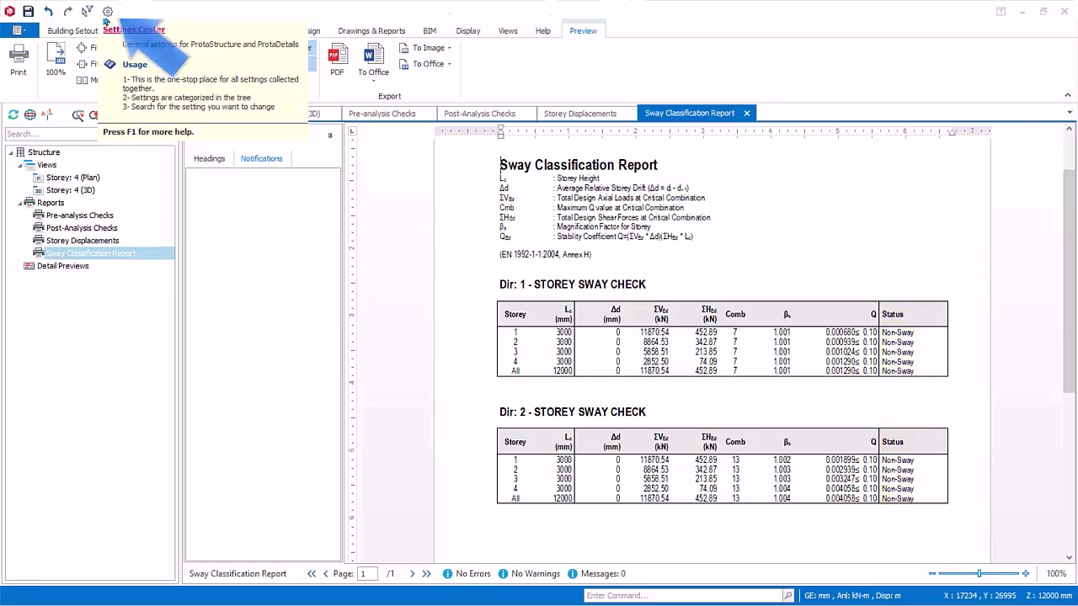
# Step: Show Lateral Drift & Bracing settings: columns and walls braced, sway amplification factors 1.000
pyautogui.click(107, 11)
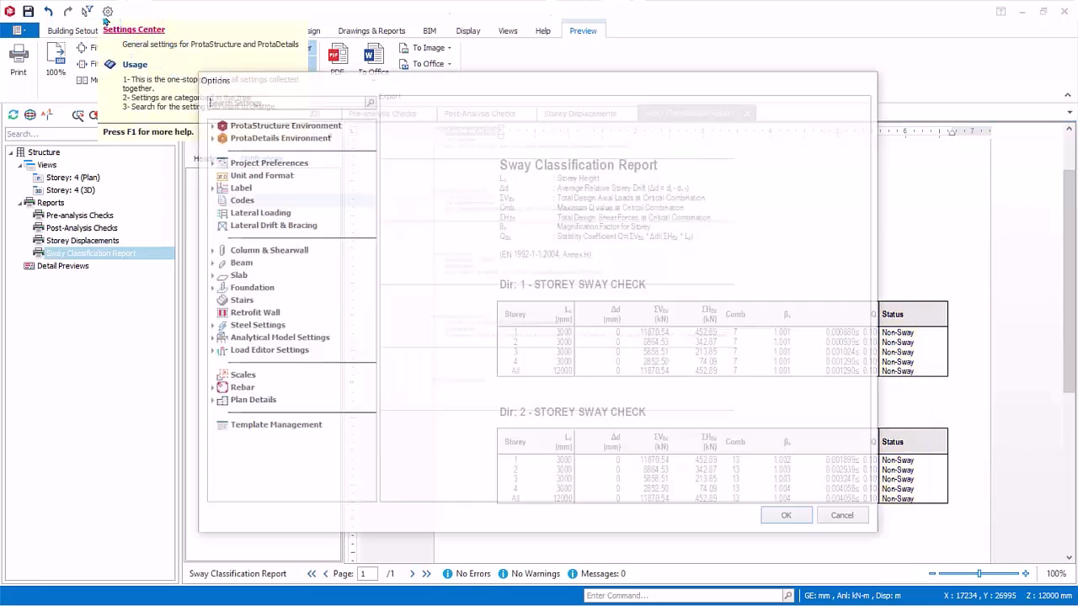
pyautogui.click(270, 224)
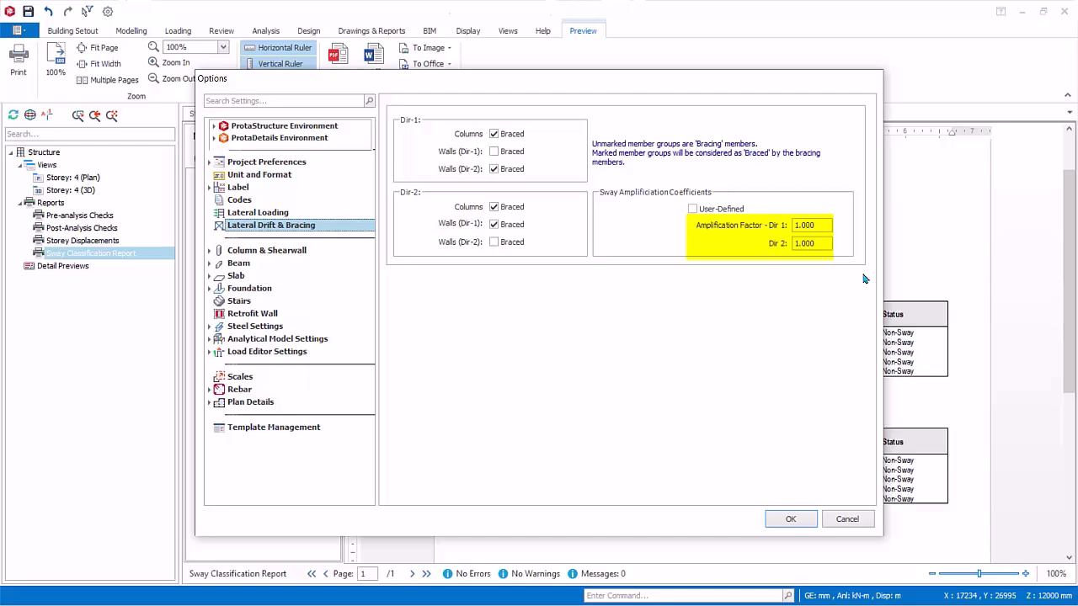
pyautogui.moveTo(825, 405)
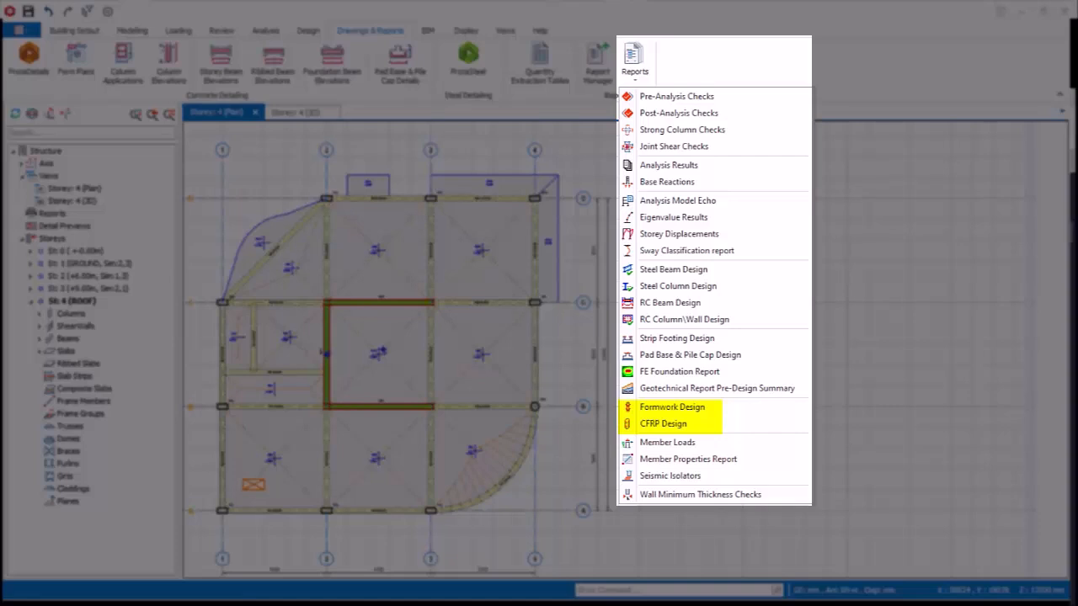
pyautogui.moveTo(667, 442)
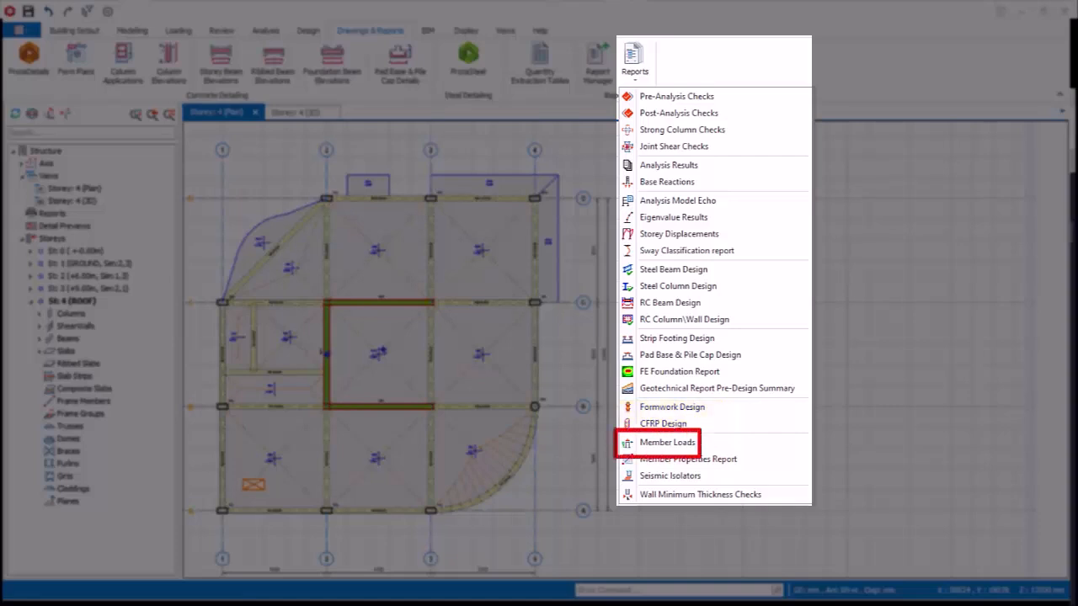
# Step: Start the Member Loads report to reach the Storey 1–4 member selection
pyautogui.click(666, 442)
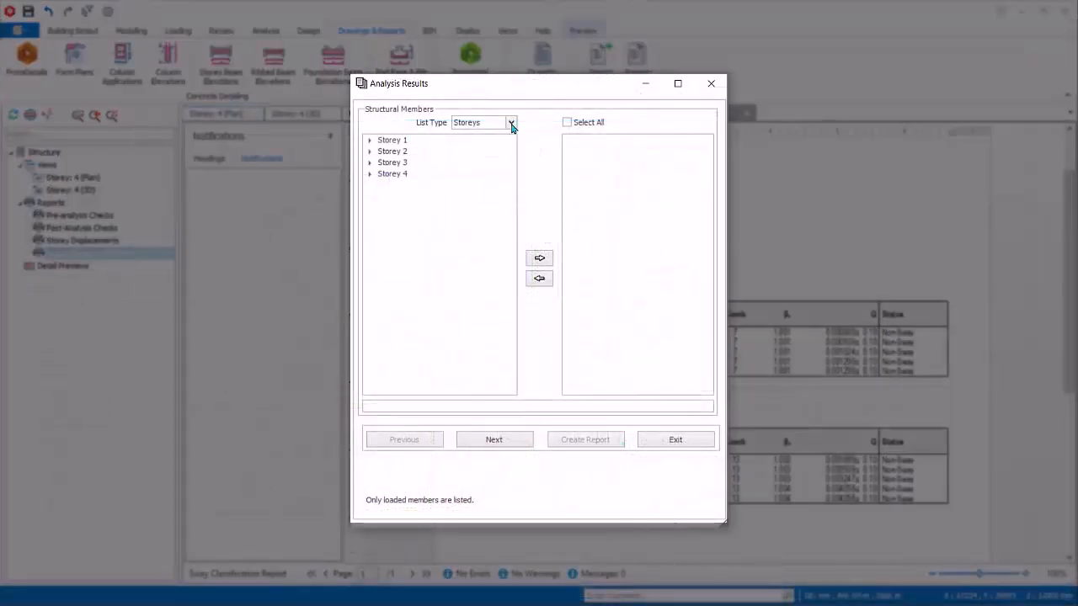
# Step: List members by storey and expand the Storey 1 beams
pyautogui.click(511, 122)
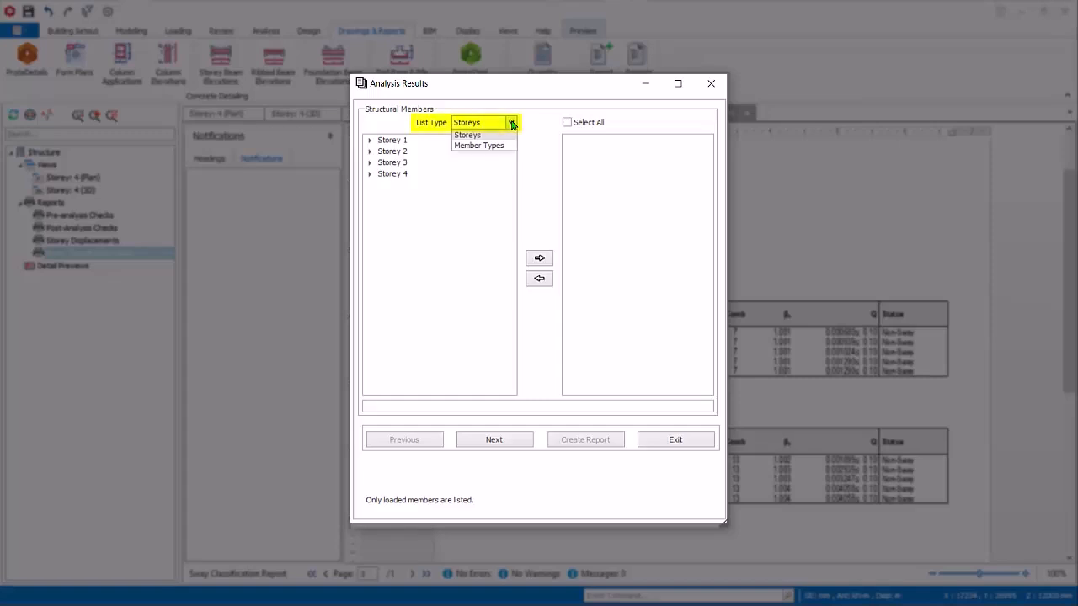
pyautogui.click(467, 135)
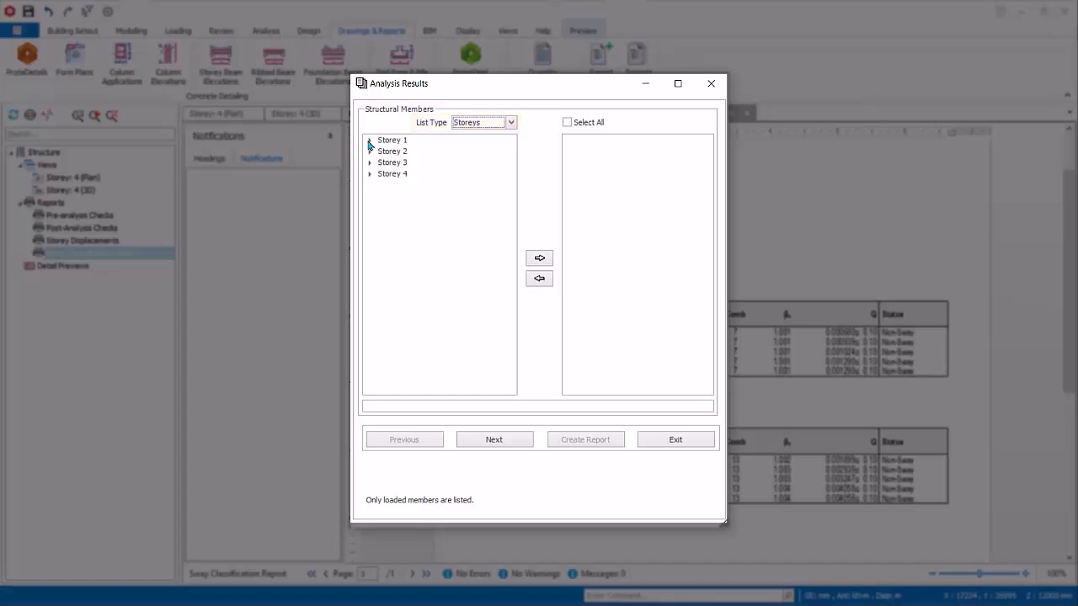
pyautogui.click(369, 140)
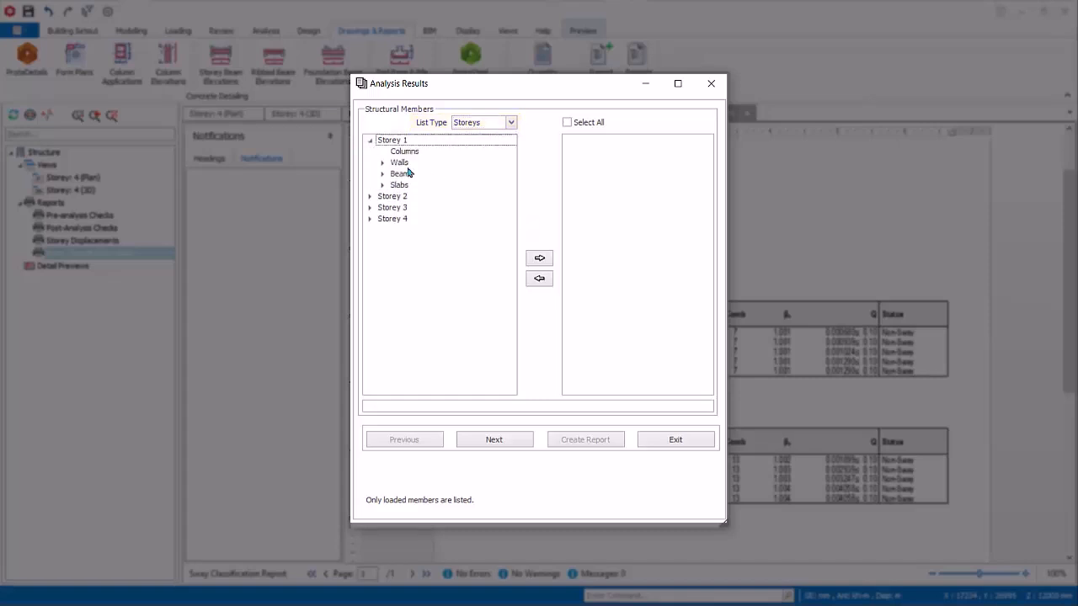
pyautogui.click(383, 173)
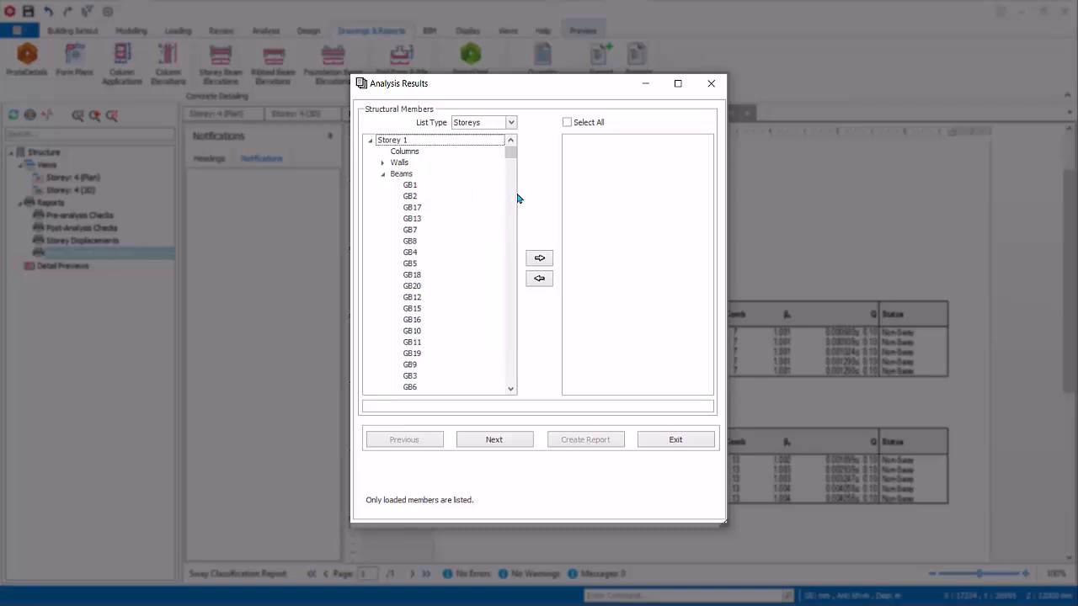
# Step: Add beams GB1, GB17, GB7 and slabs GS3, GS6, dropping GB4, then continue
pyautogui.click(410, 184)
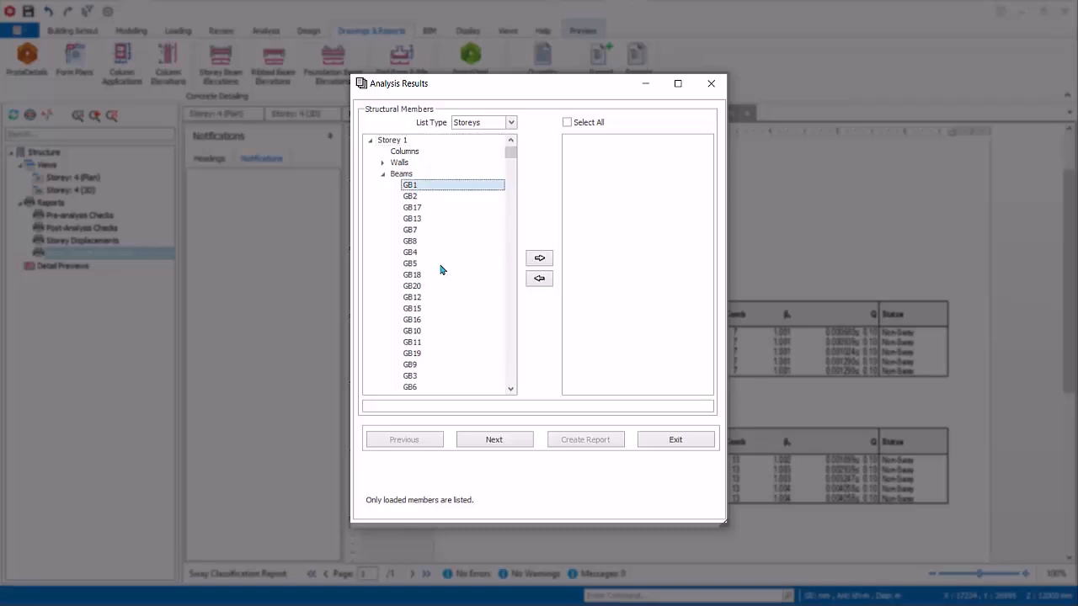
pyautogui.click(411, 230)
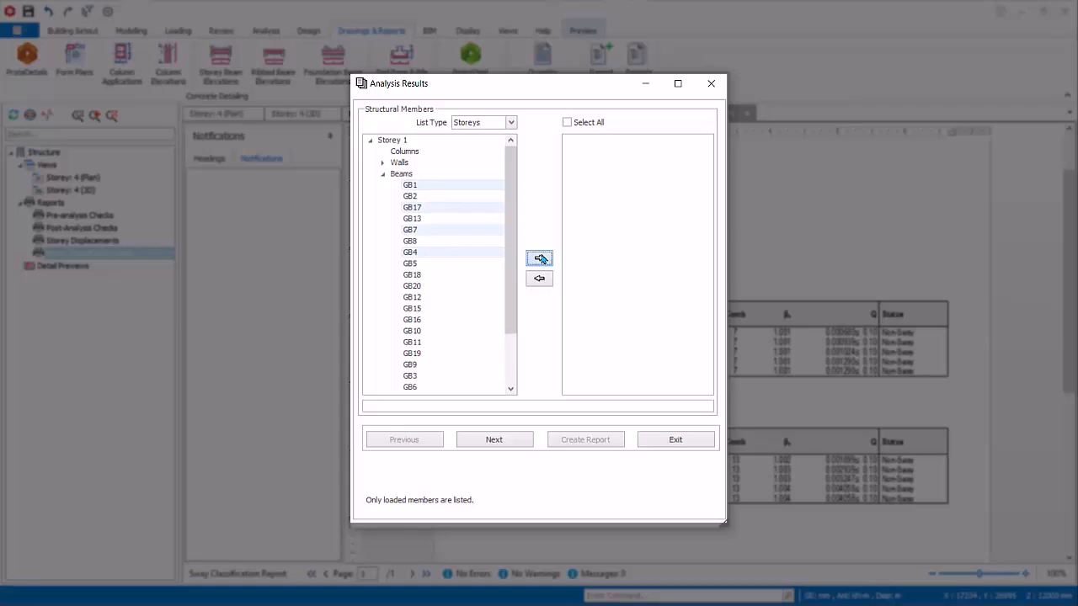
pyautogui.click(539, 258)
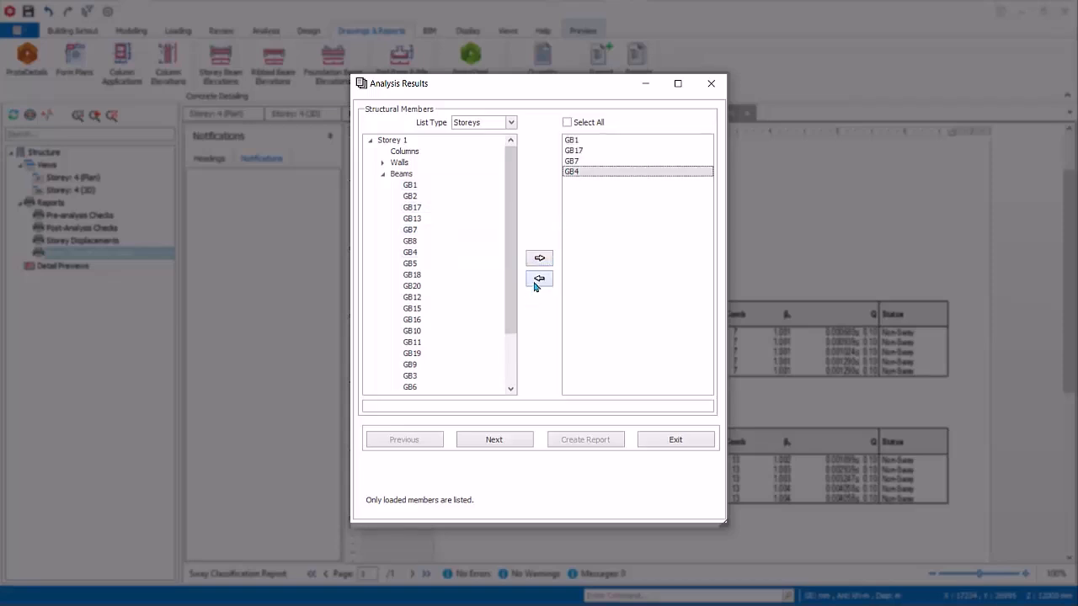
pyautogui.click(539, 279)
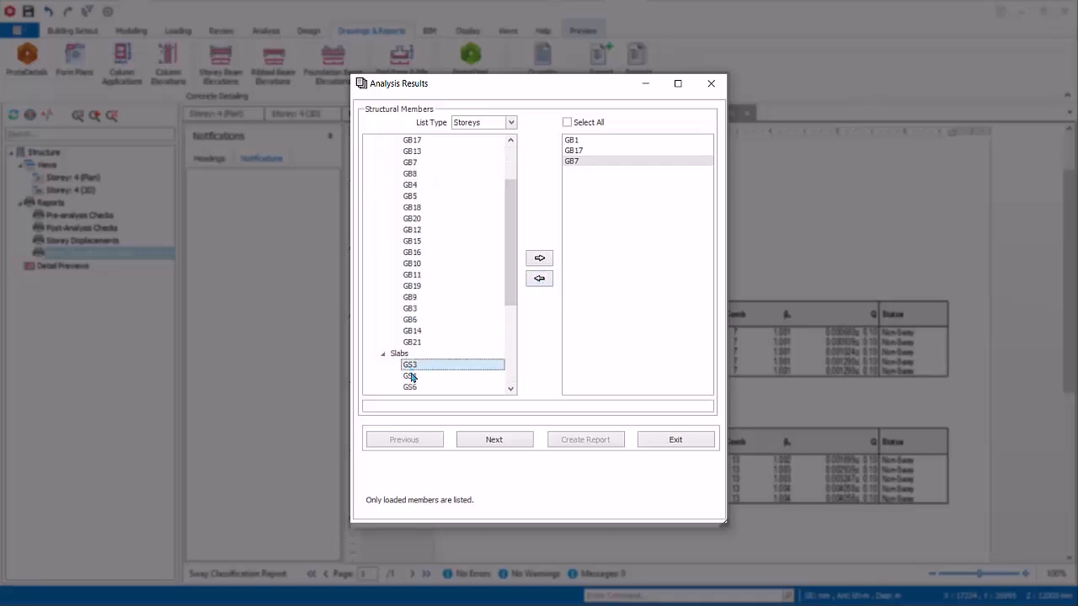
pyautogui.click(539, 258)
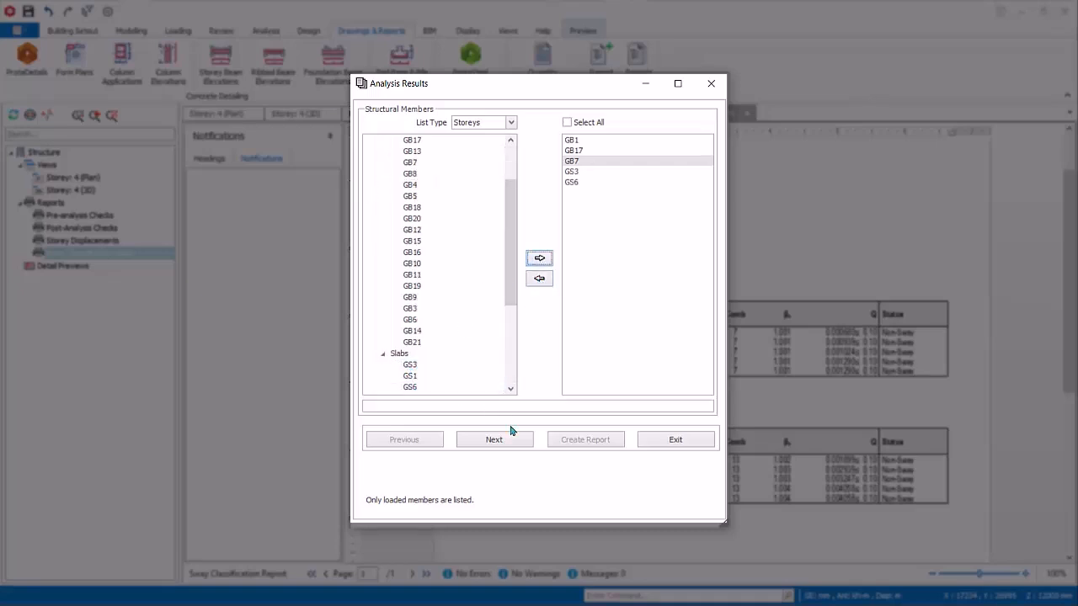
pyautogui.click(493, 439)
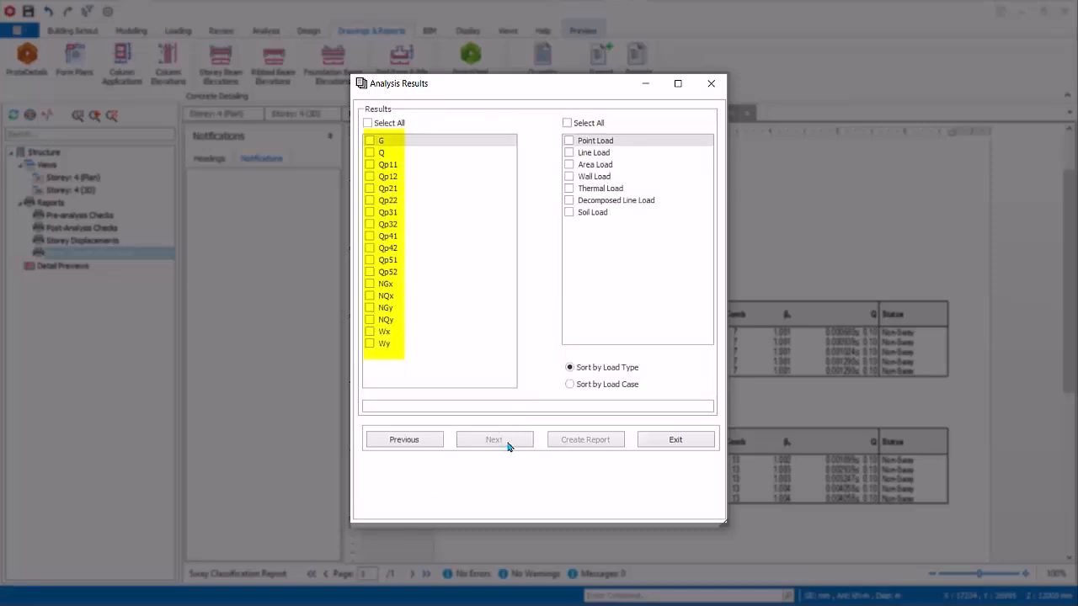
pyautogui.moveTo(507, 430)
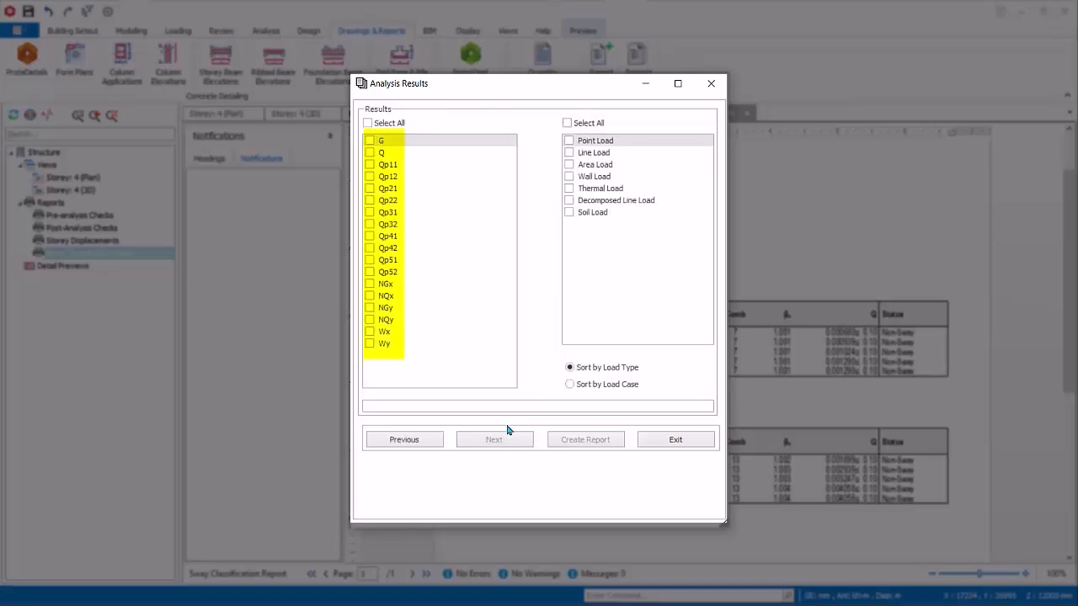
# Step: Select all load cases and all load types, then create the Member Loads report
pyautogui.click(368, 123)
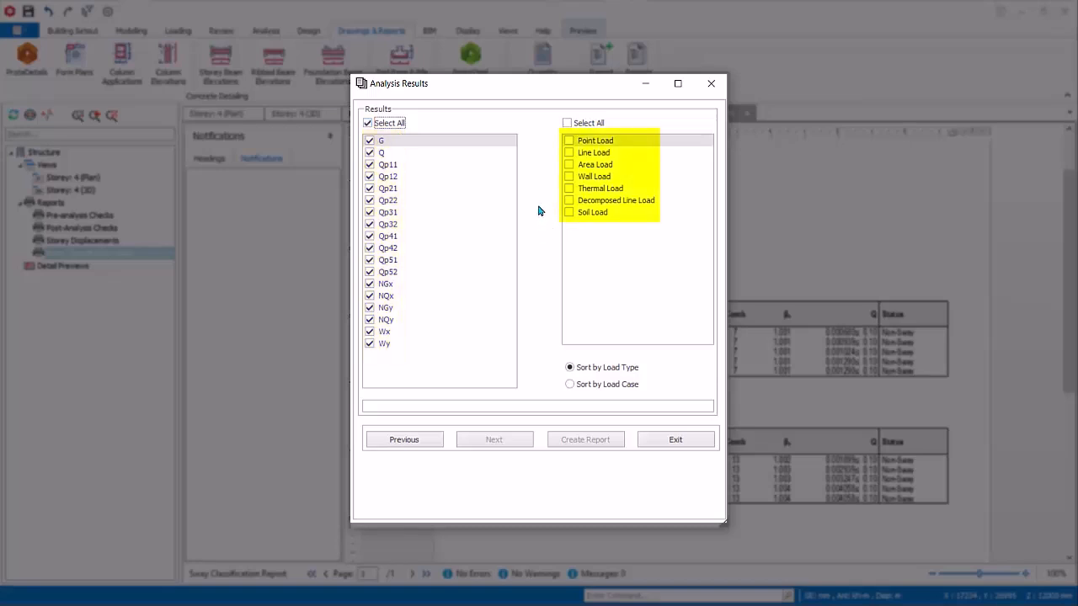
pyautogui.moveTo(535, 182)
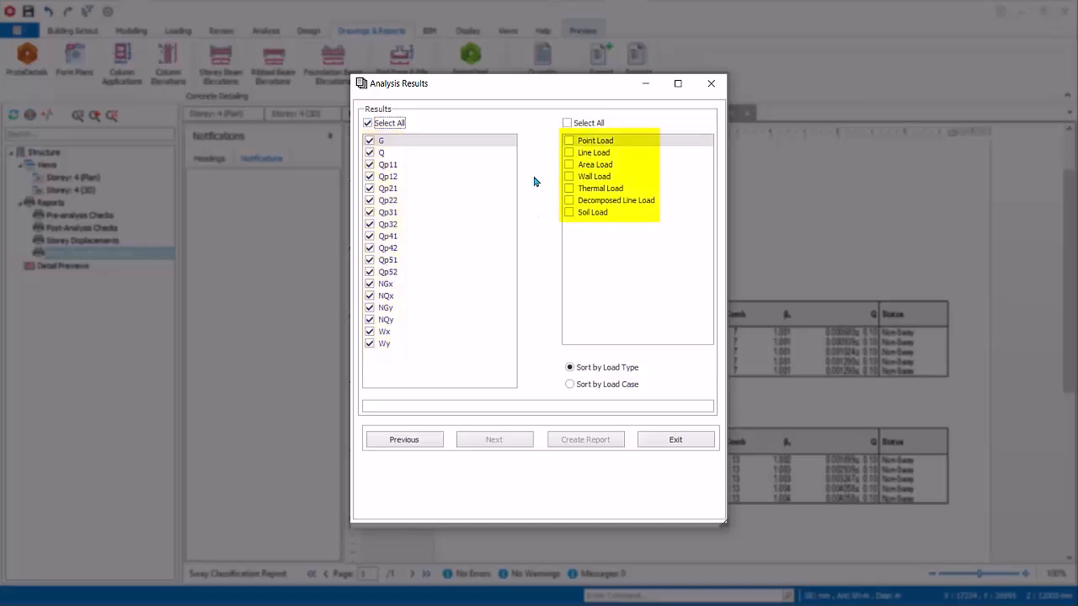
pyautogui.click(567, 122)
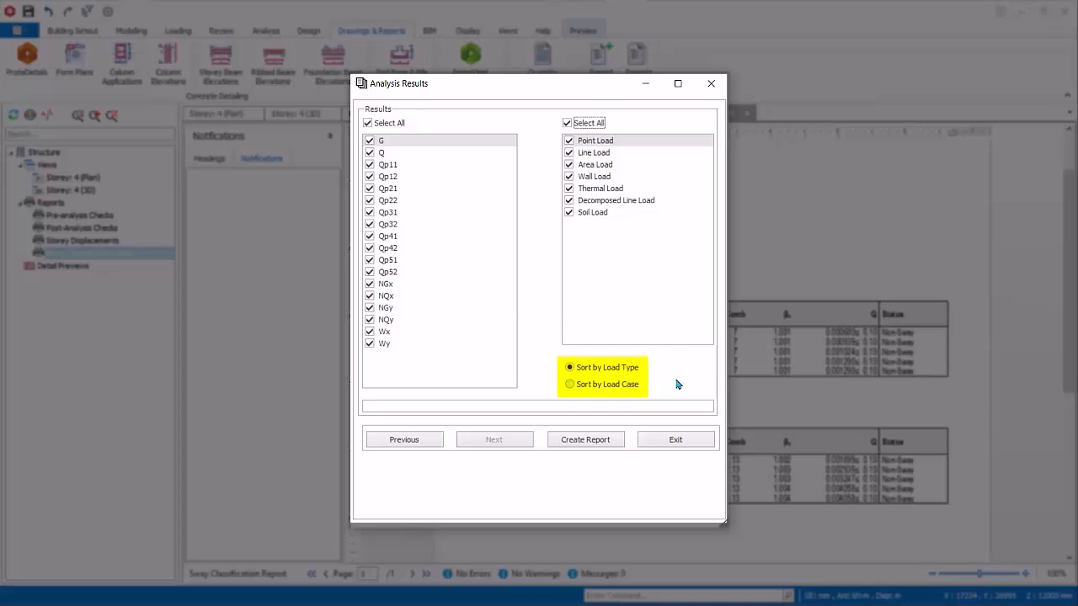
pyautogui.click(585, 440)
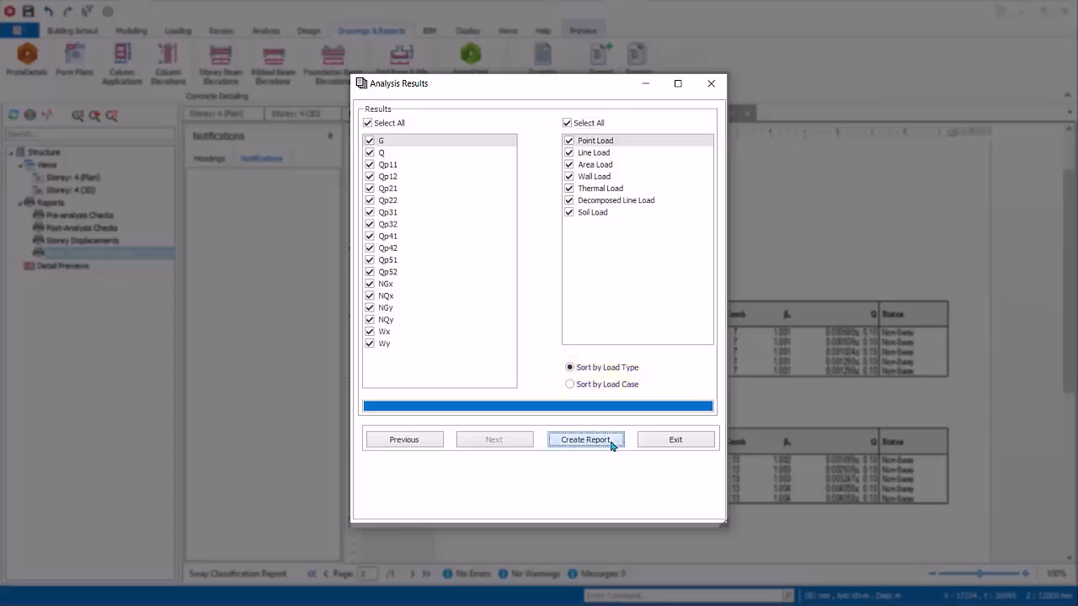
pyautogui.click(585, 440)
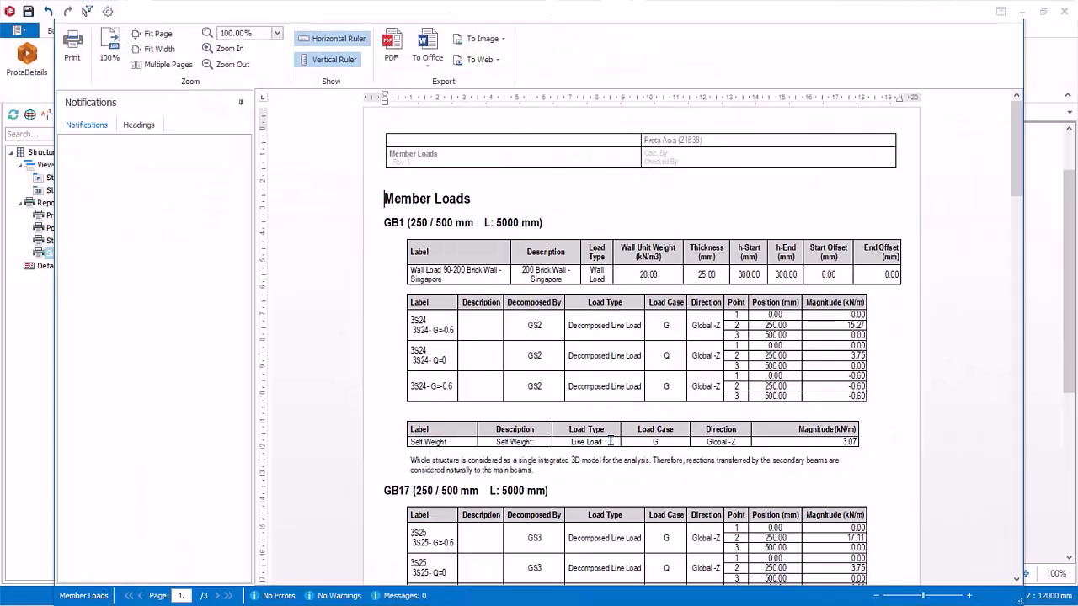
# Step: Zoom the Member Loads preview to 110% and scroll through GB1–GB17 decomposed loads
pyautogui.click(225, 48)
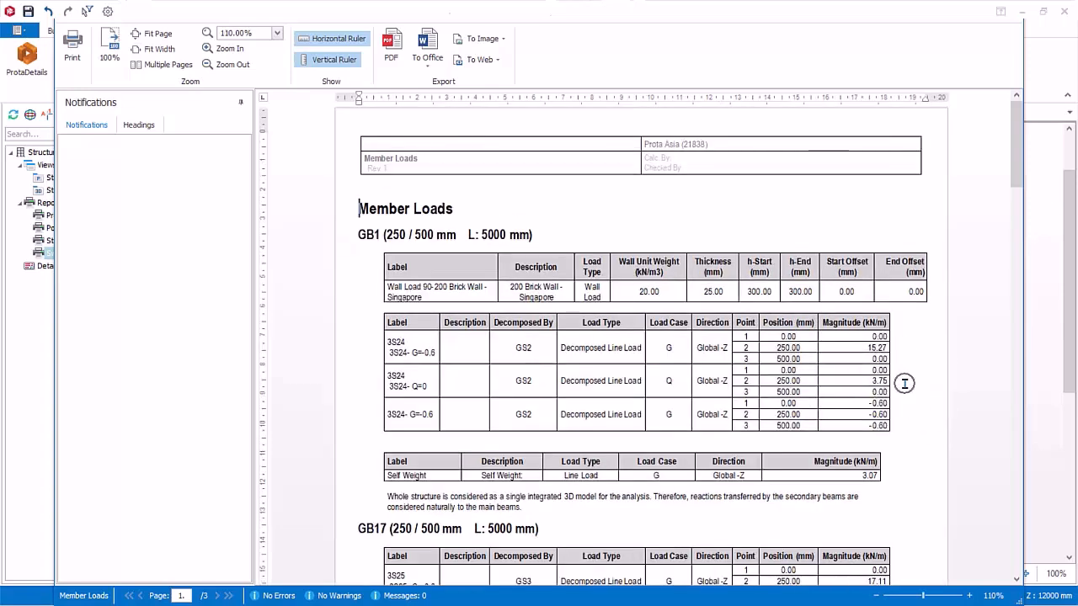
pyautogui.scroll(-3)
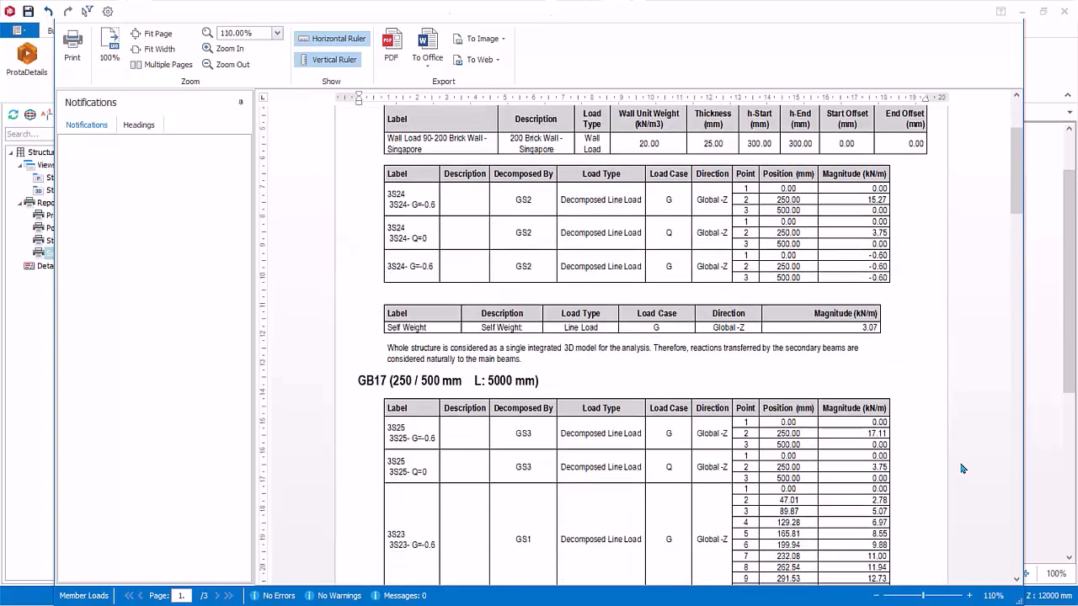
pyautogui.scroll(-3)
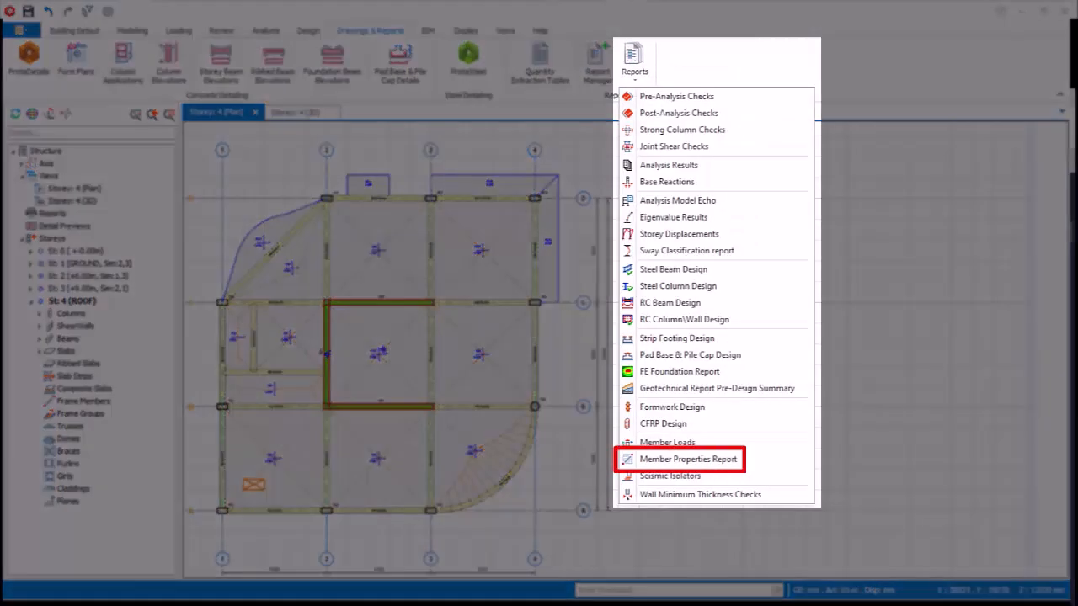
# Step: Create the End Releases, Isolator and Splice report for Storey 1 columns GC2–GC10
pyautogui.click(688, 459)
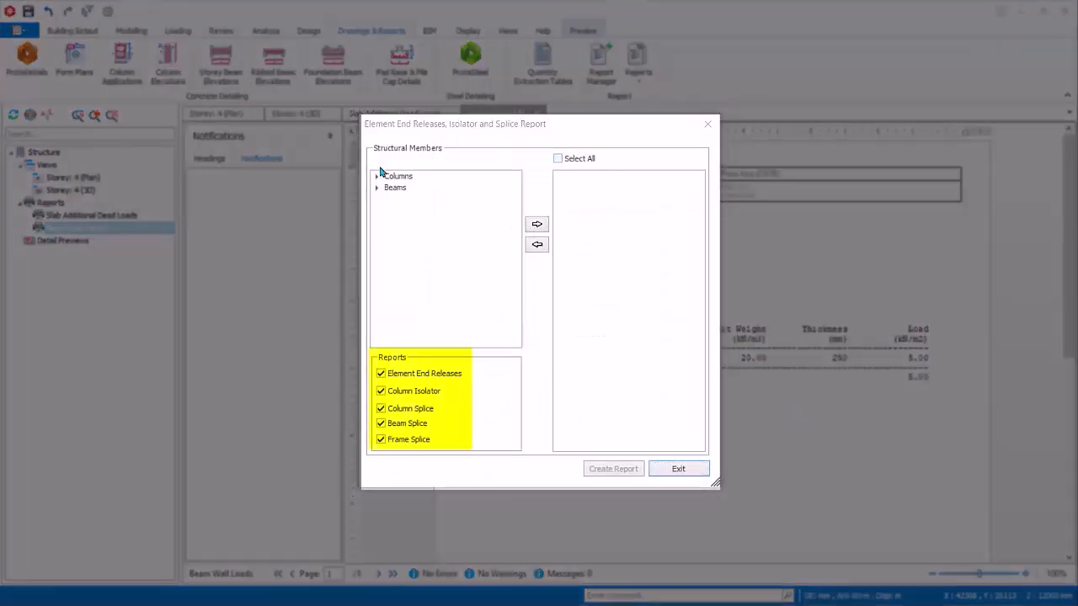
pyautogui.click(377, 176)
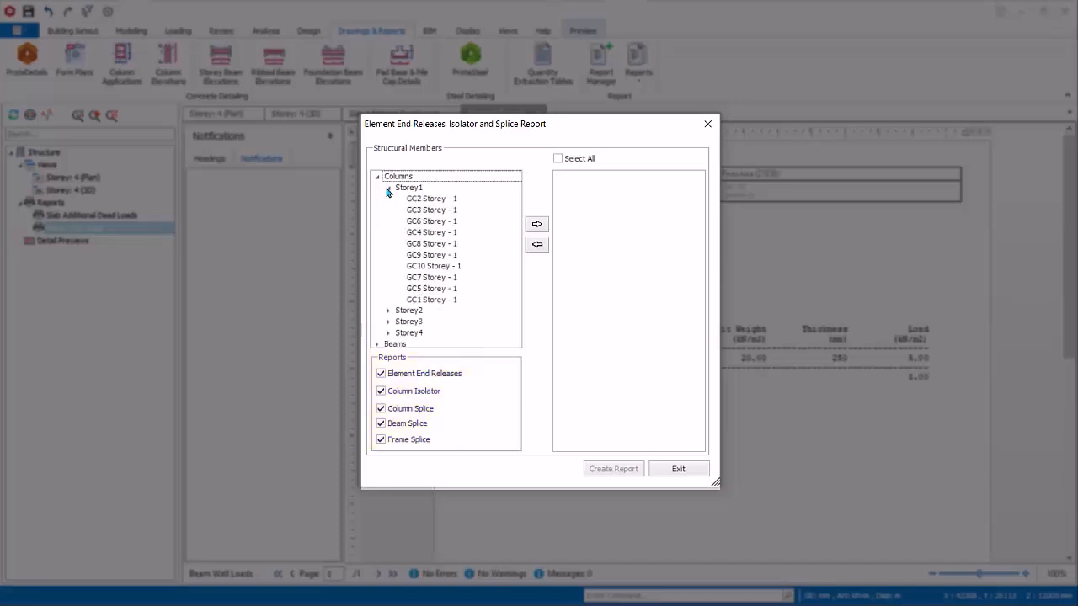
pyautogui.click(408, 187)
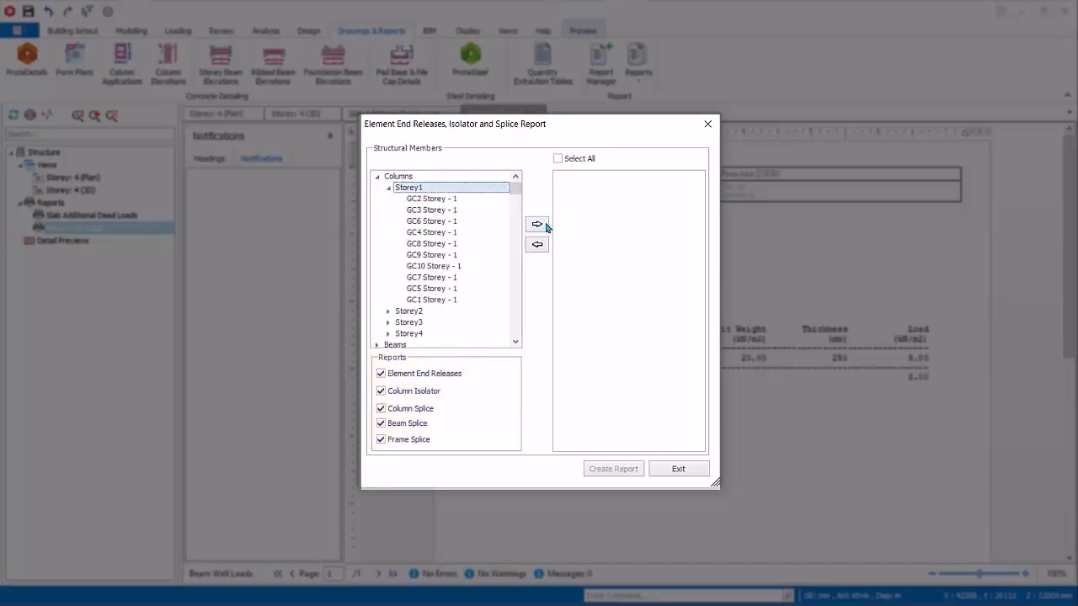
pyautogui.click(536, 224)
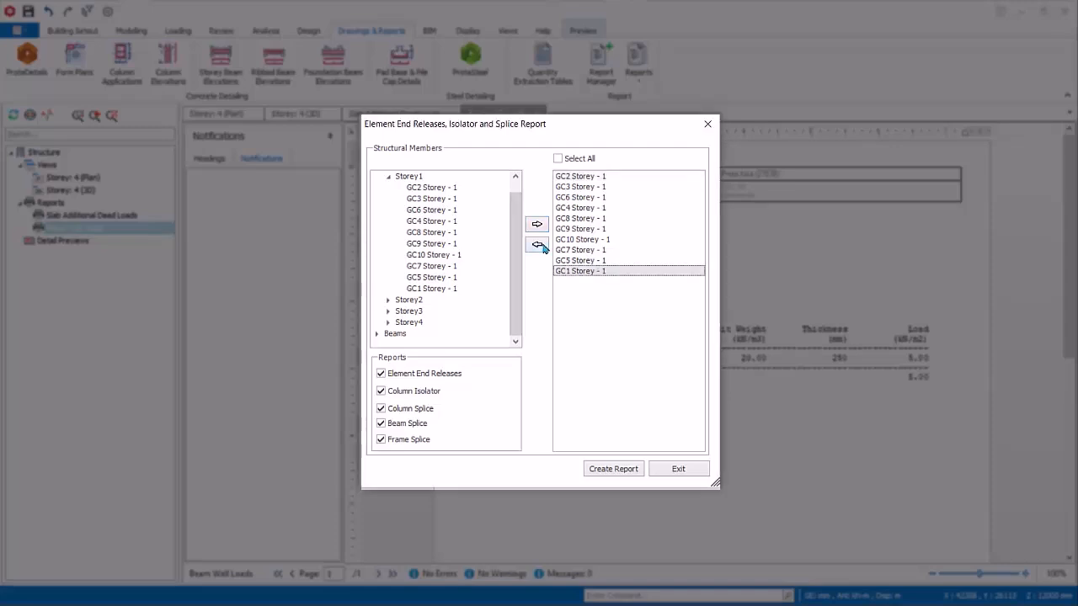
pyautogui.click(613, 469)
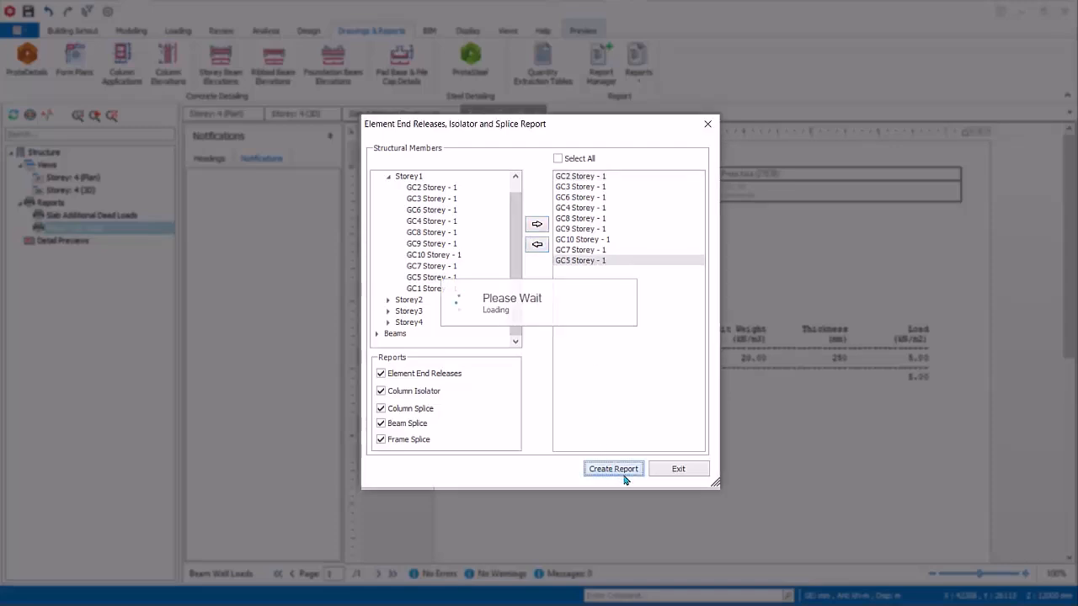
pyautogui.click(613, 469)
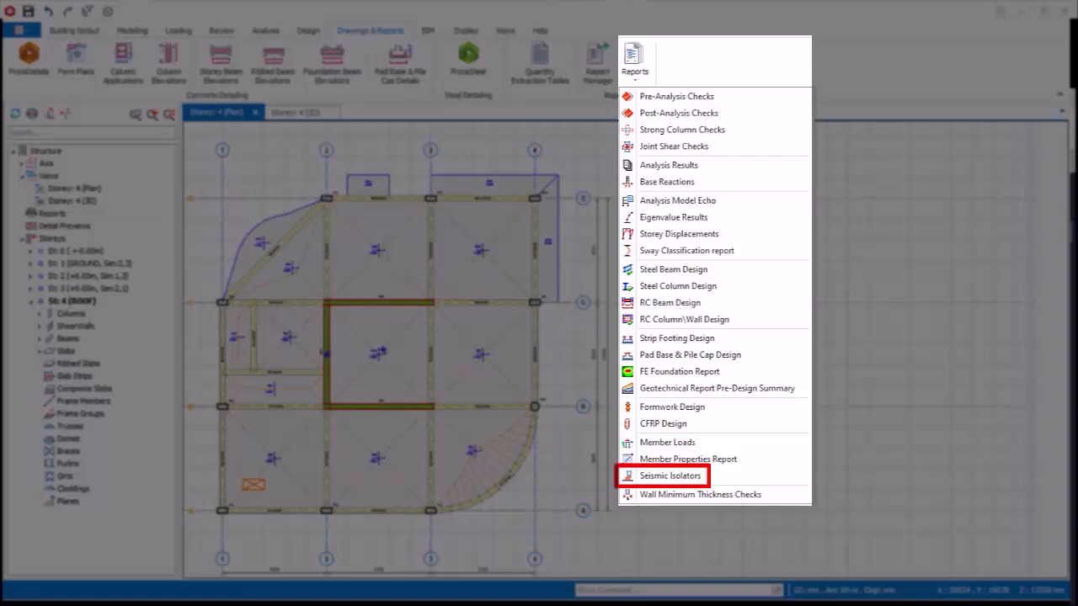
pyautogui.moveTo(700, 495)
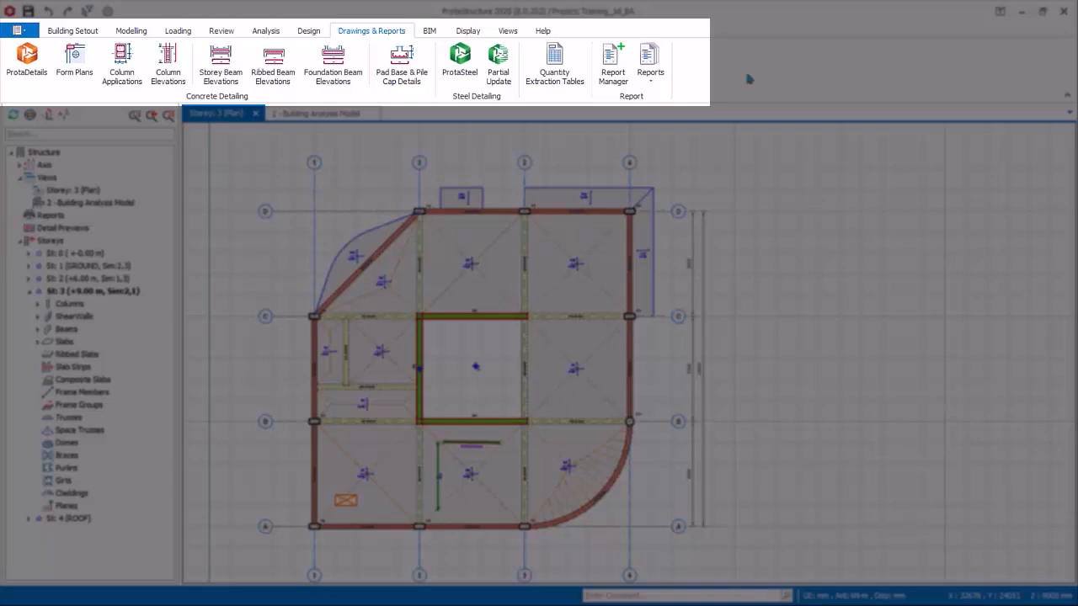
pyautogui.moveTo(612, 63)
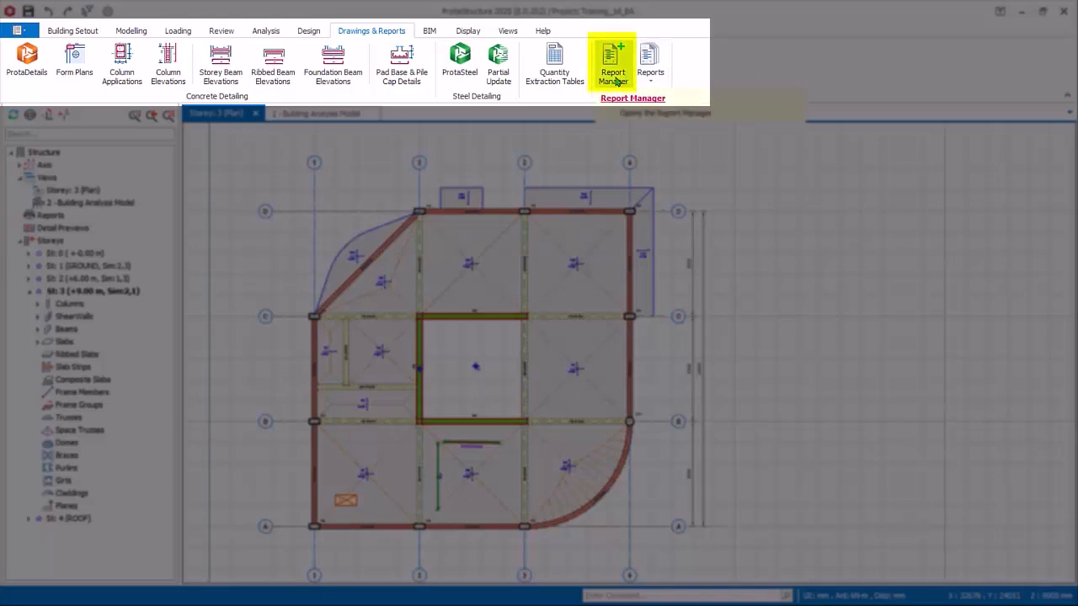
# Step: Open the Report Manager with its report categories and Default set
pyautogui.click(613, 63)
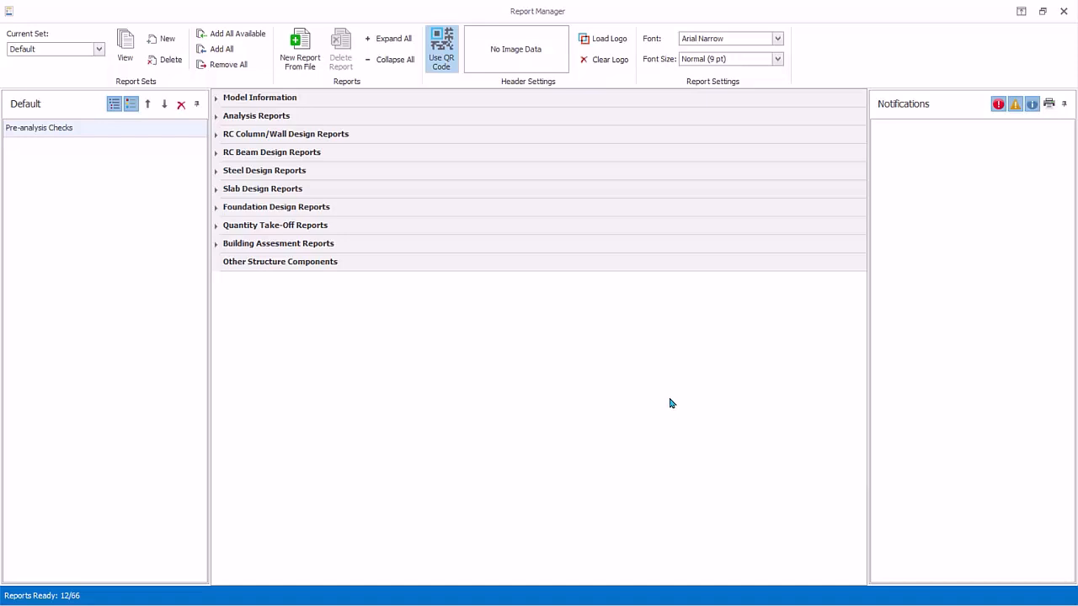
pyautogui.moveTo(101, 297)
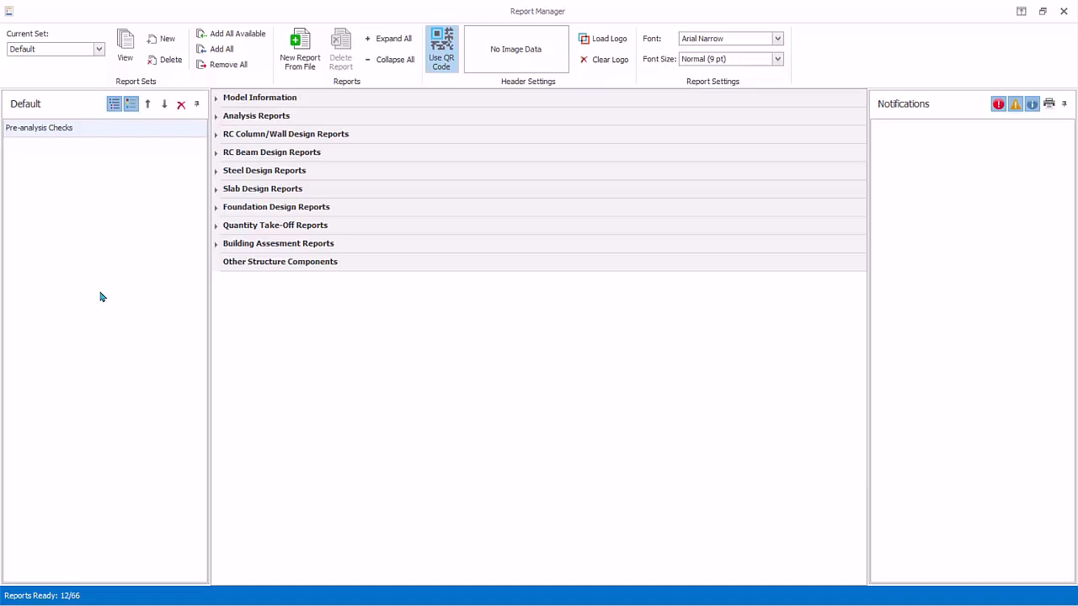
pyautogui.moveTo(109, 273)
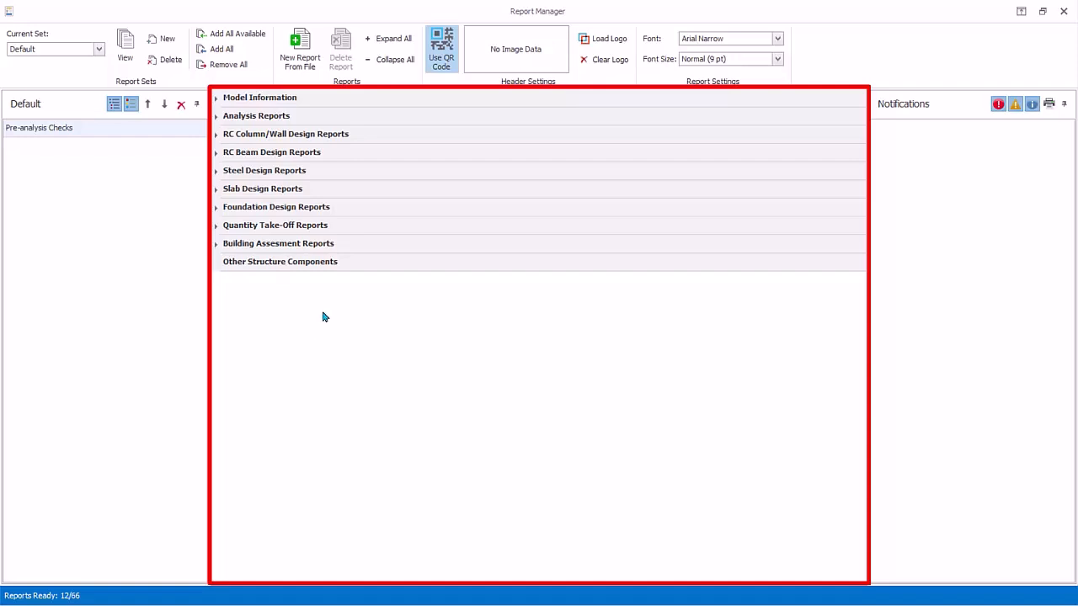
pyautogui.moveTo(396, 271)
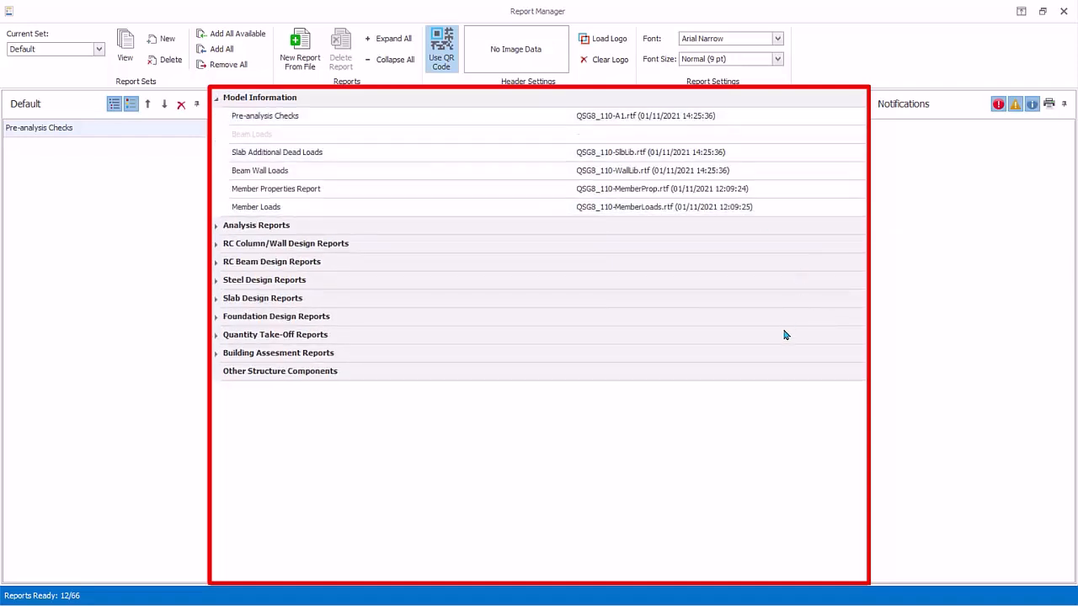
pyautogui.moveTo(794, 314)
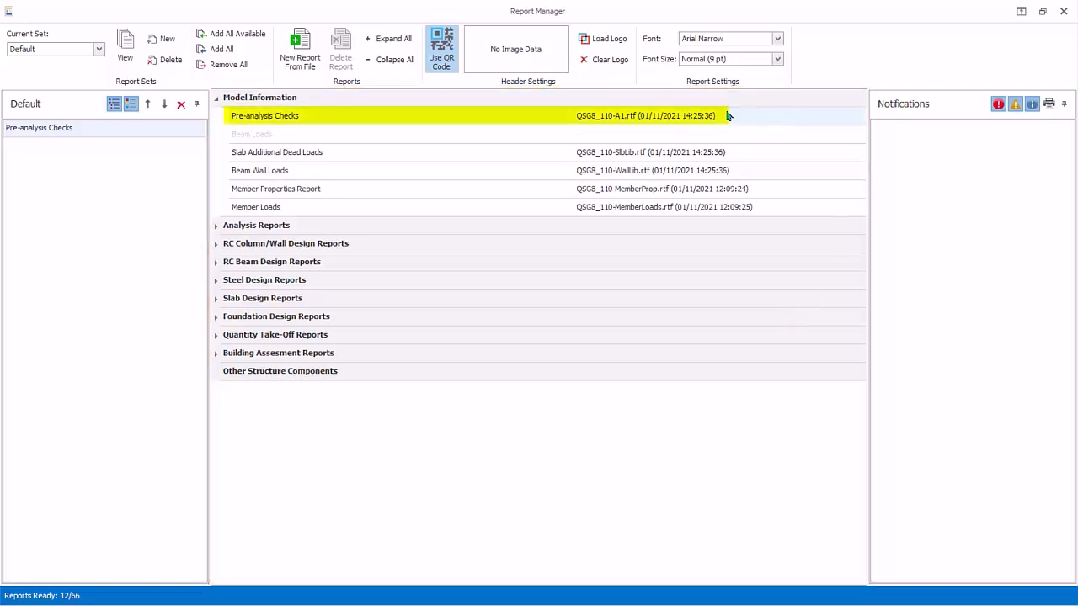
pyautogui.moveTo(731, 118)
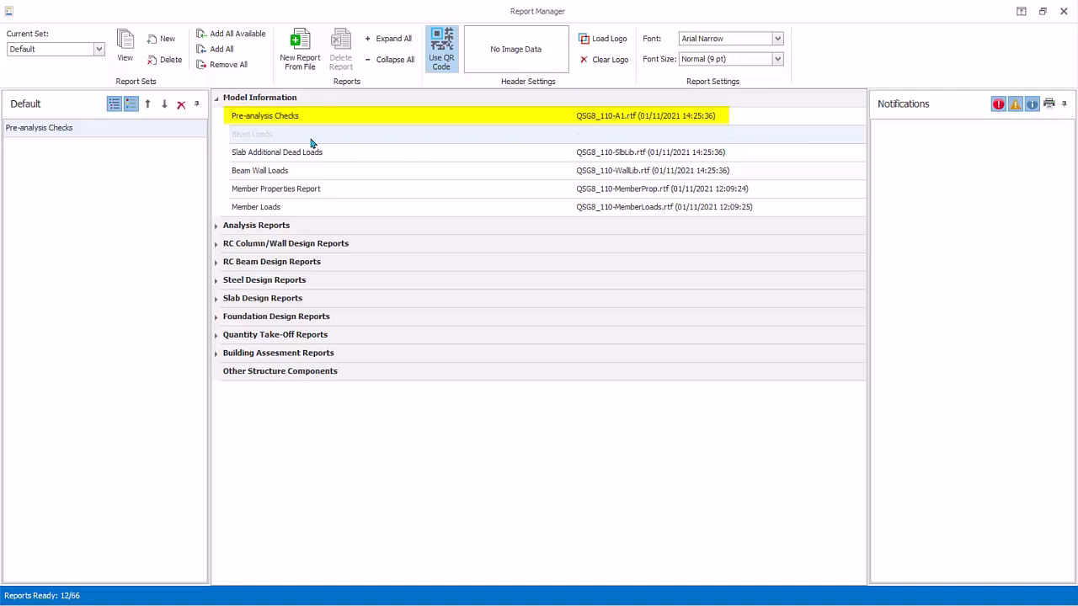
pyautogui.moveTo(350, 139)
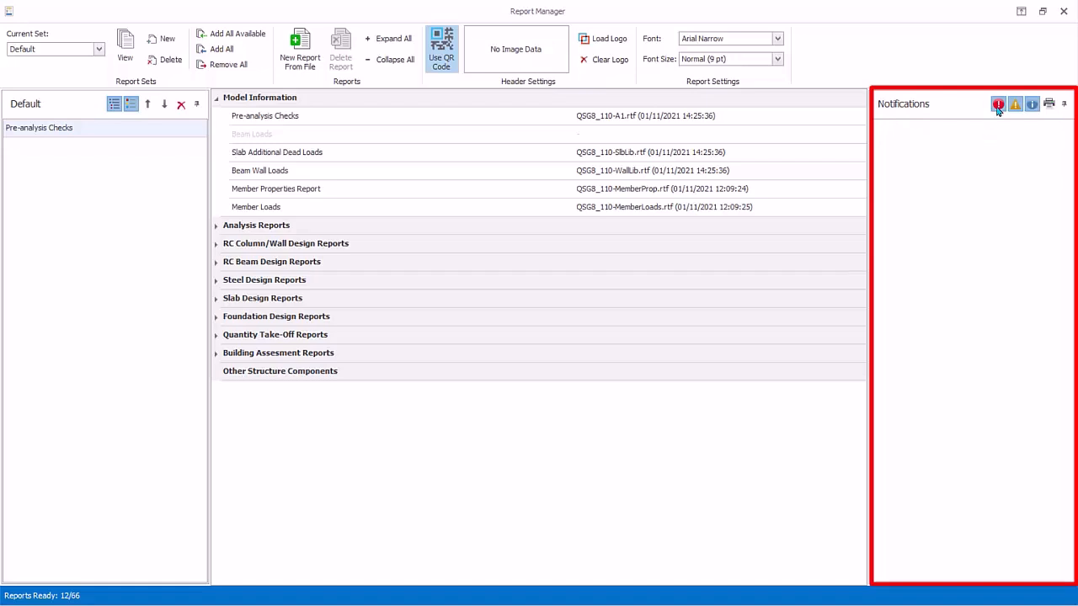
pyautogui.moveTo(1016, 104)
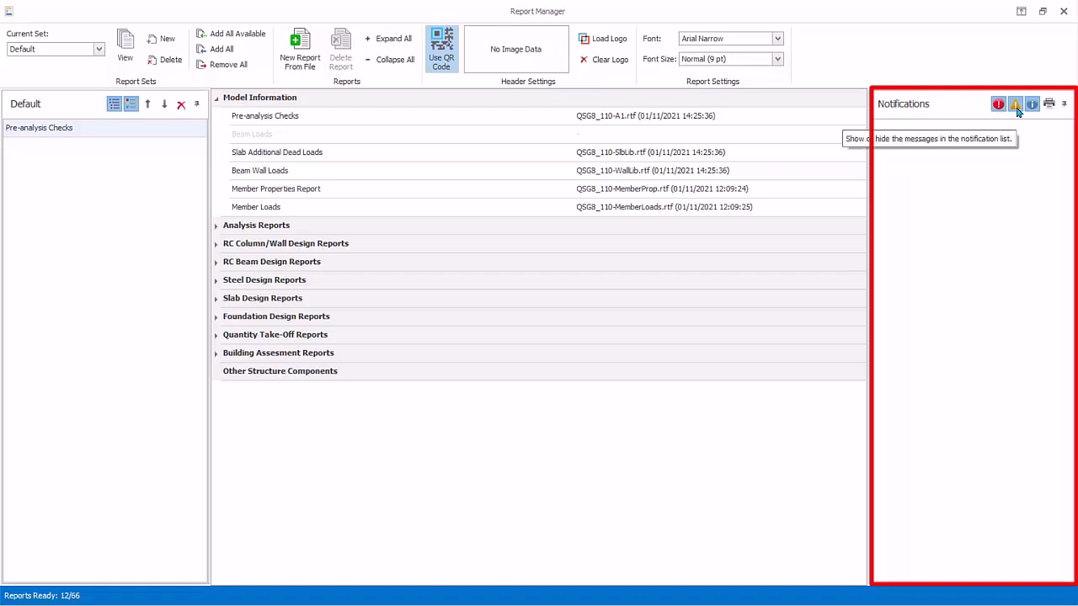
pyautogui.moveTo(1032, 104)
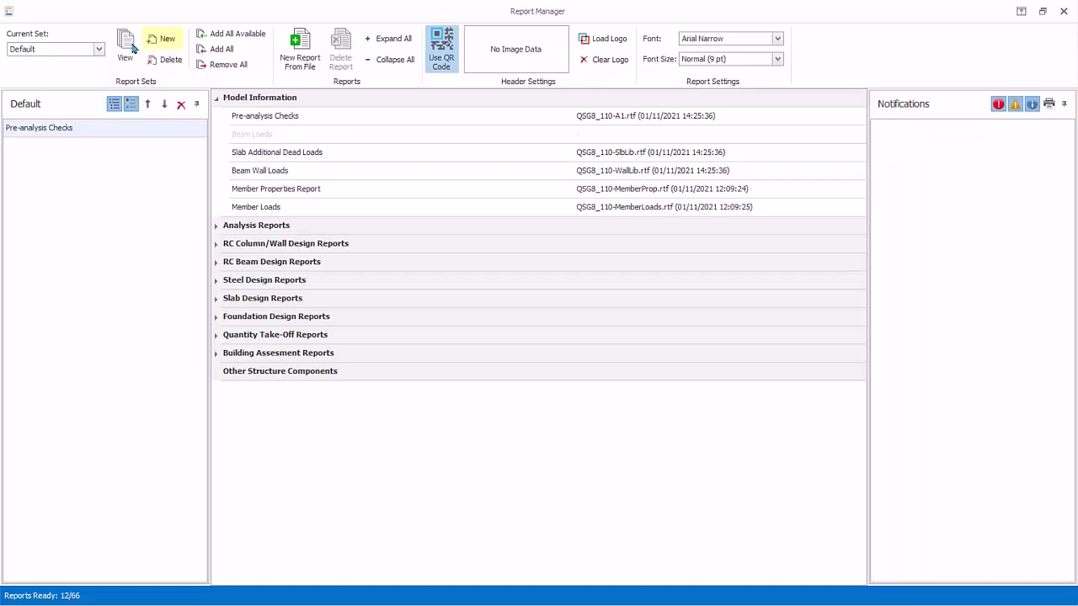
# Step: Create a new report set named 'Submission1'
pyautogui.click(161, 39)
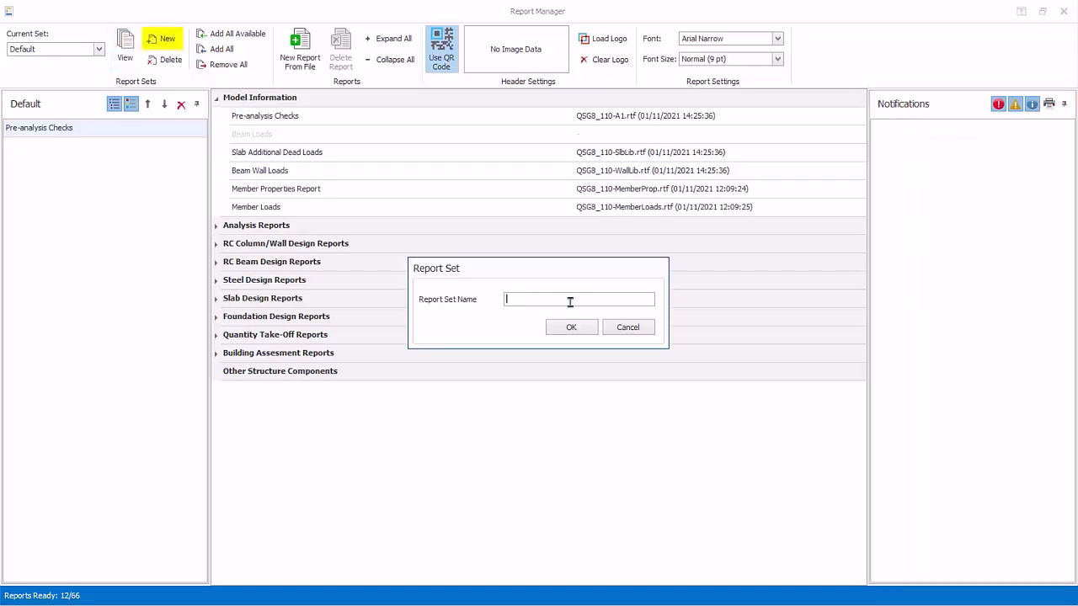
pyautogui.write('Submission1')
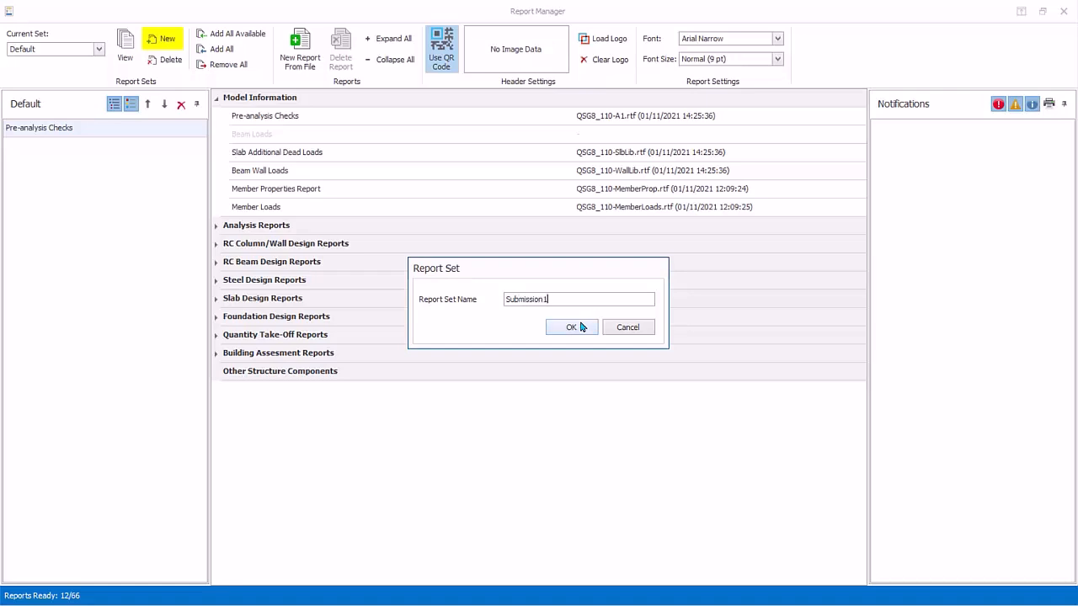
pyautogui.click(571, 327)
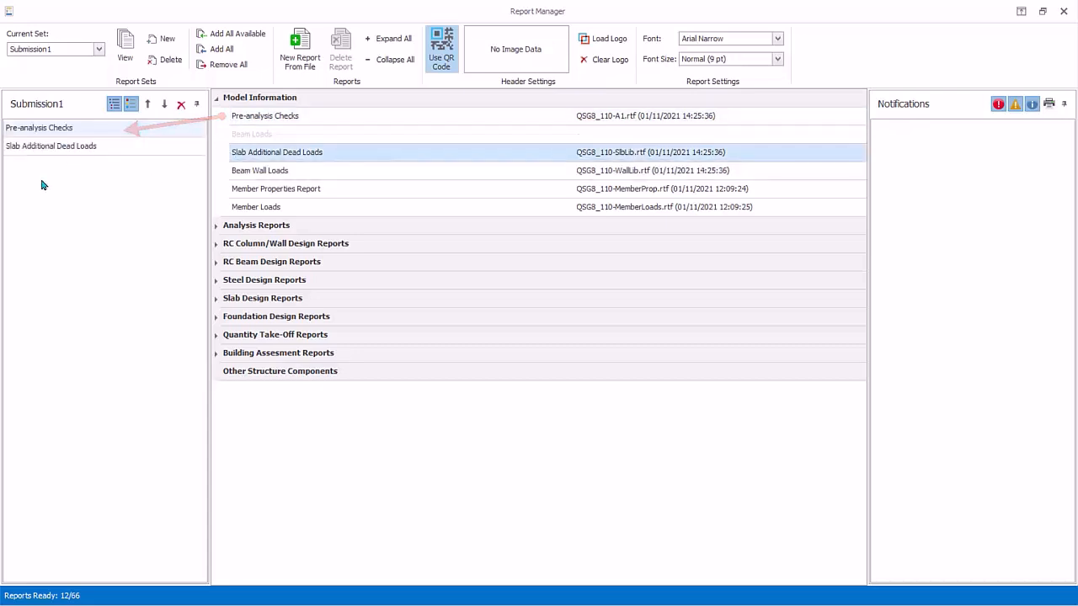
# Step: Apply Add All Available, Add All, then Remove All to the Submission1 set
pyautogui.click(233, 33)
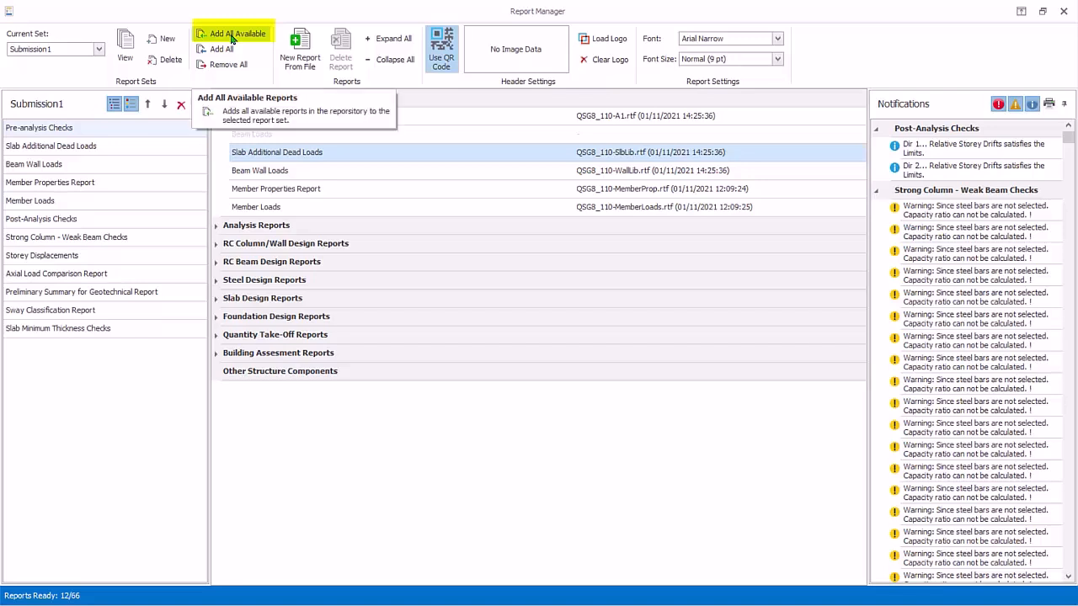
pyautogui.moveTo(137, 506)
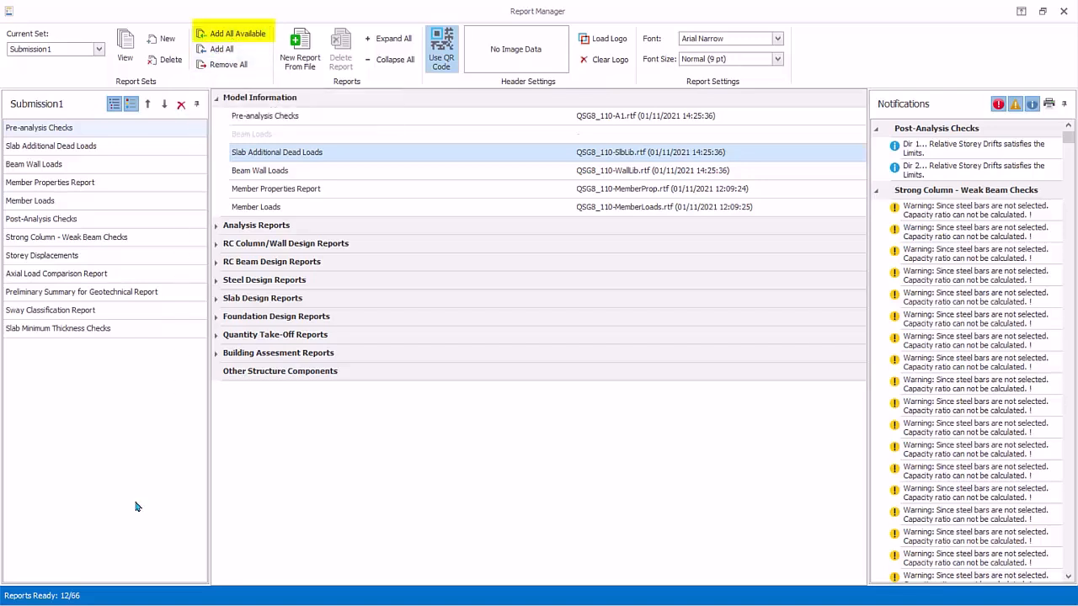
pyautogui.click(239, 33)
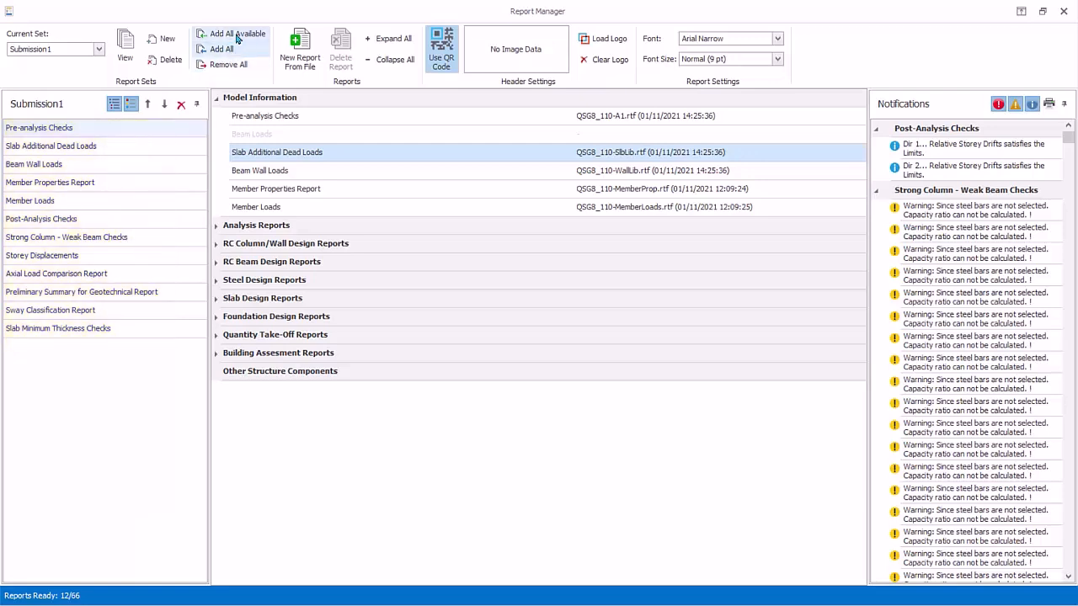
pyautogui.click(236, 33)
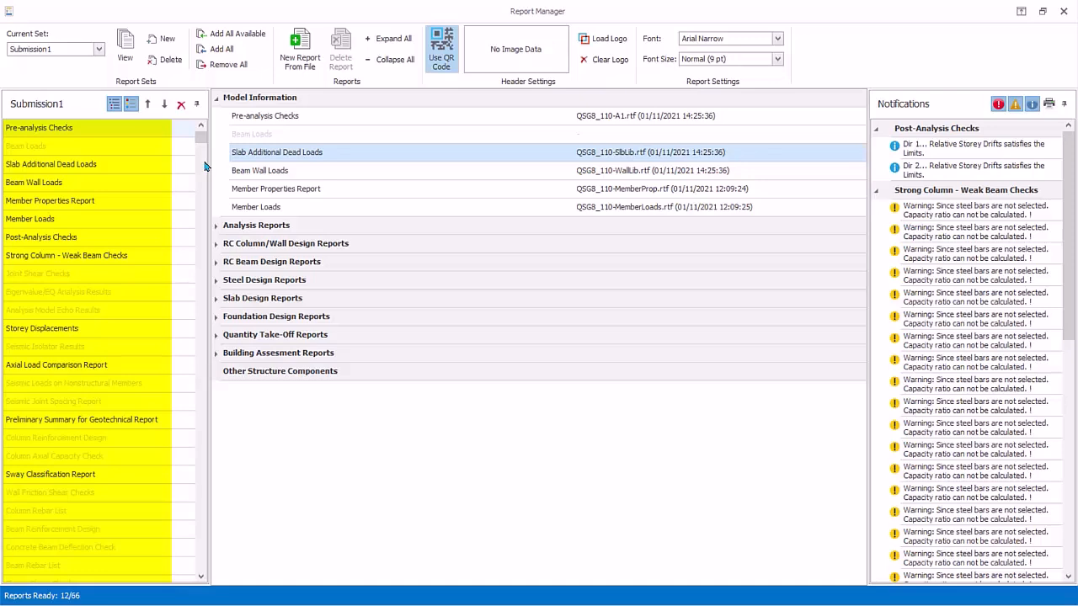
pyautogui.click(222, 65)
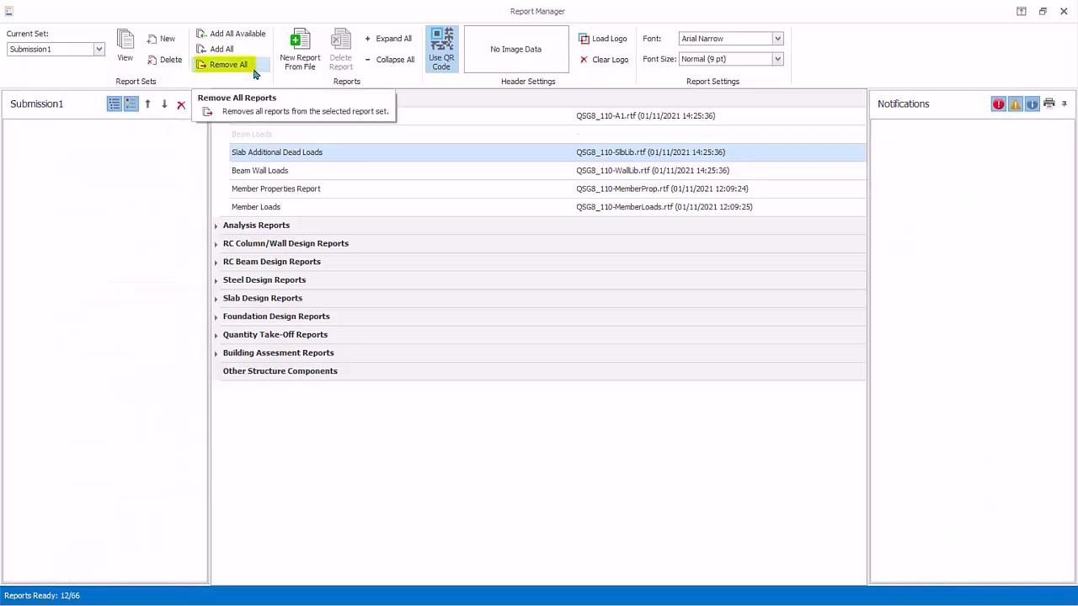
pyautogui.click(232, 33)
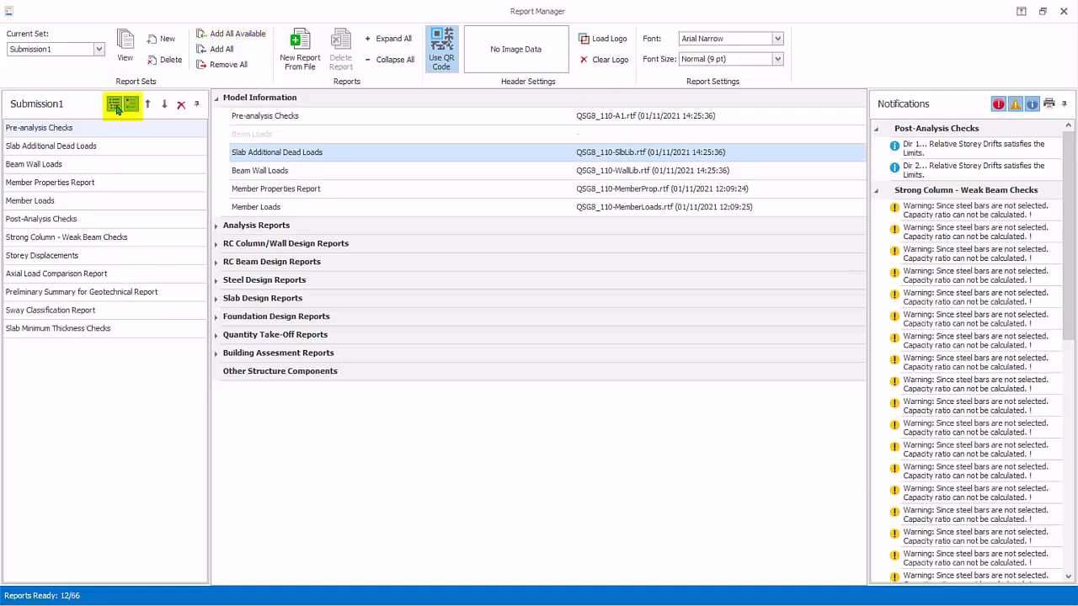
pyautogui.moveTo(123, 103)
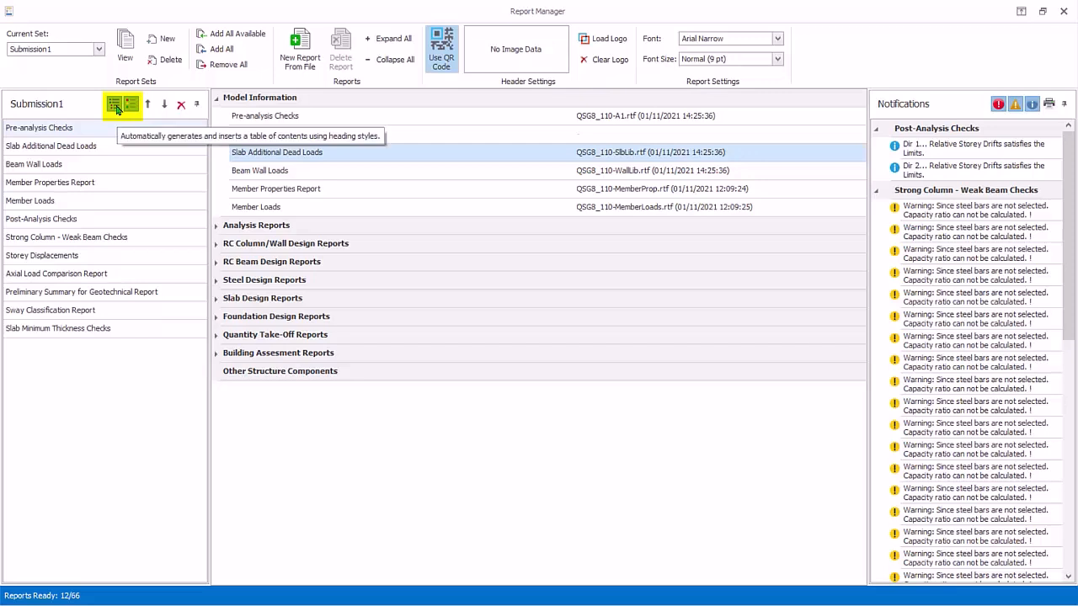
pyautogui.moveTo(132, 104)
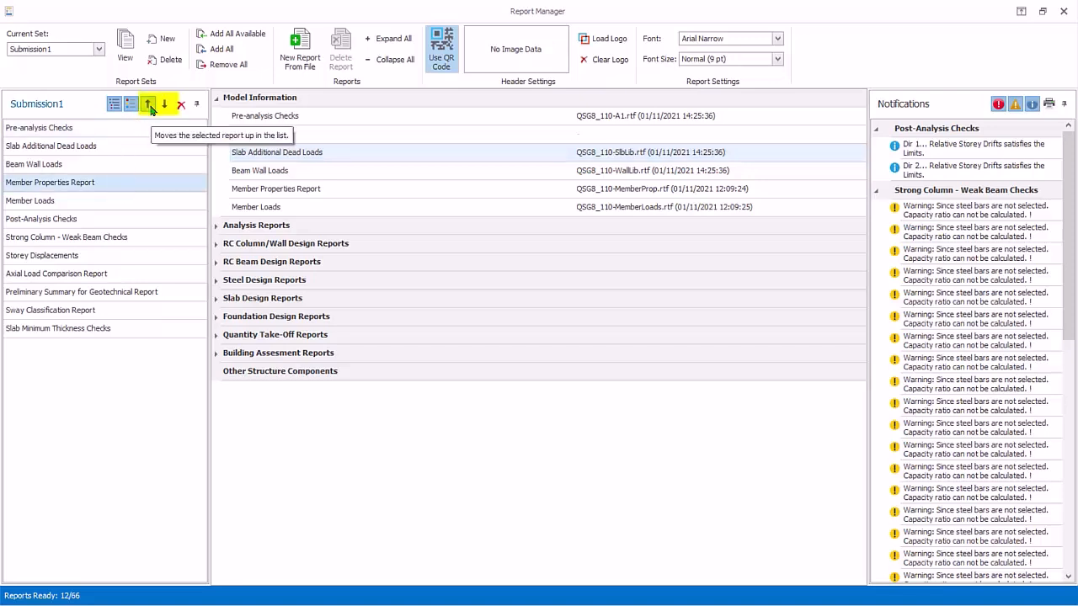
# Step: Select the Member Properties Report within the Submission1 set
pyautogui.click(147, 103)
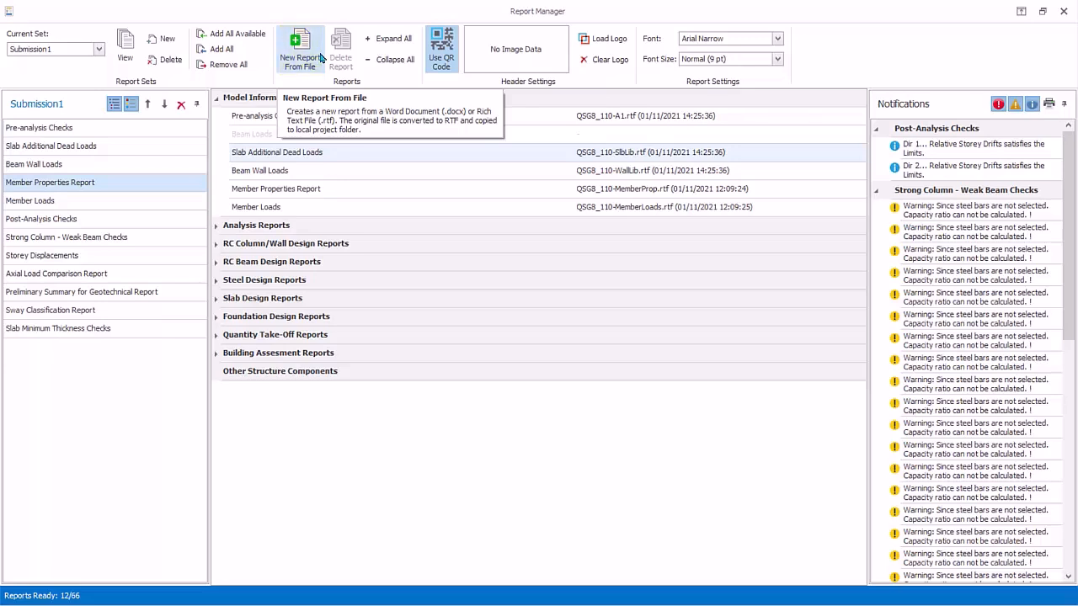
pyautogui.moveTo(441, 48)
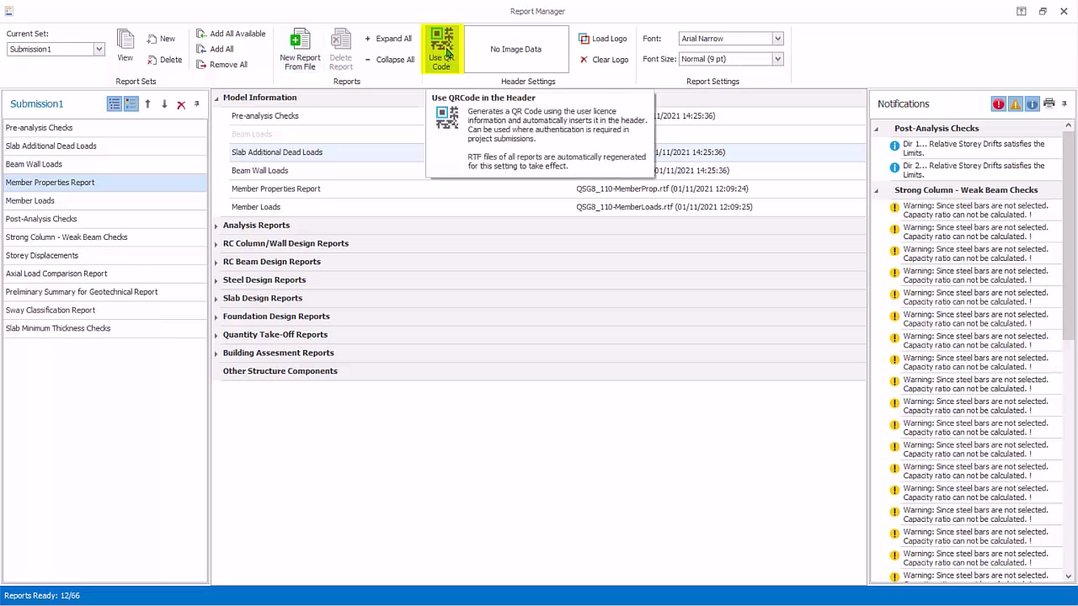
pyautogui.moveTo(458, 70)
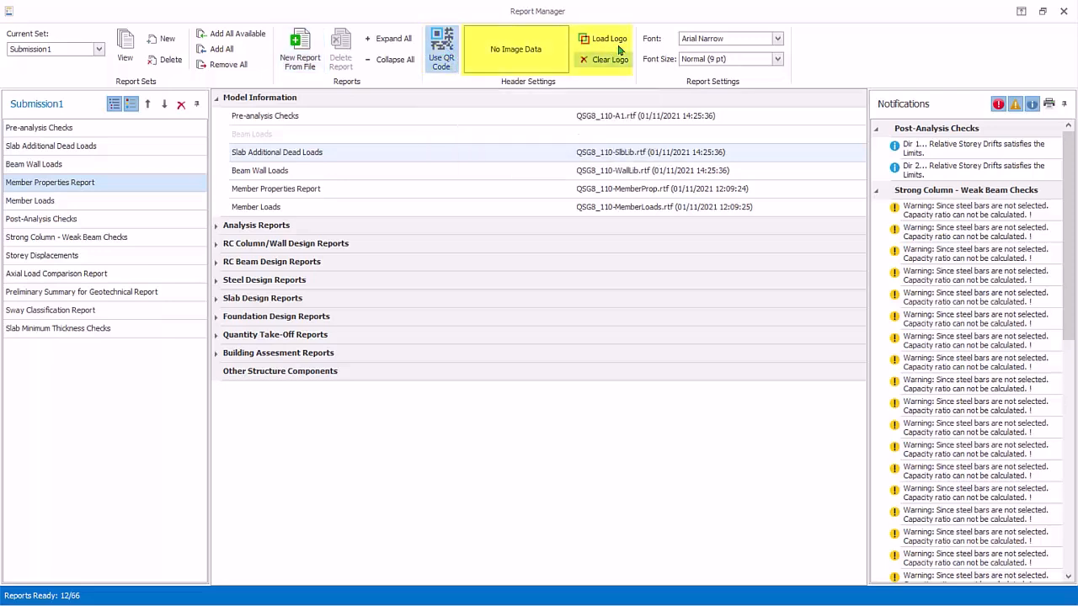
# Step: Load the PROTA logo into the report header and view the combined Submission1 report
pyautogui.click(608, 39)
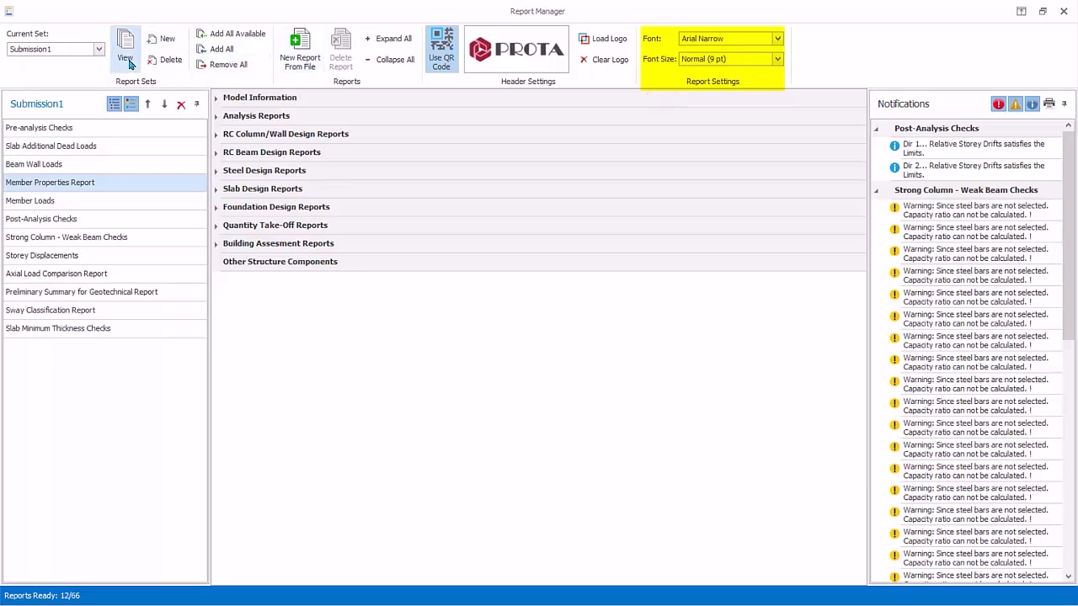
pyautogui.click(125, 46)
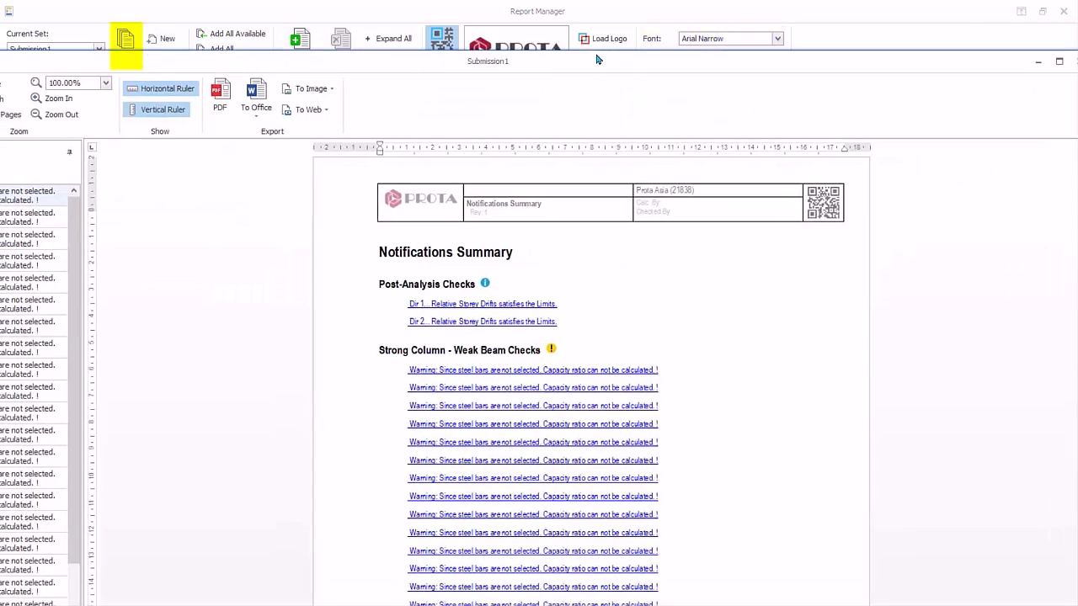